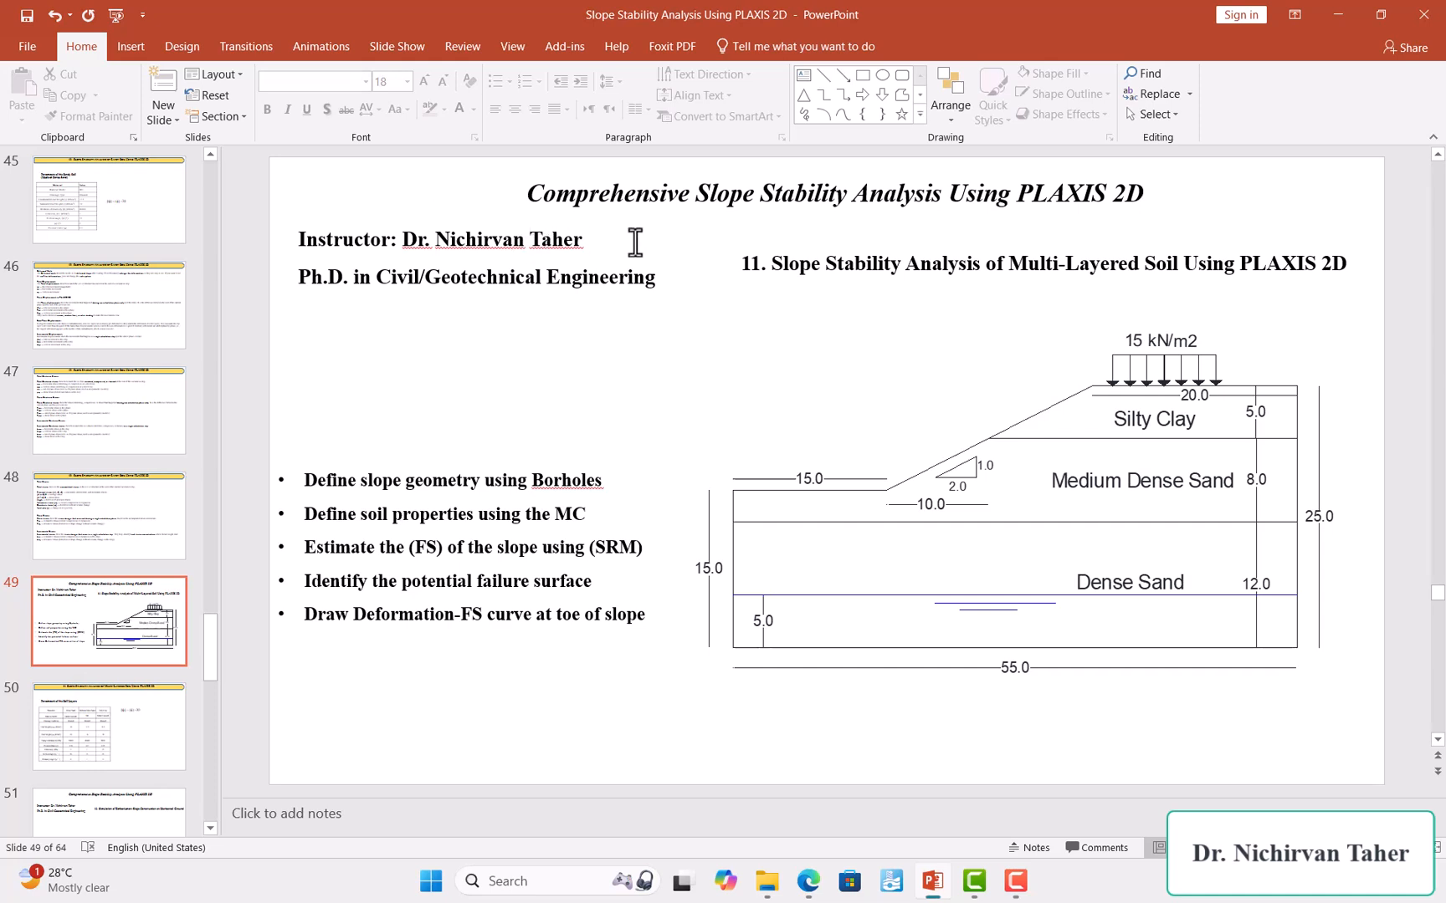
mouse_move(729, 292)
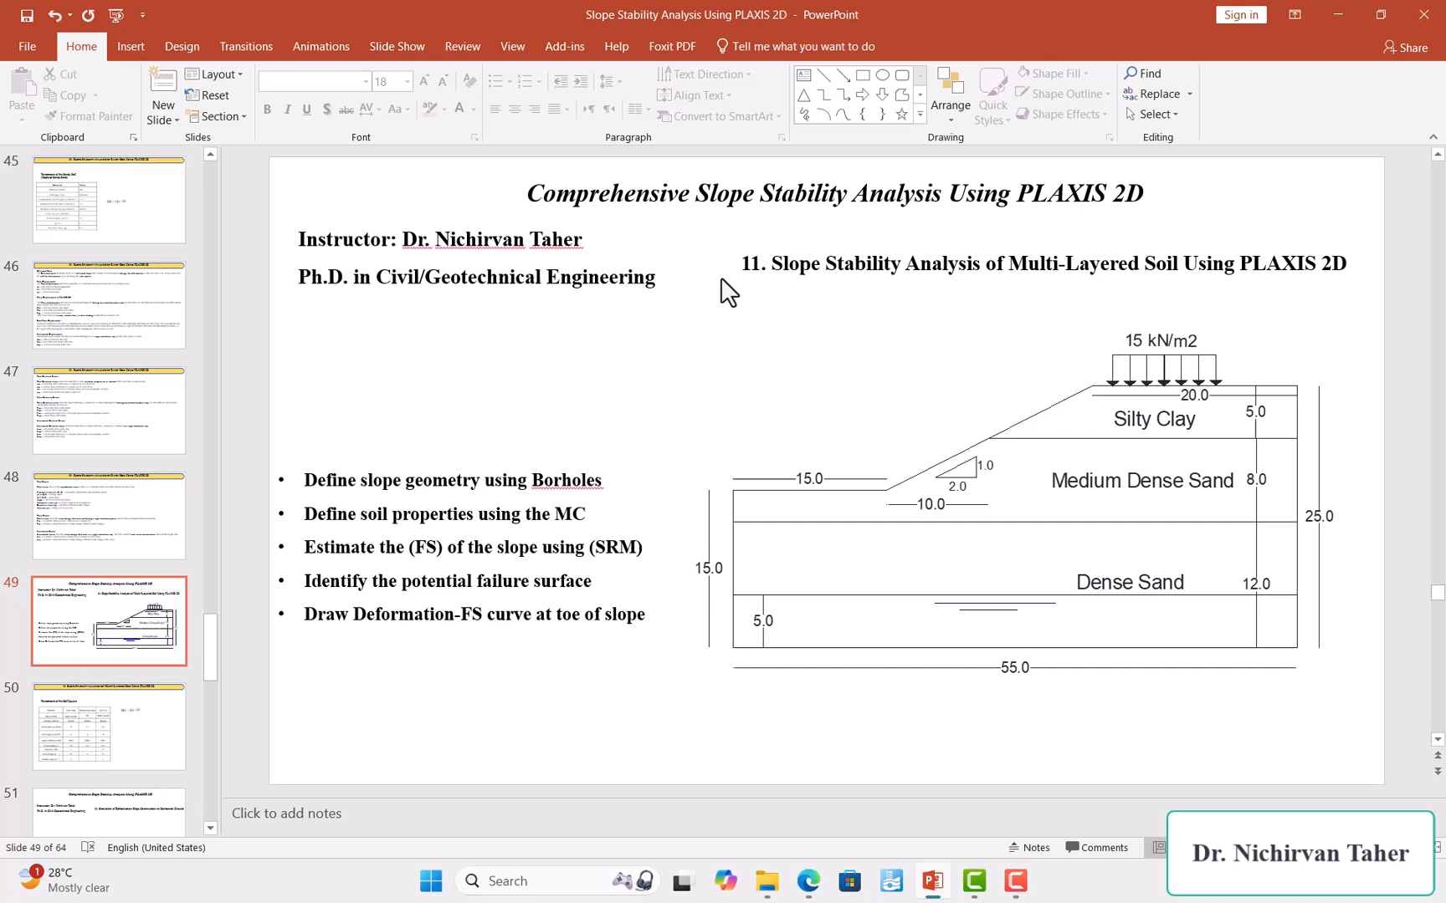
mouse_move(765, 319)
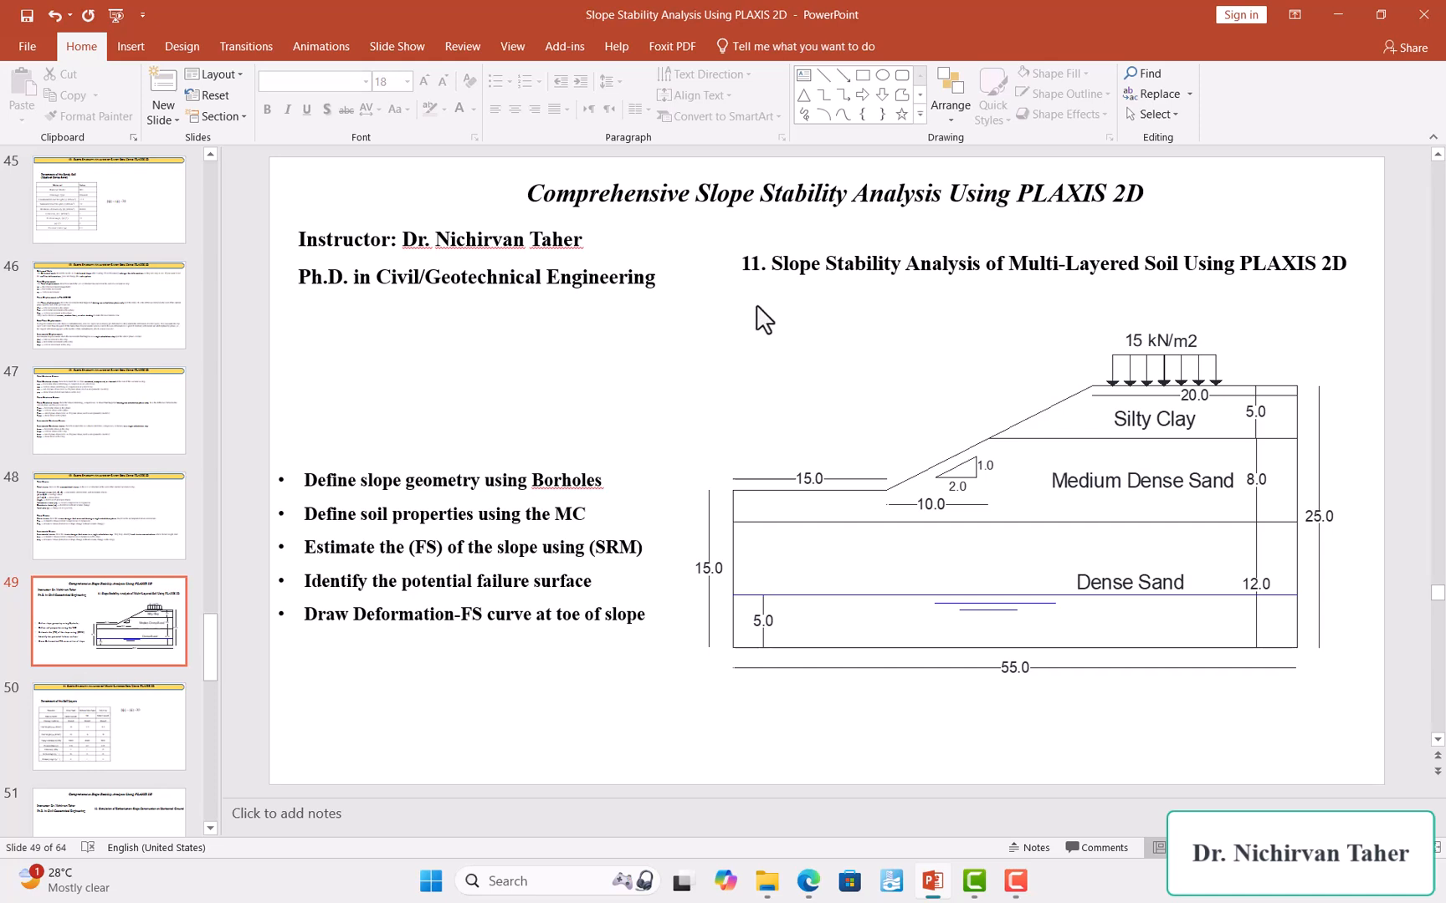
mouse_move(865, 332)
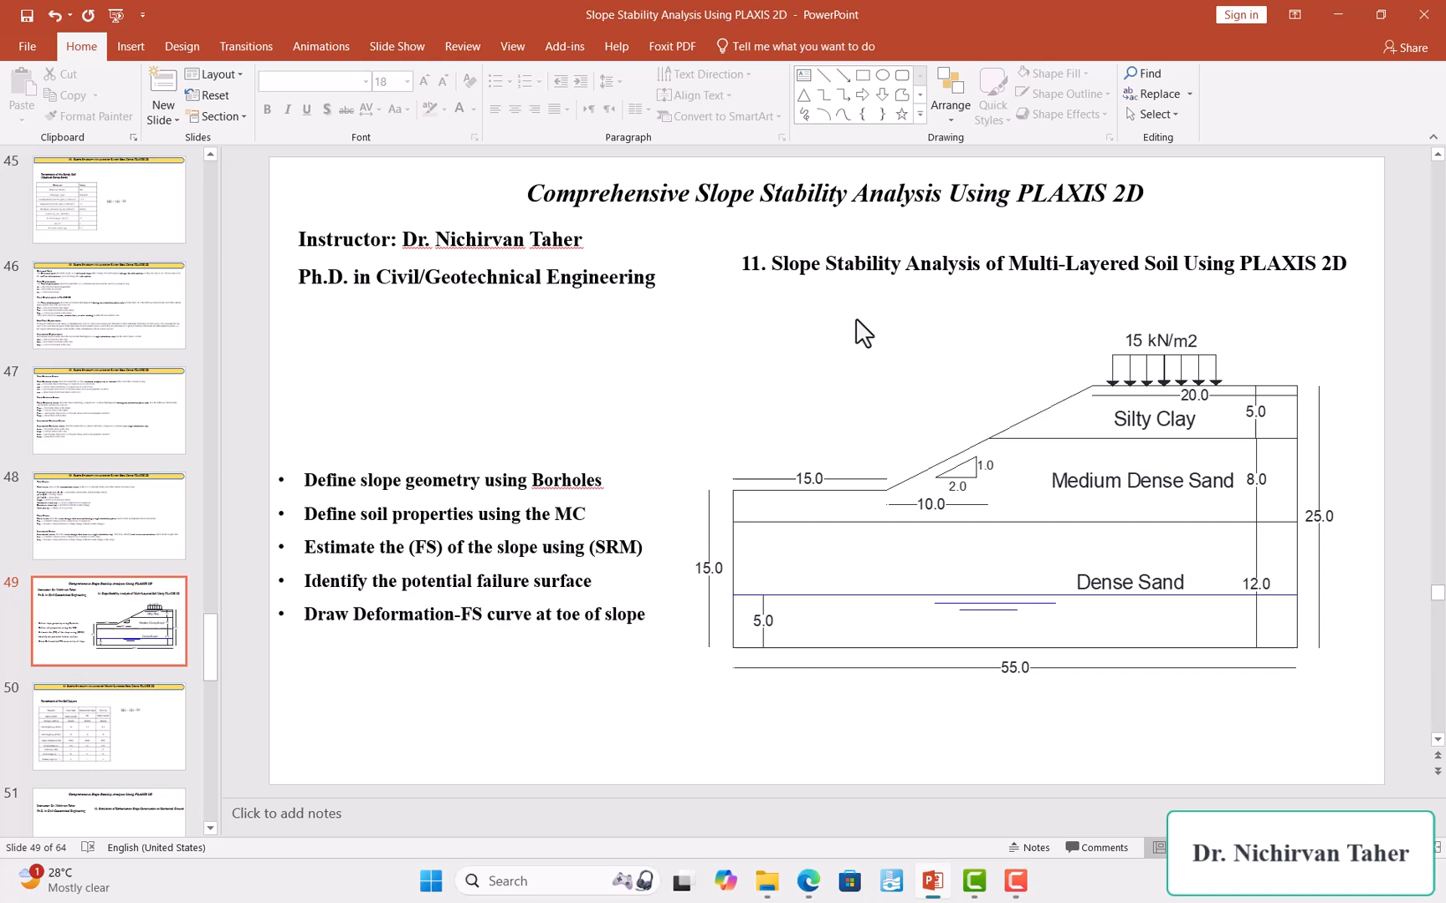
mouse_move(1053, 305)
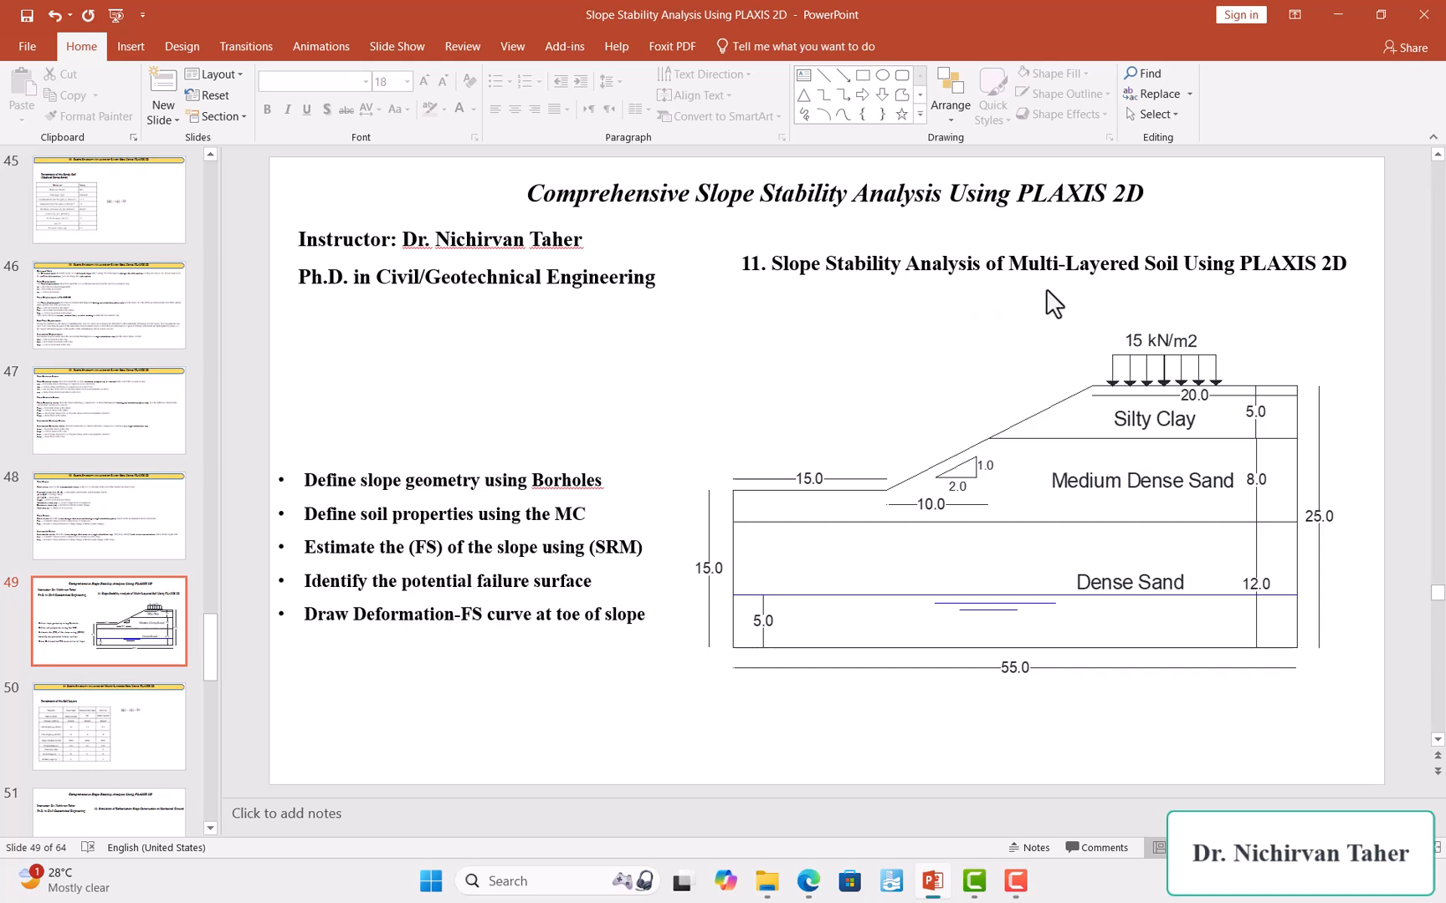
mouse_move(1344, 311)
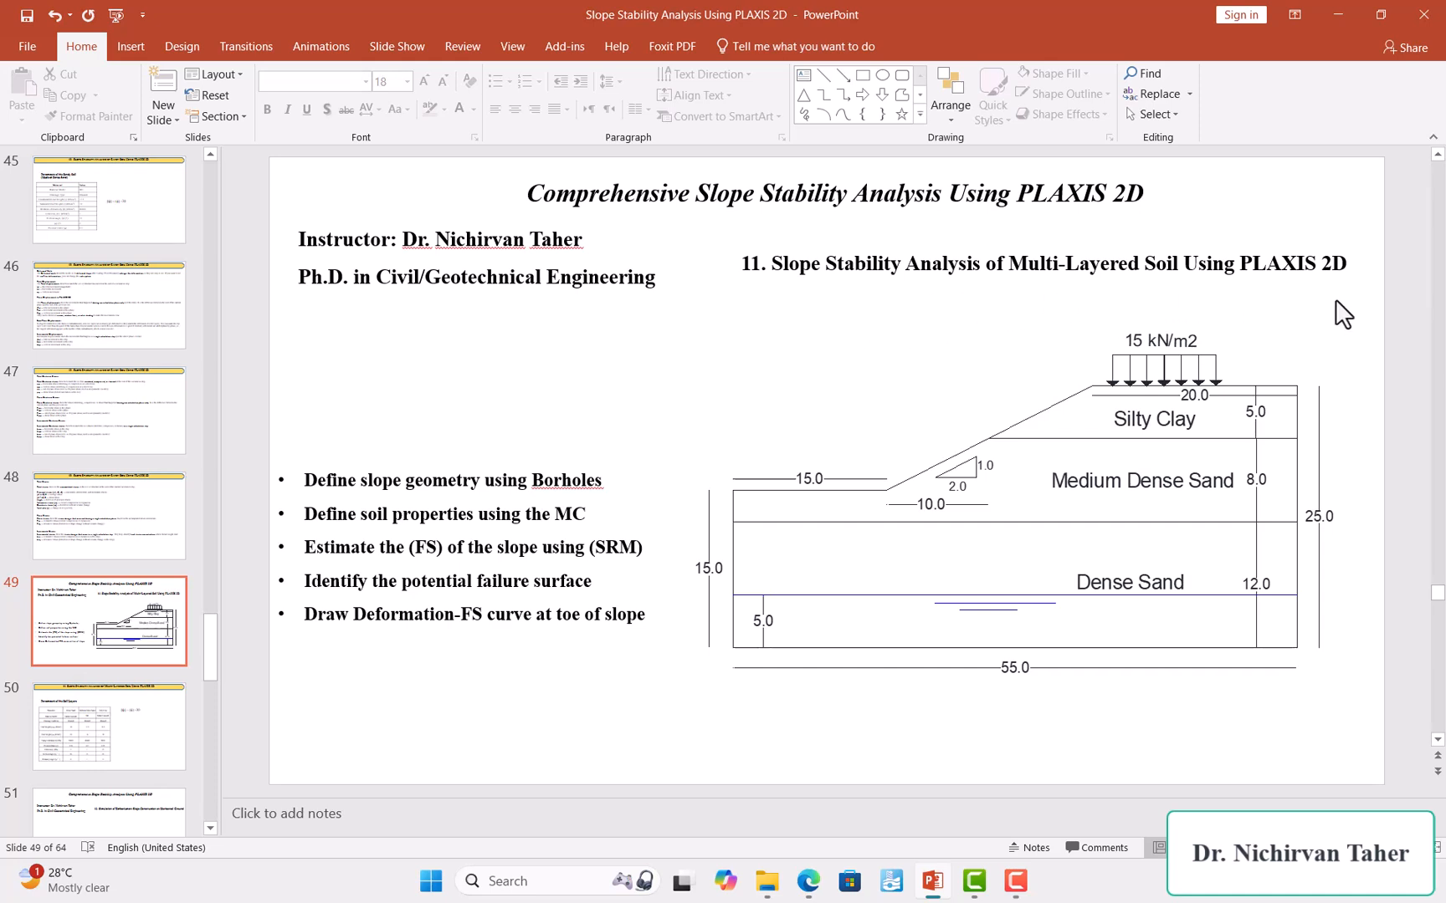
mouse_move(1252, 404)
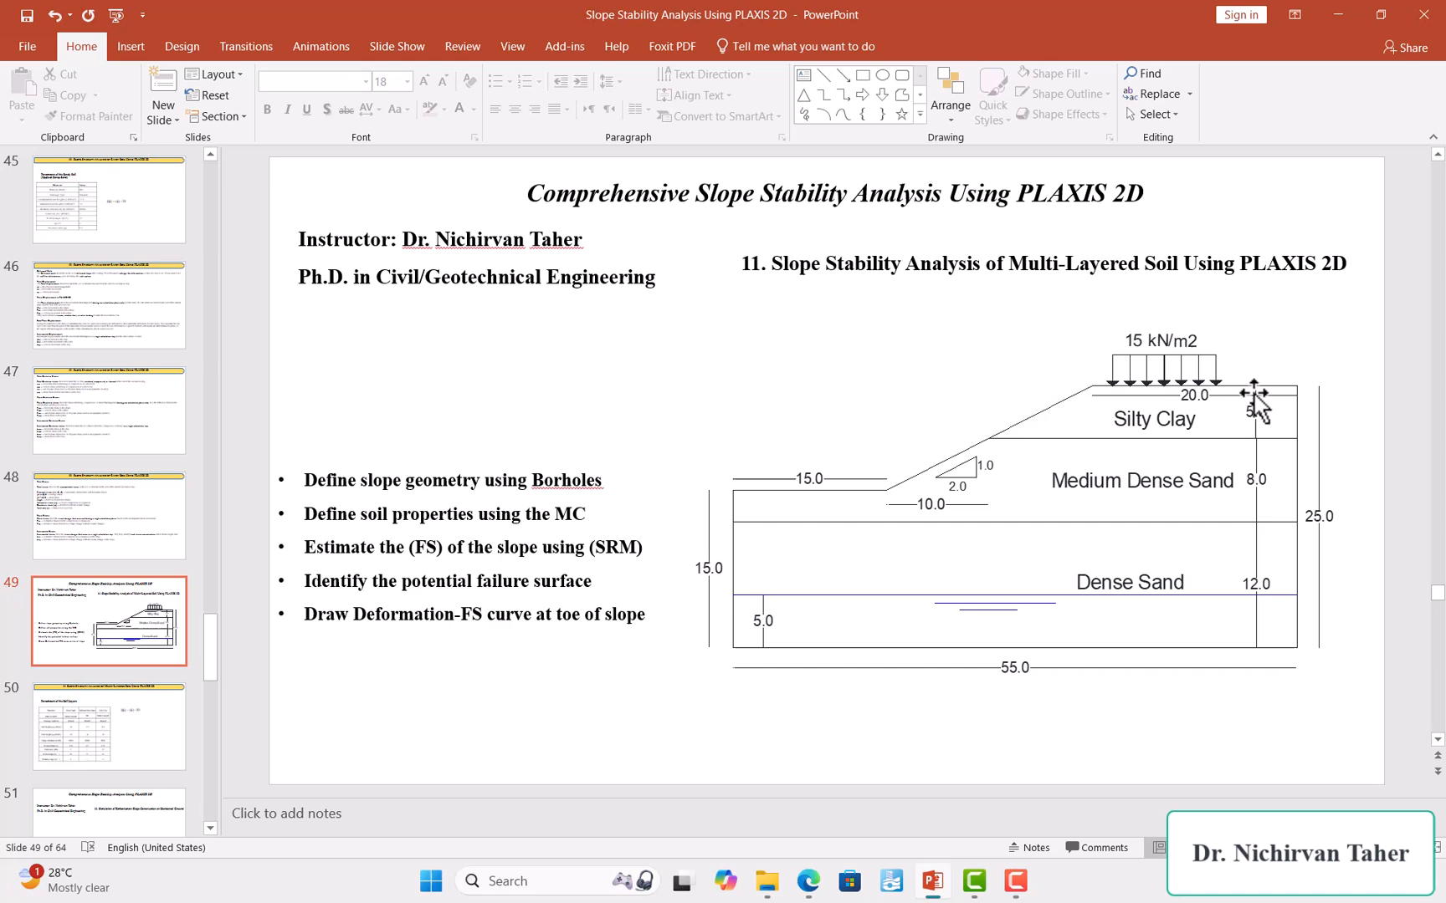
mouse_move(892, 590)
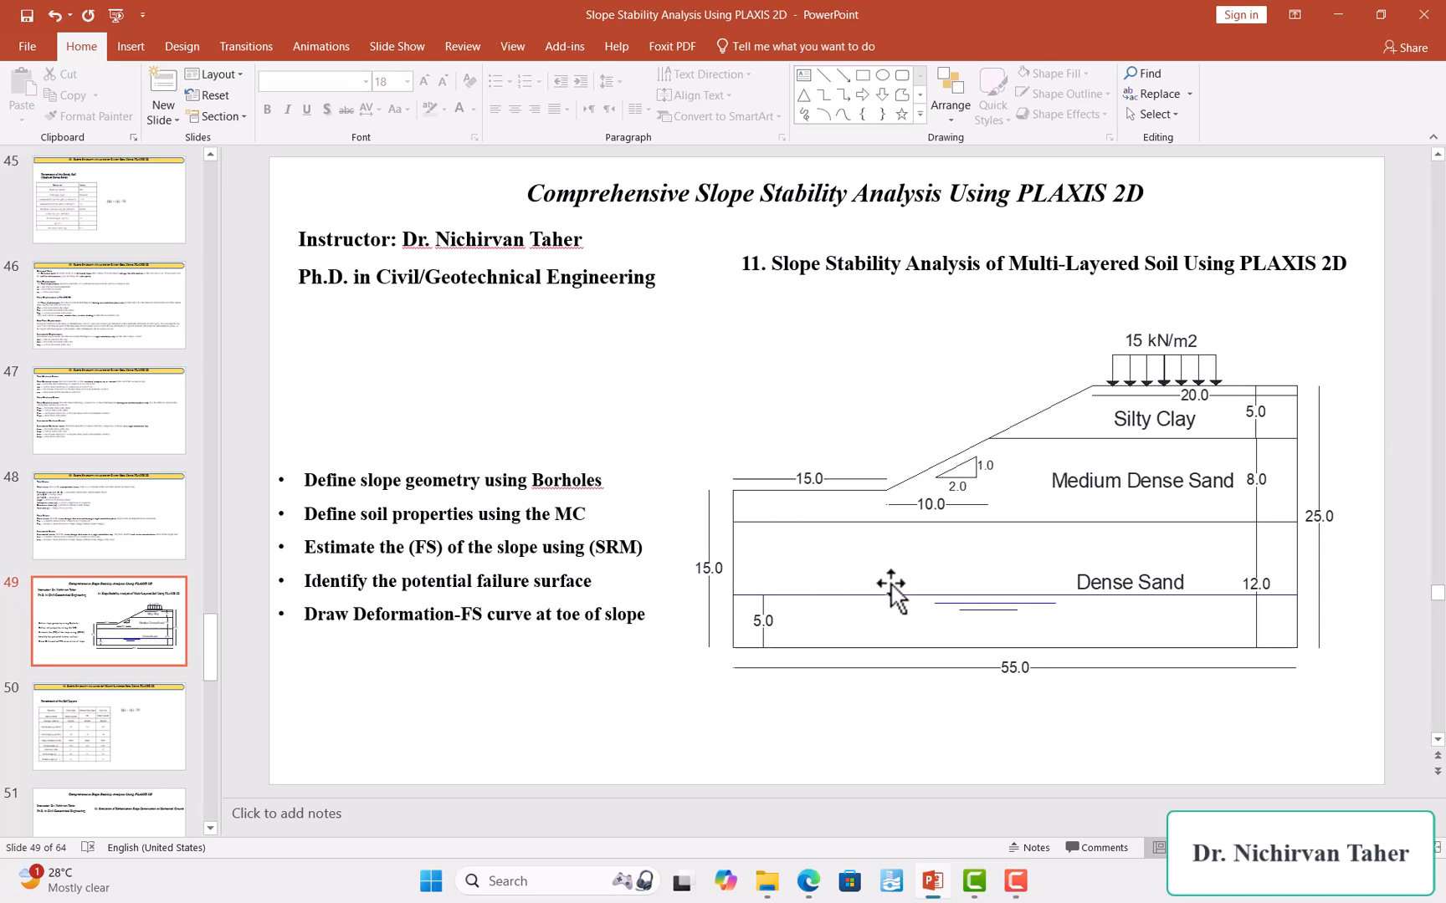
mouse_move(1045, 544)
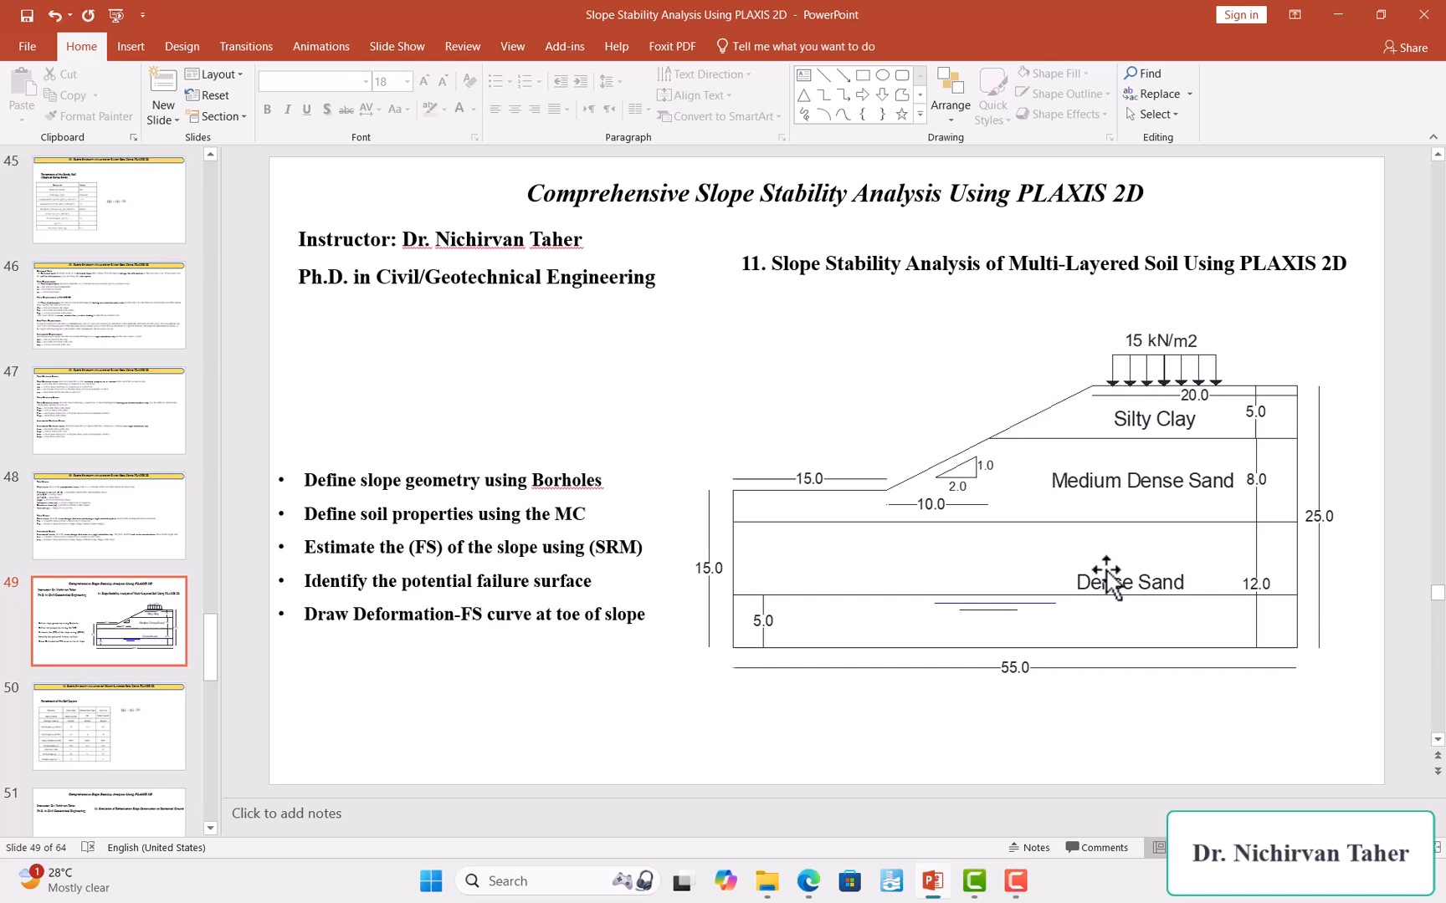
mouse_move(1146, 451)
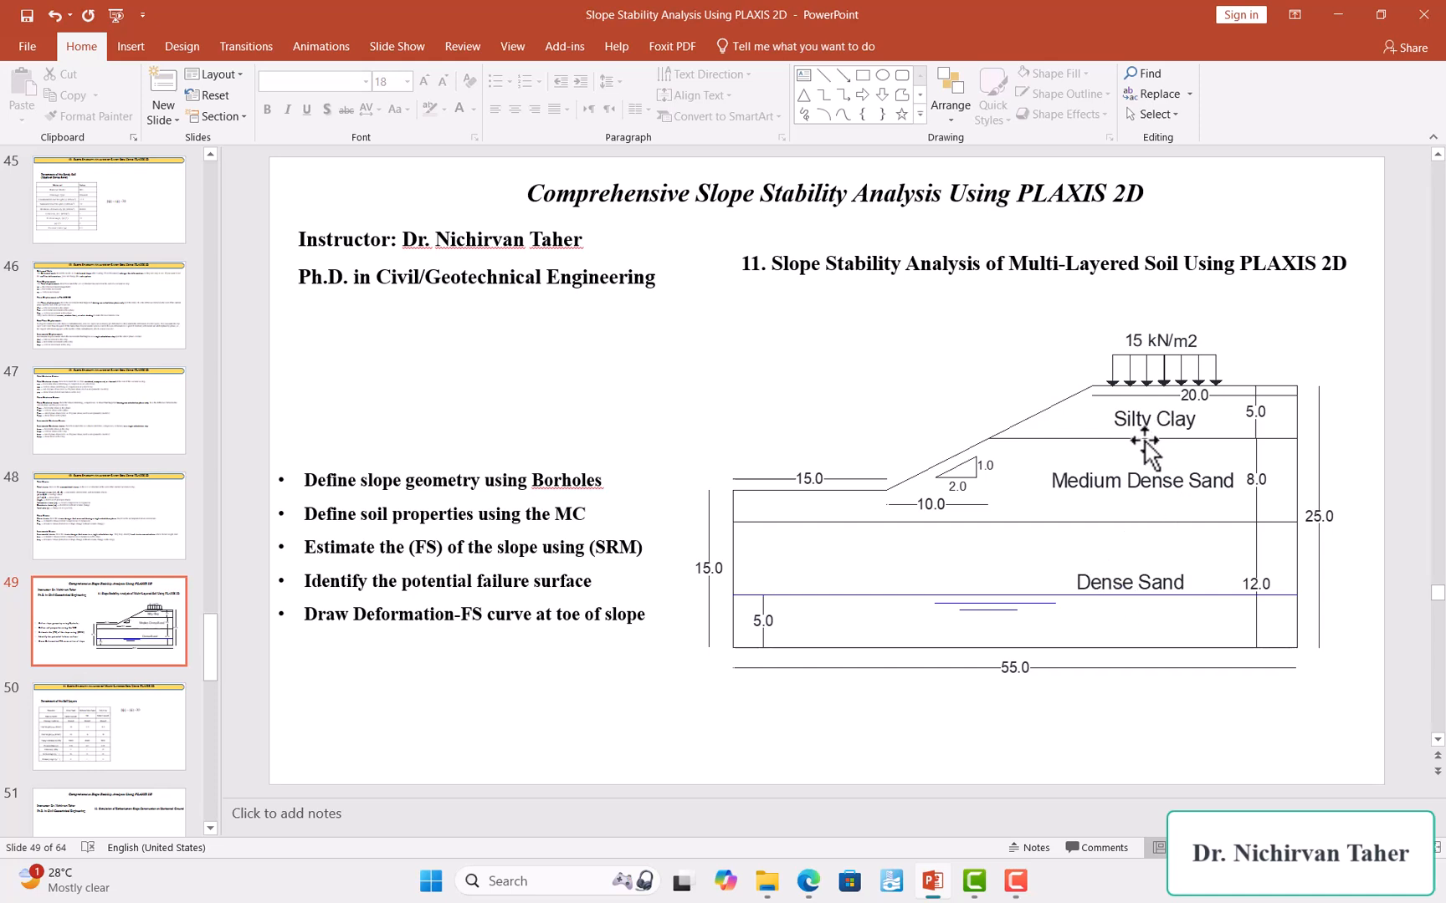
mouse_move(1092, 614)
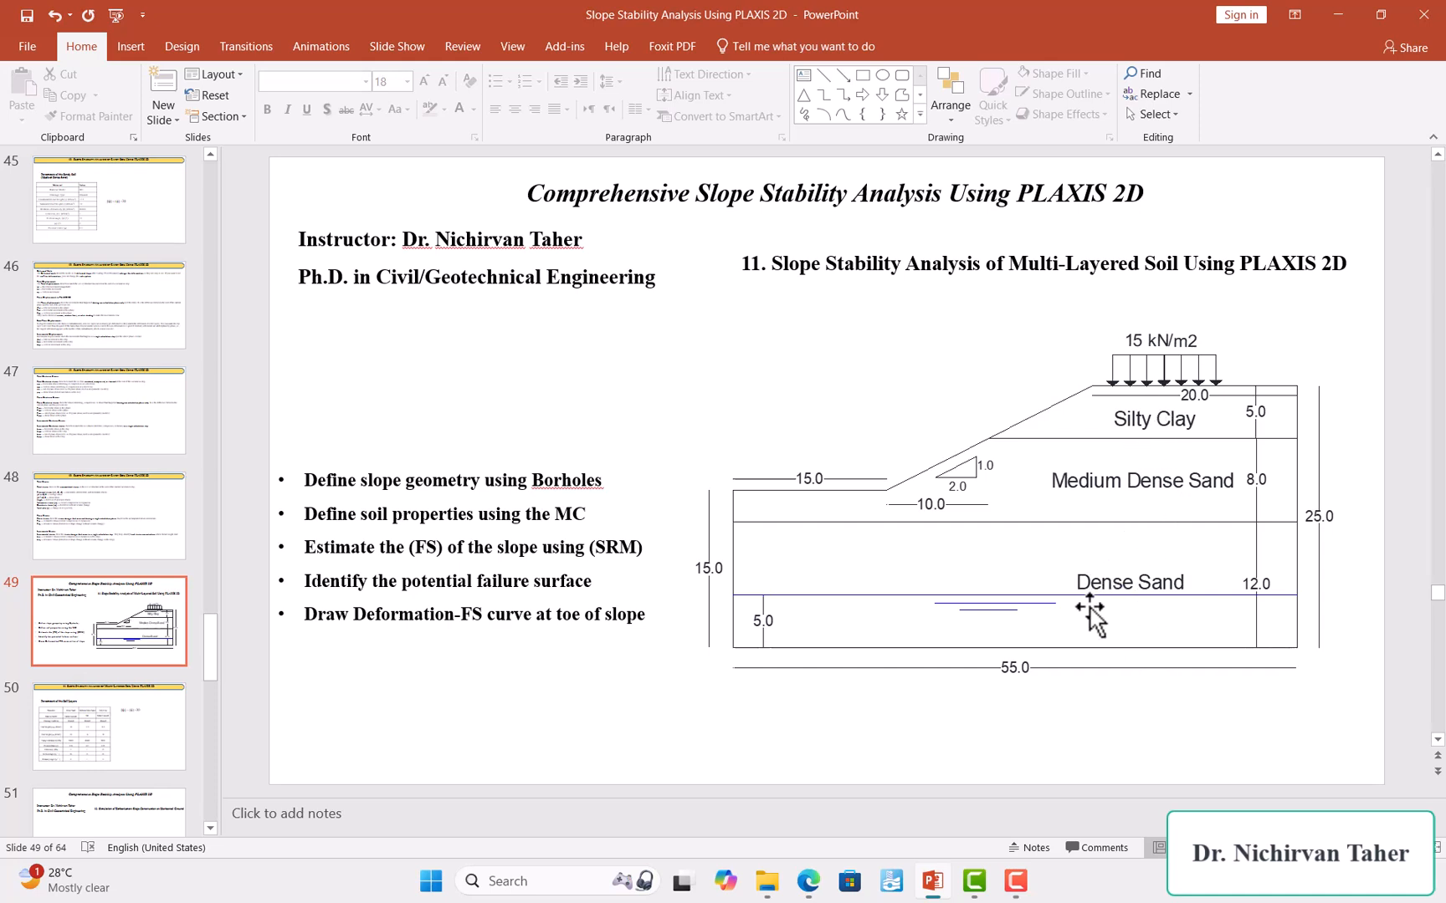
mouse_move(1062, 518)
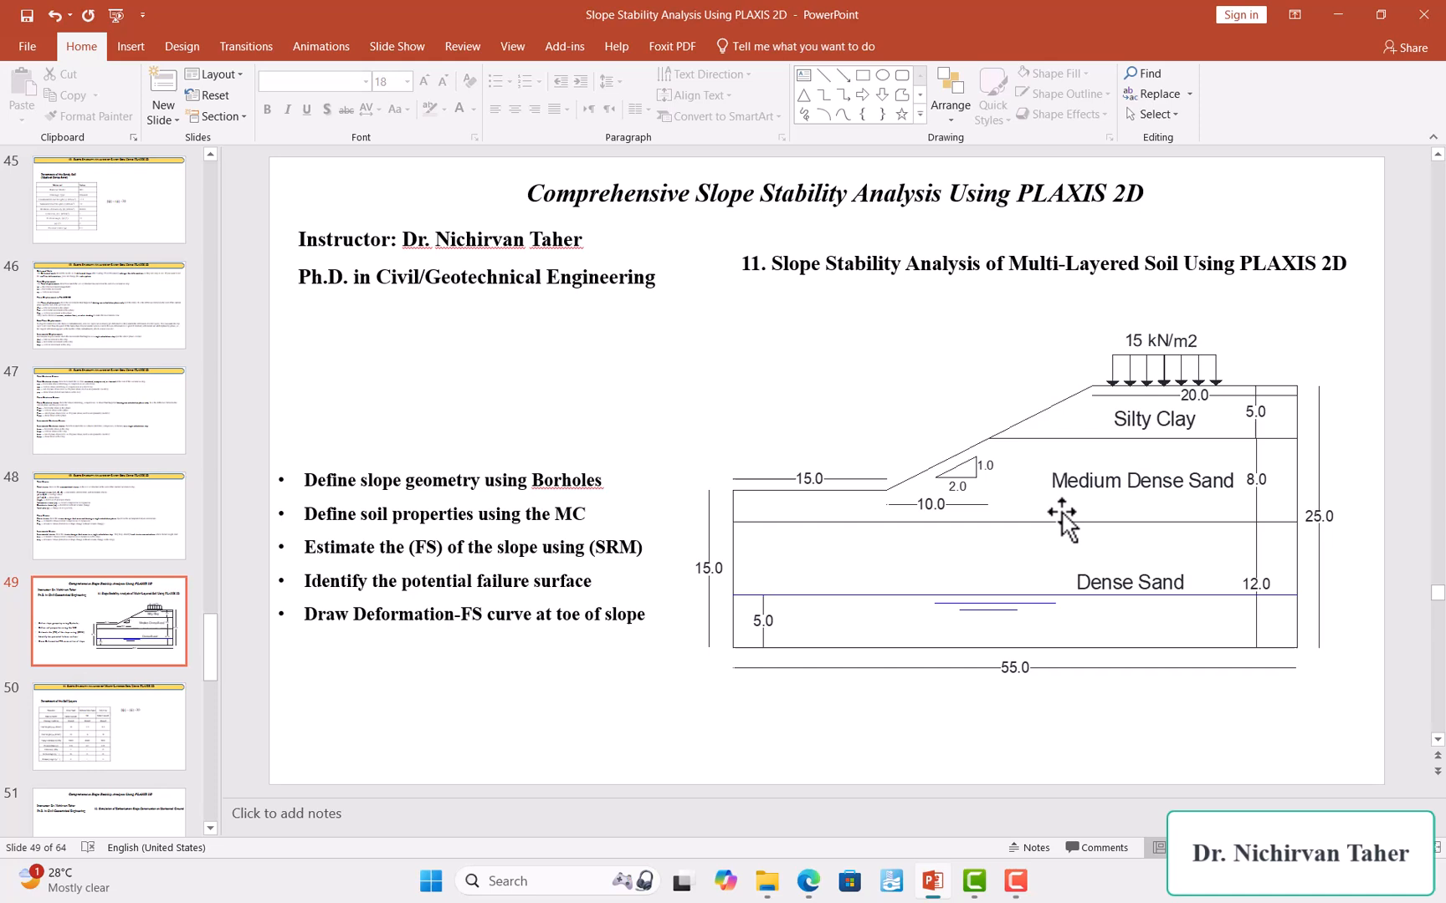
mouse_move(1138, 468)
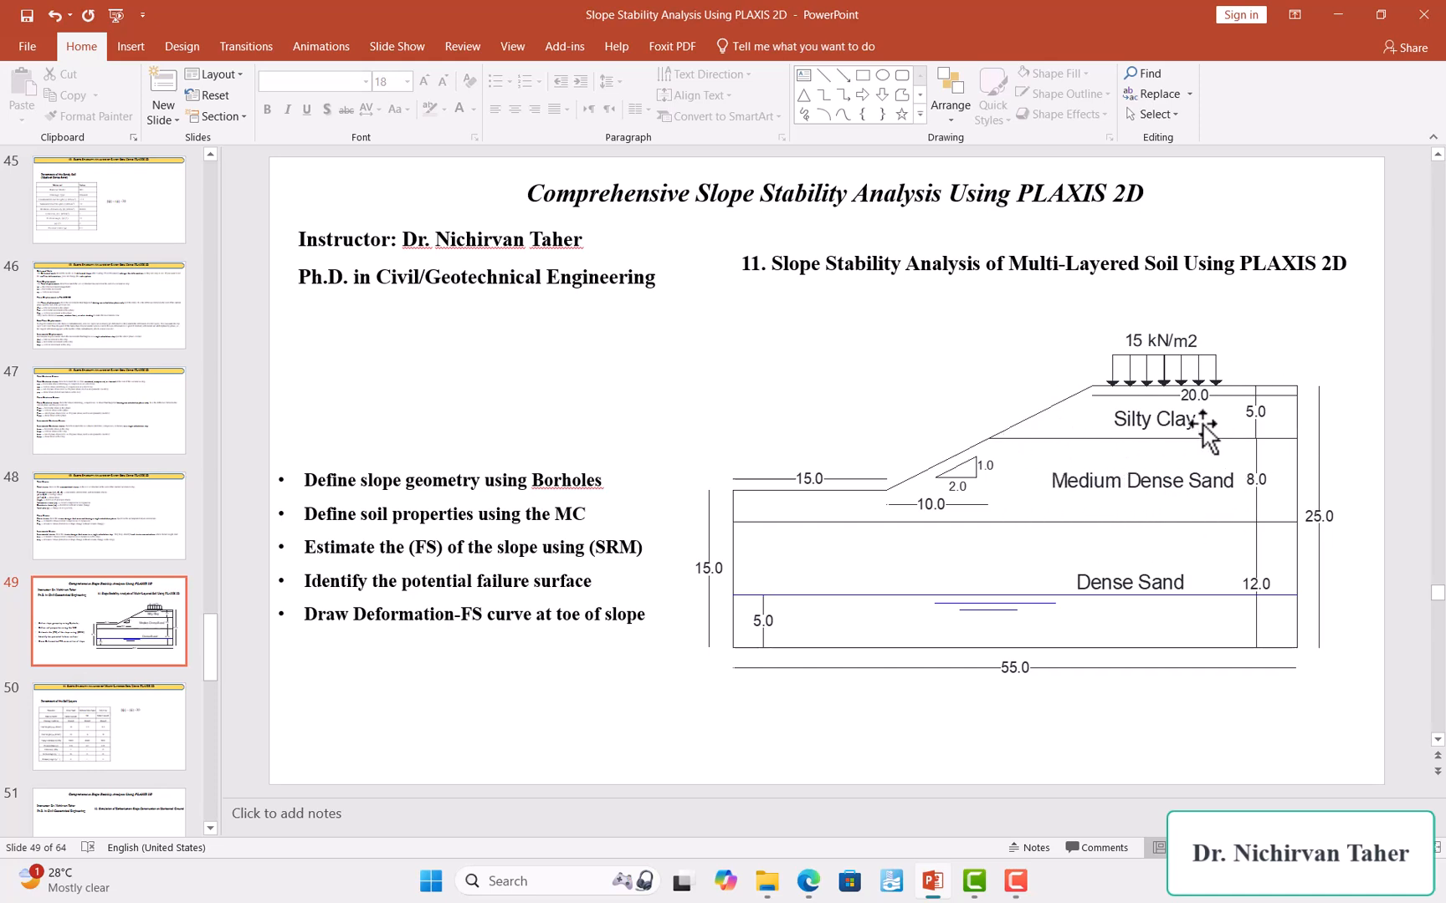
mouse_move(1069, 382)
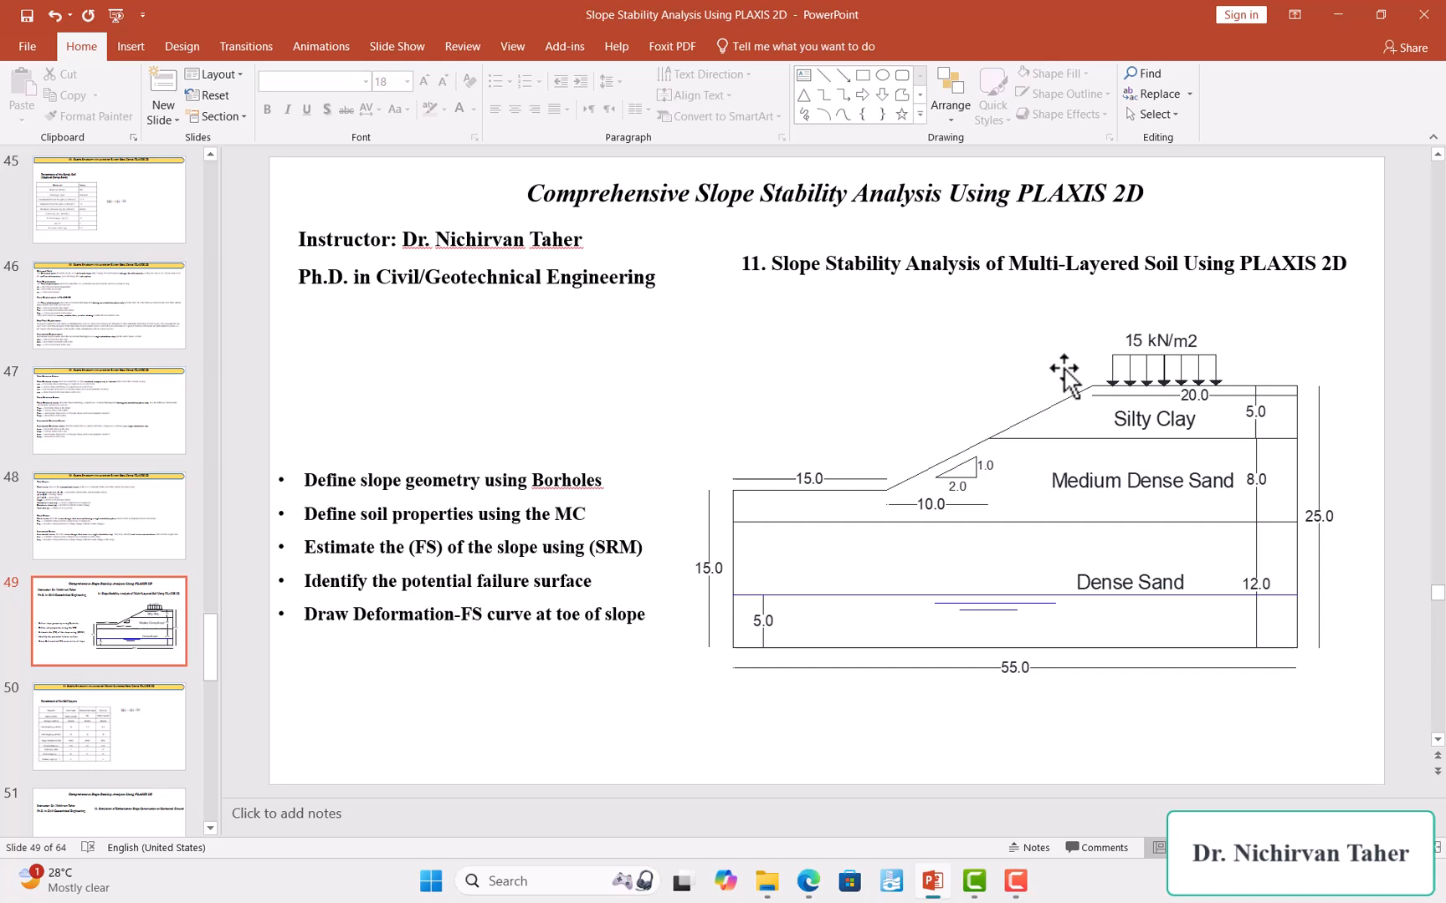
mouse_move(1081, 429)
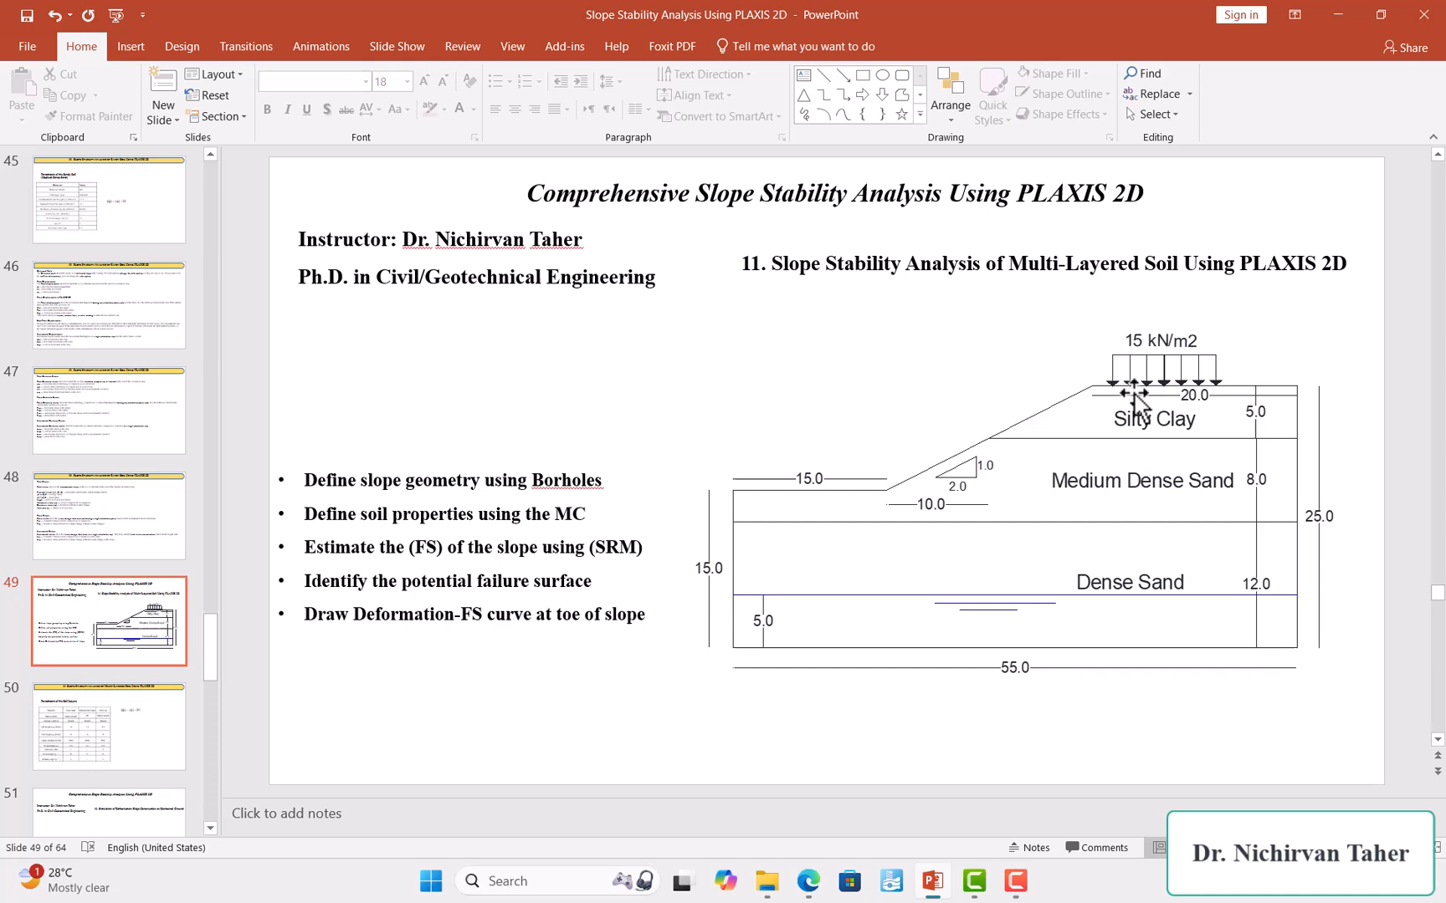
mouse_move(1120, 419)
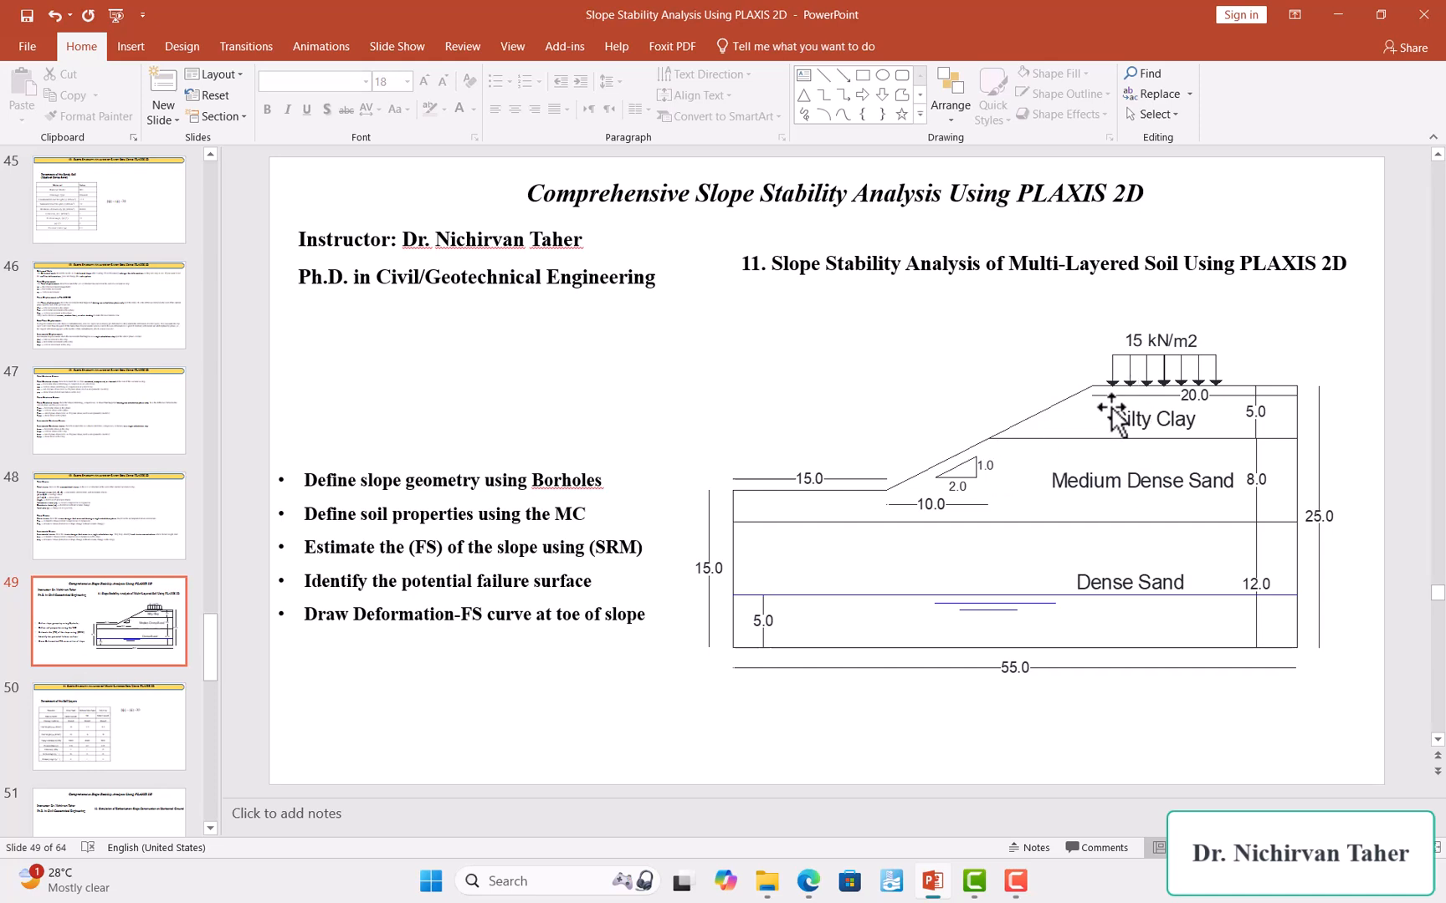
mouse_move(984, 499)
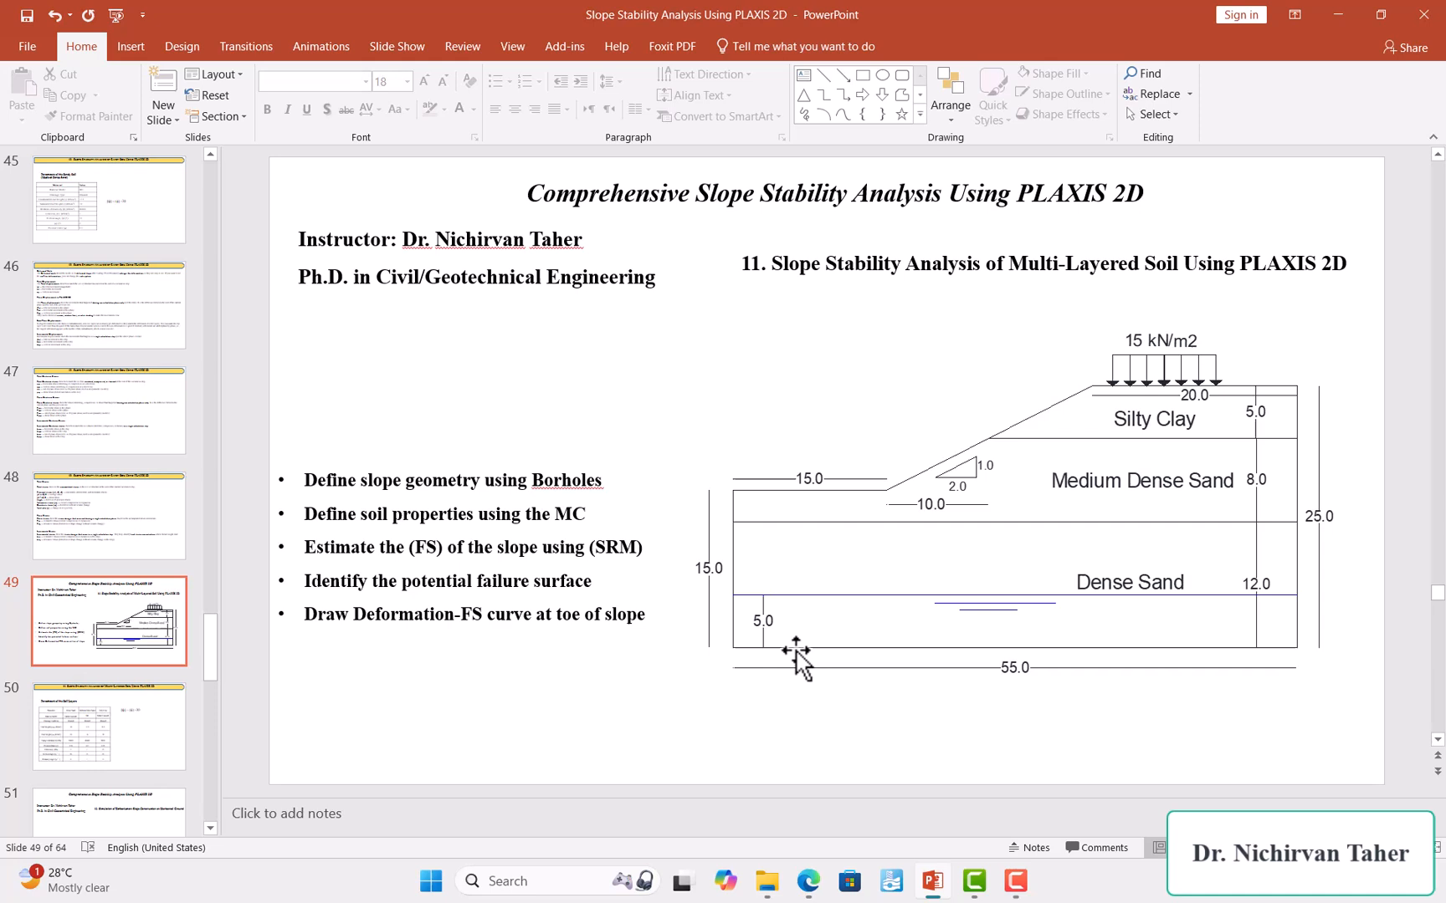
mouse_move(768, 558)
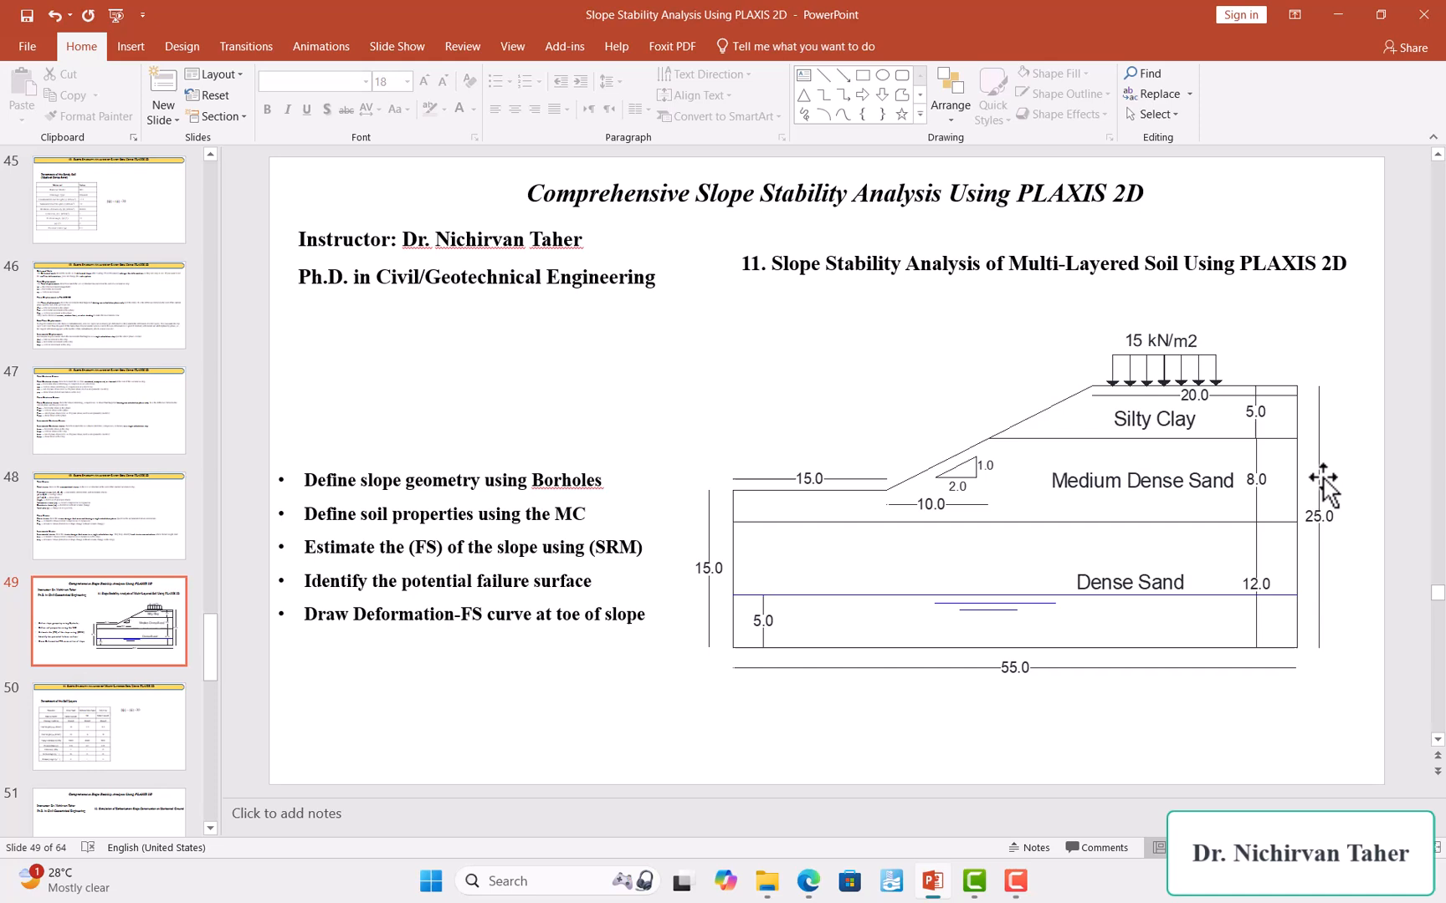
- Copy the slide's '11. Slope Stability Analysis…' exercise title text
right_click(572, 479)
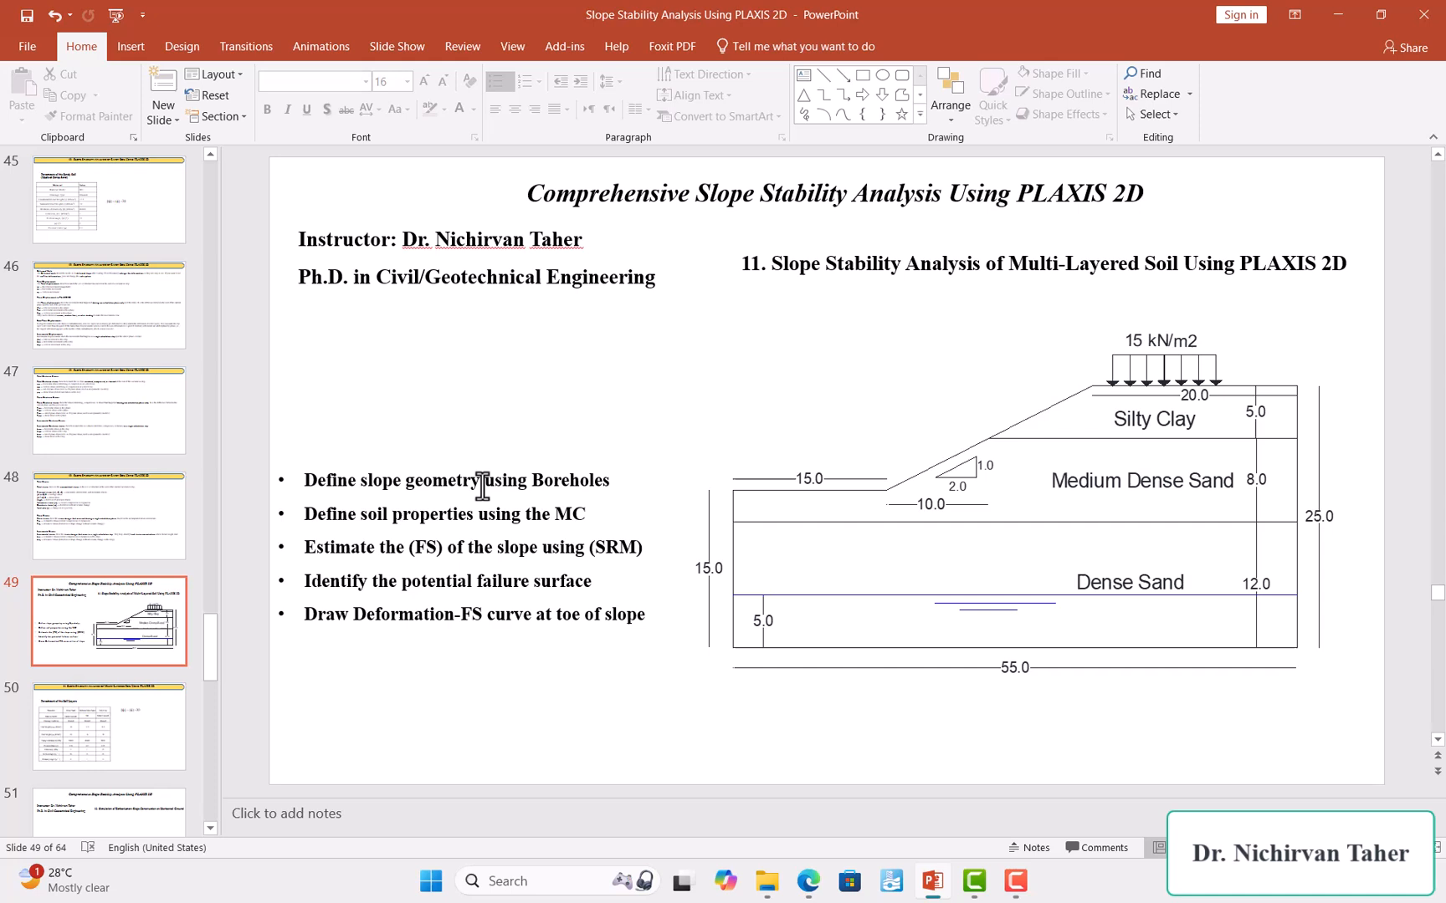
mouse_move(779, 513)
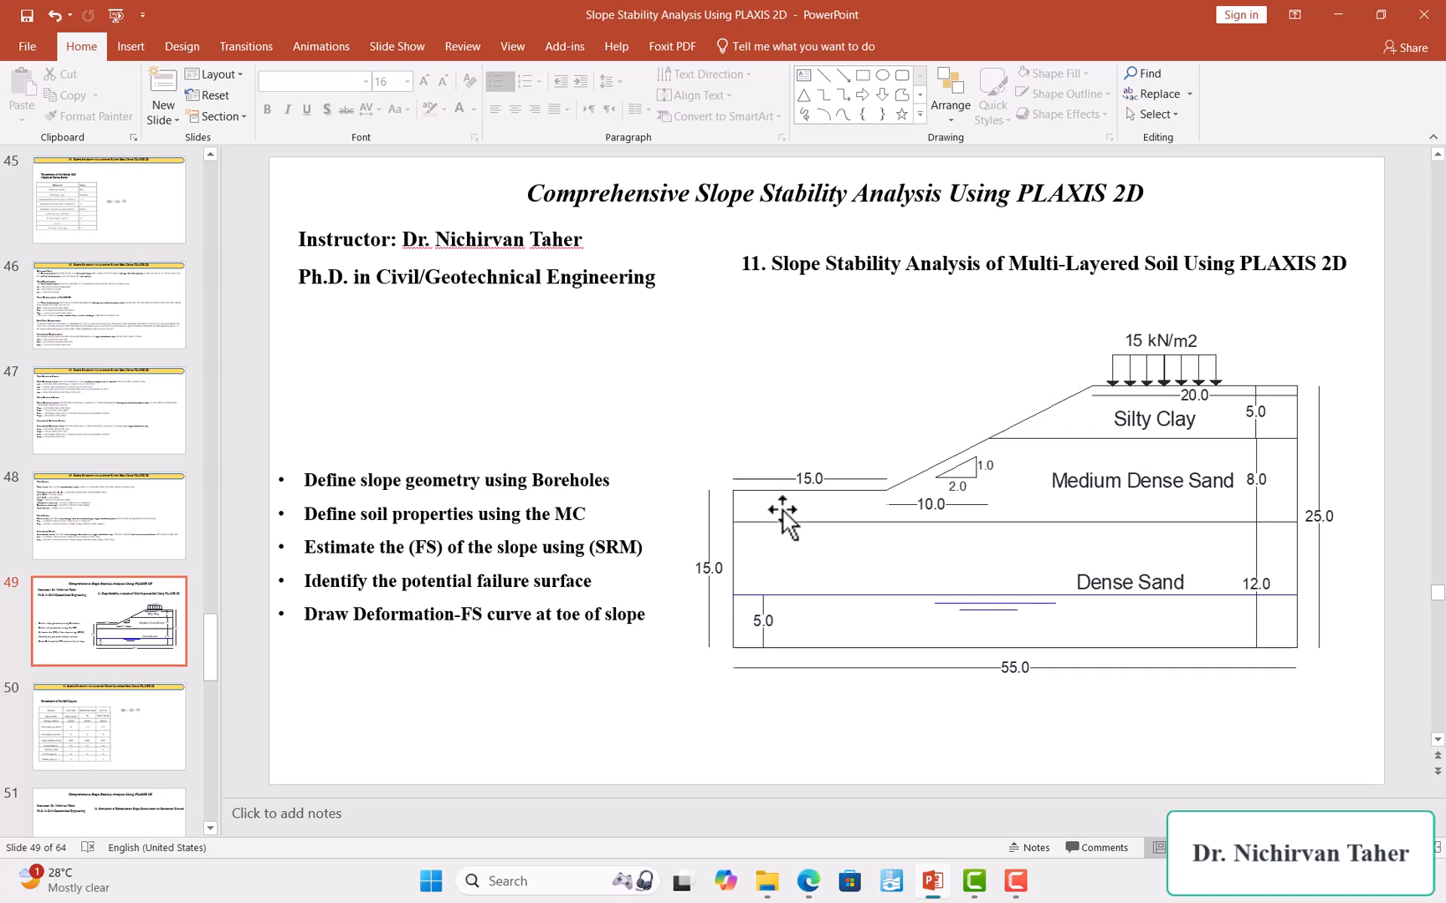
mouse_move(1041, 485)
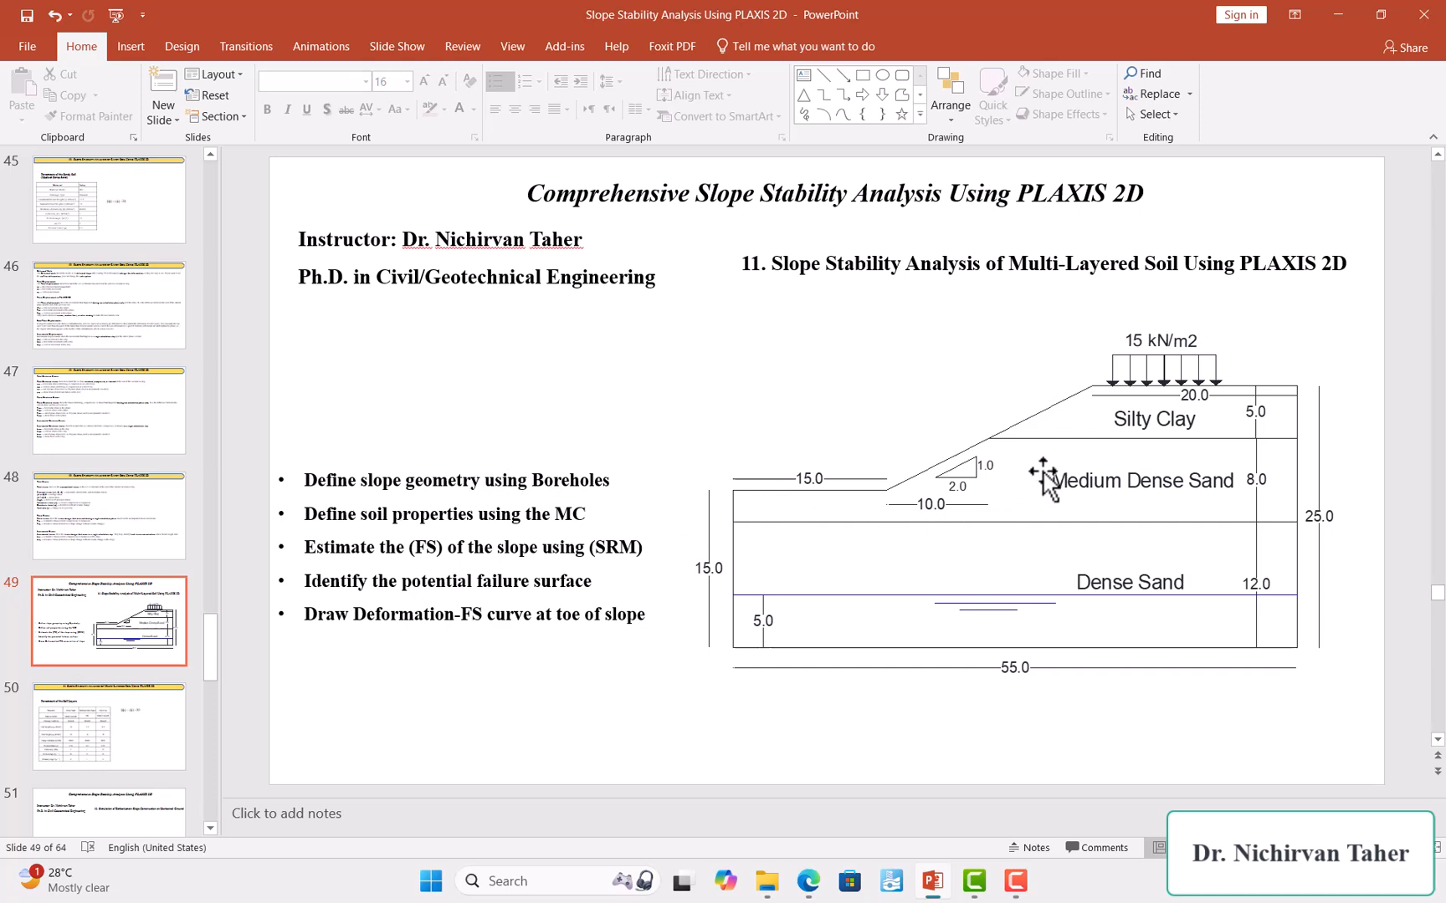
mouse_move(1054, 468)
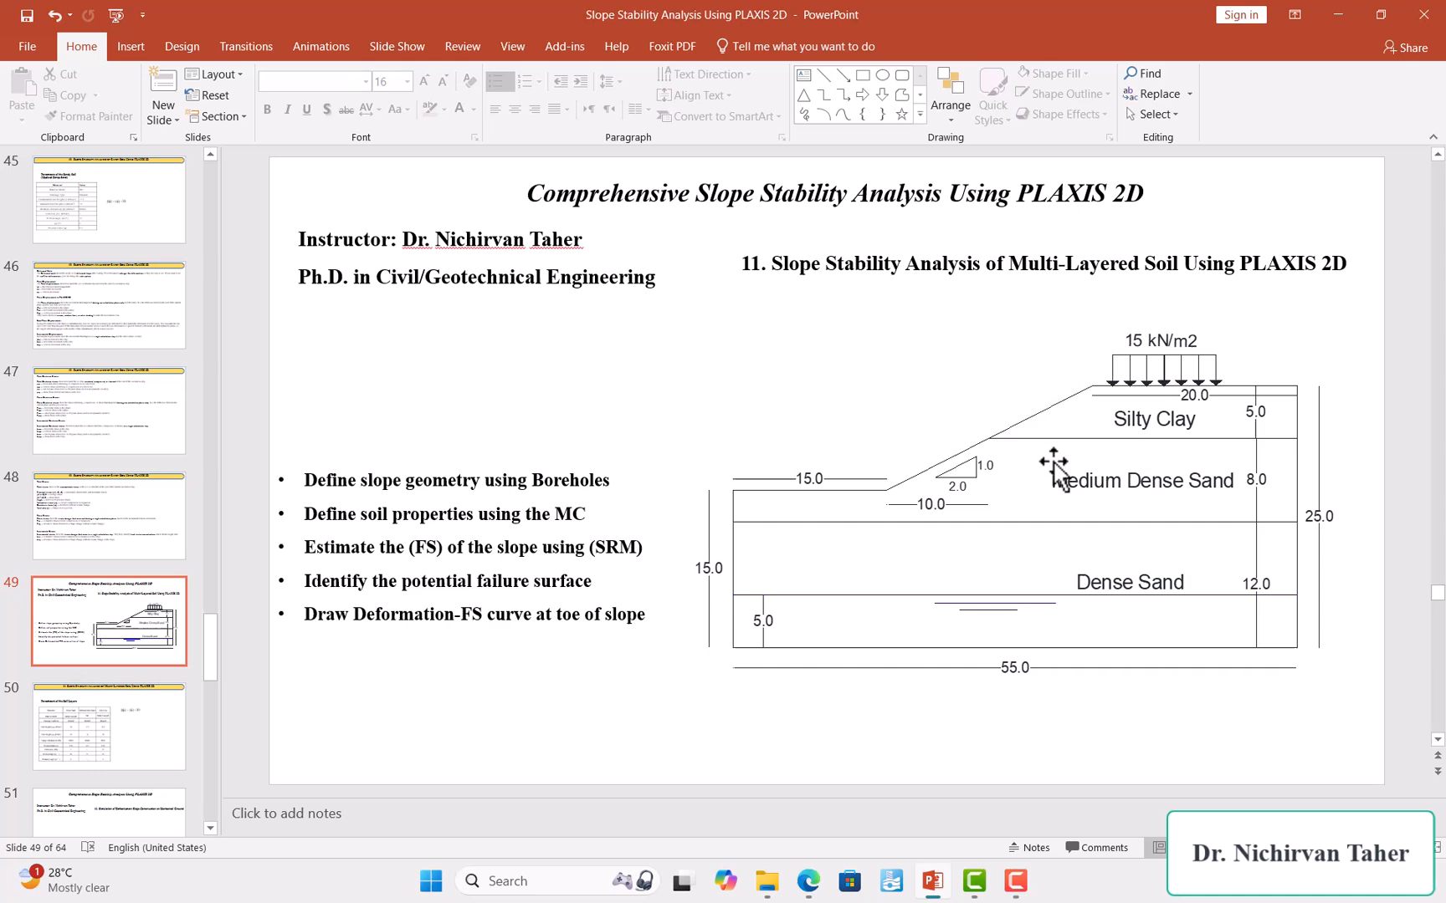
mouse_move(579, 497)
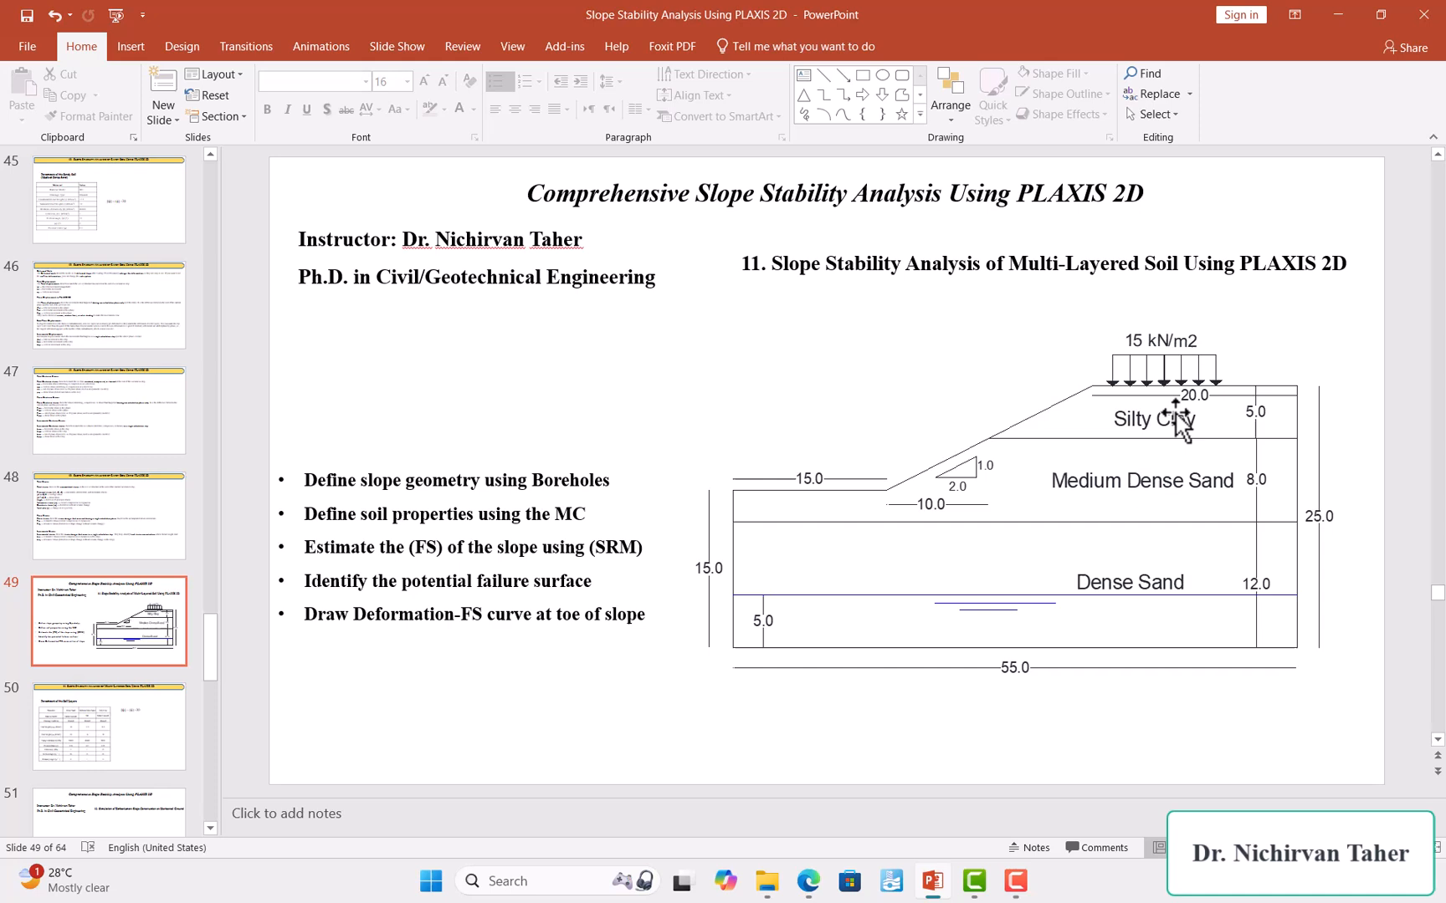
mouse_move(1150, 595)
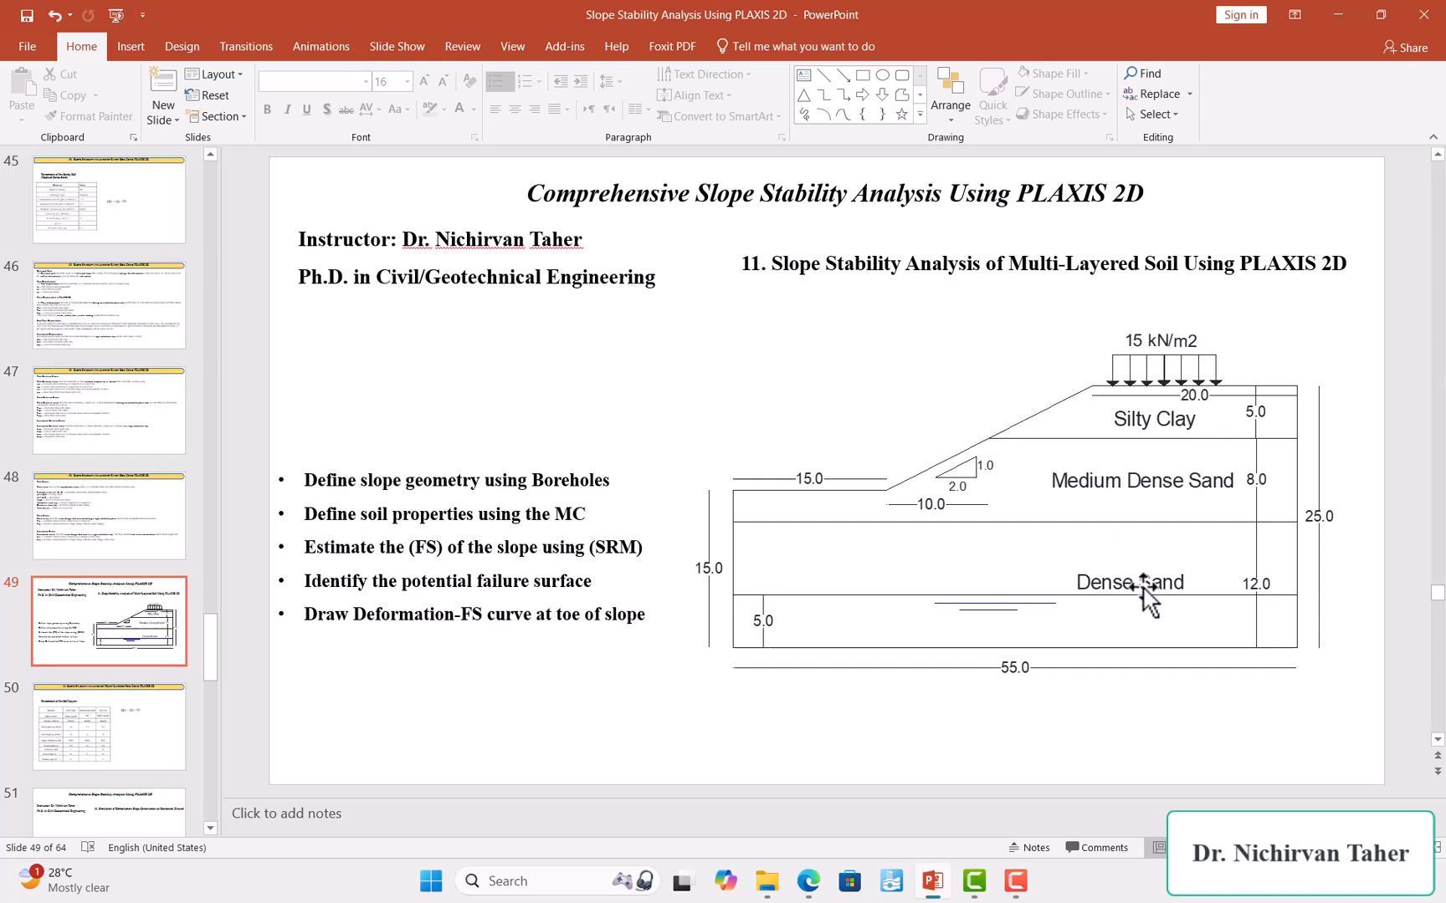
mouse_move(1157, 461)
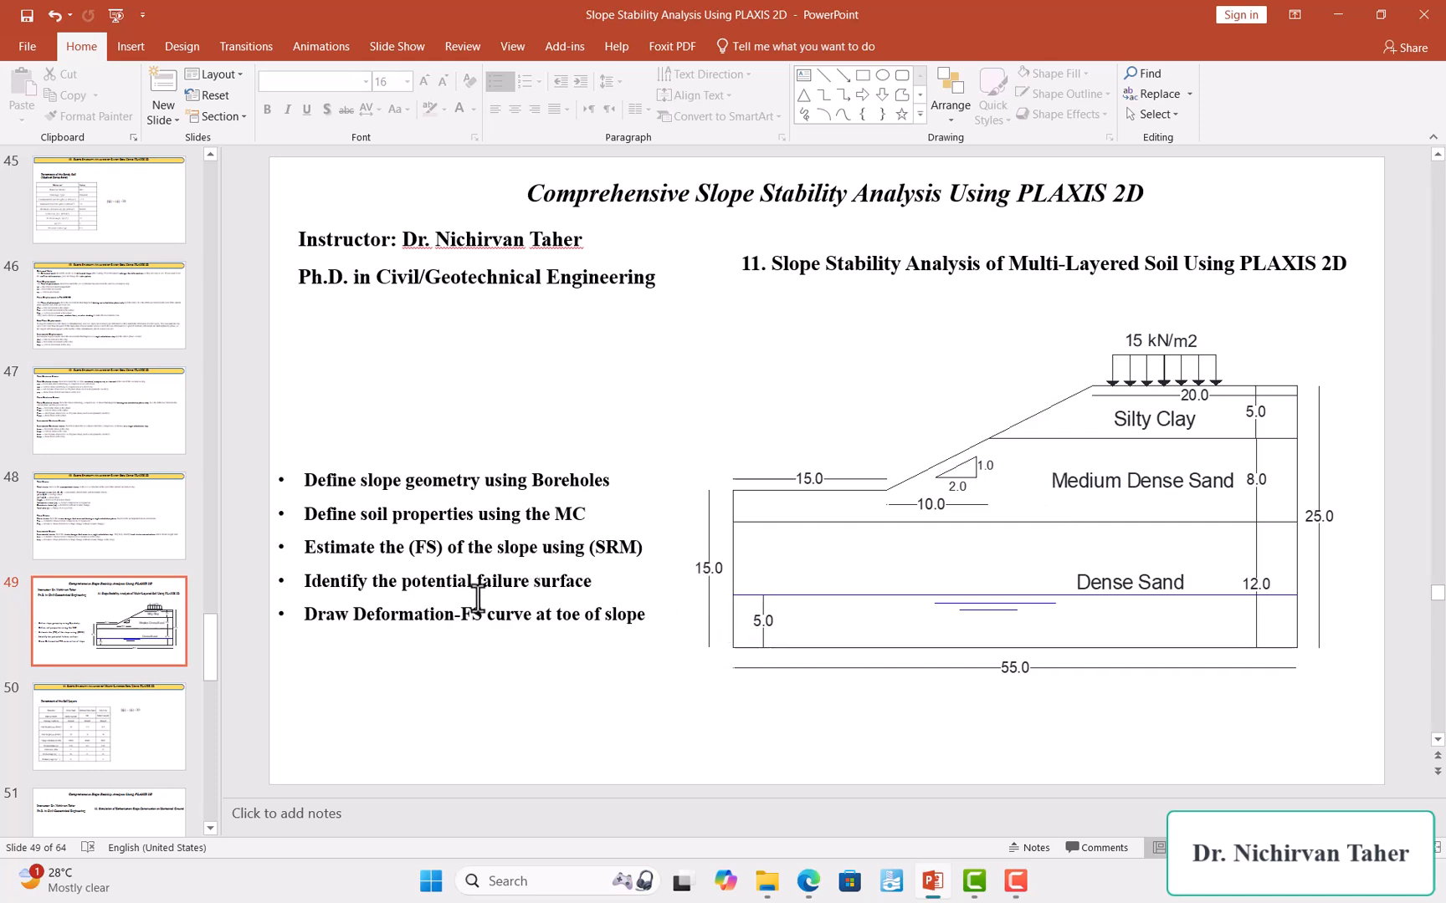
mouse_move(880, 512)
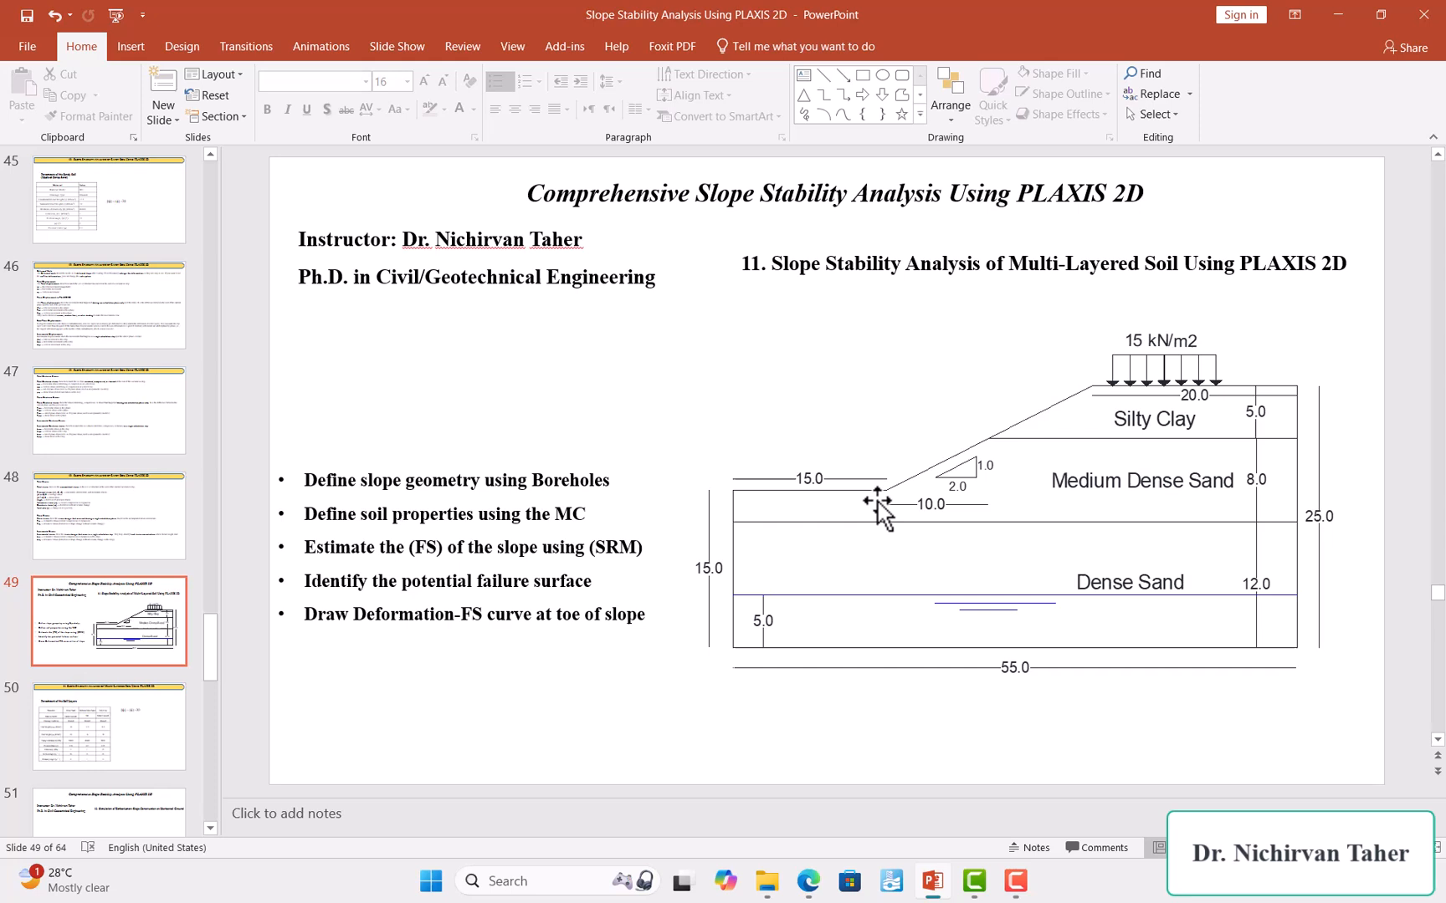
mouse_move(1102, 401)
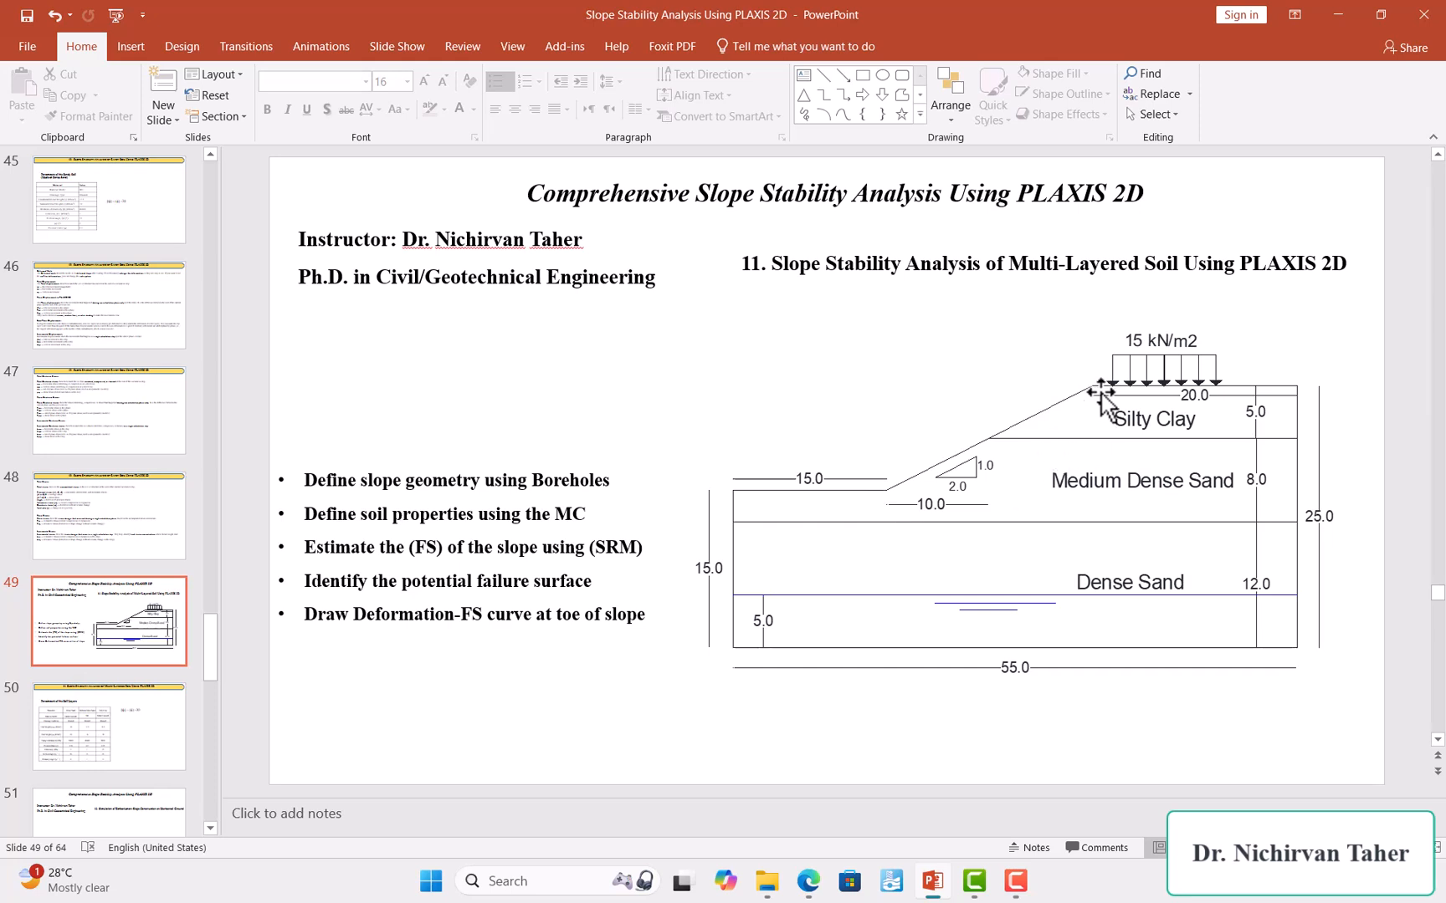
mouse_move(460, 659)
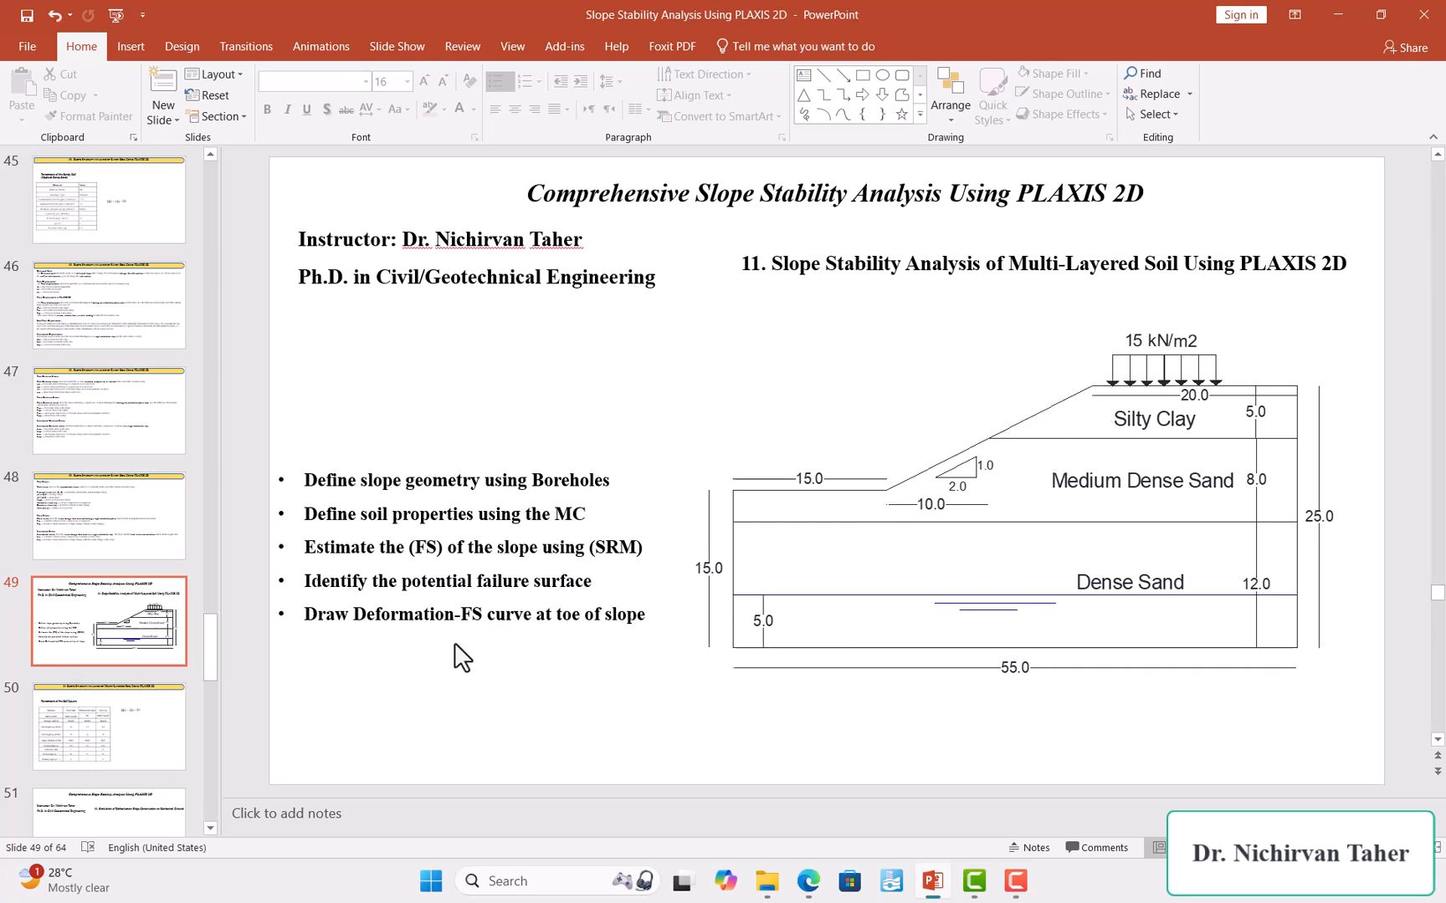
mouse_move(344, 654)
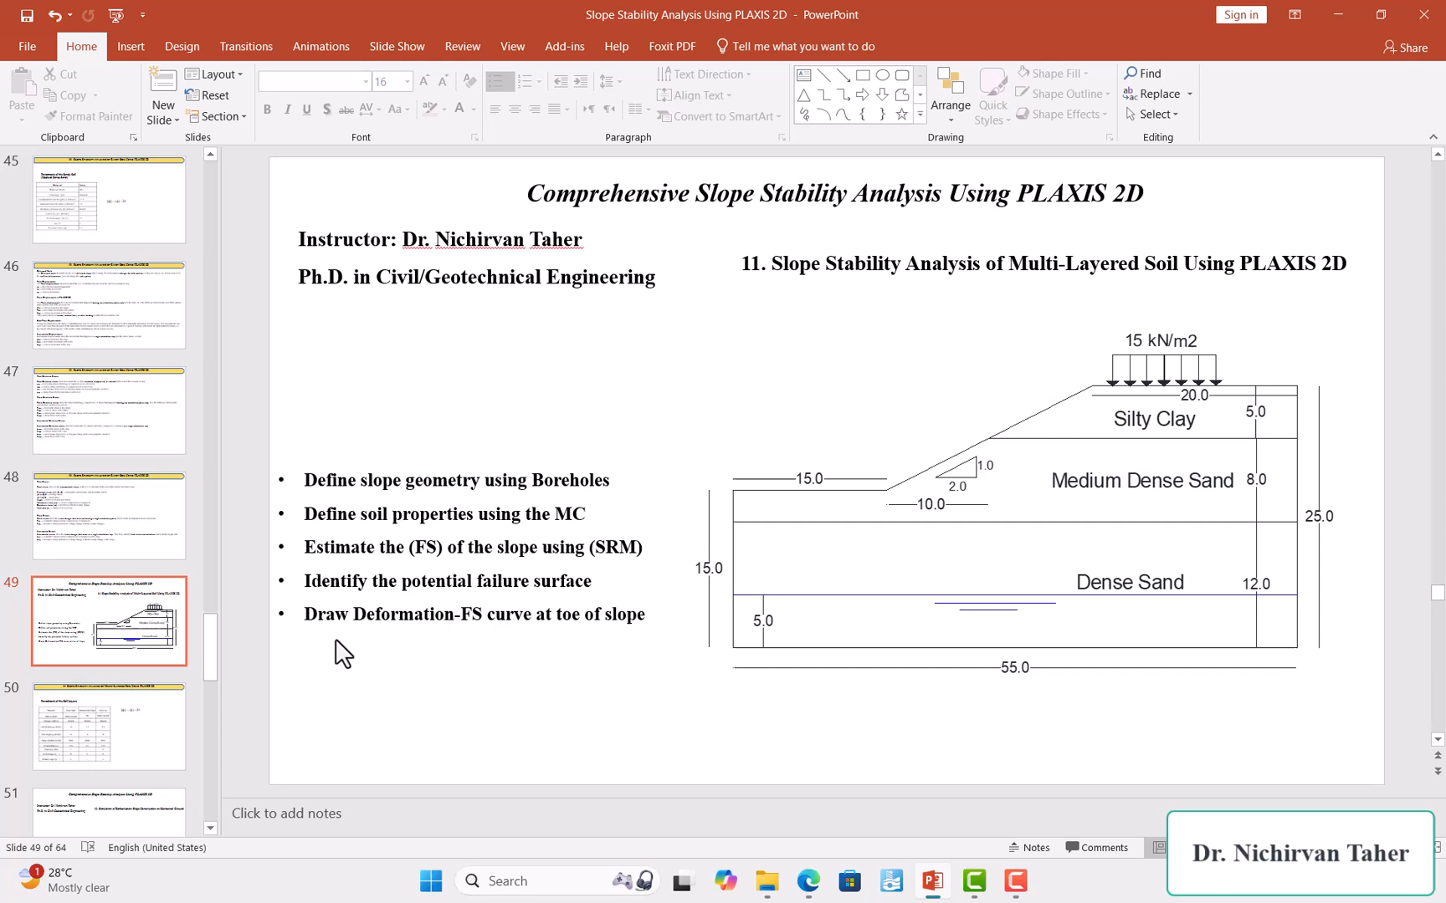
mouse_move(496, 662)
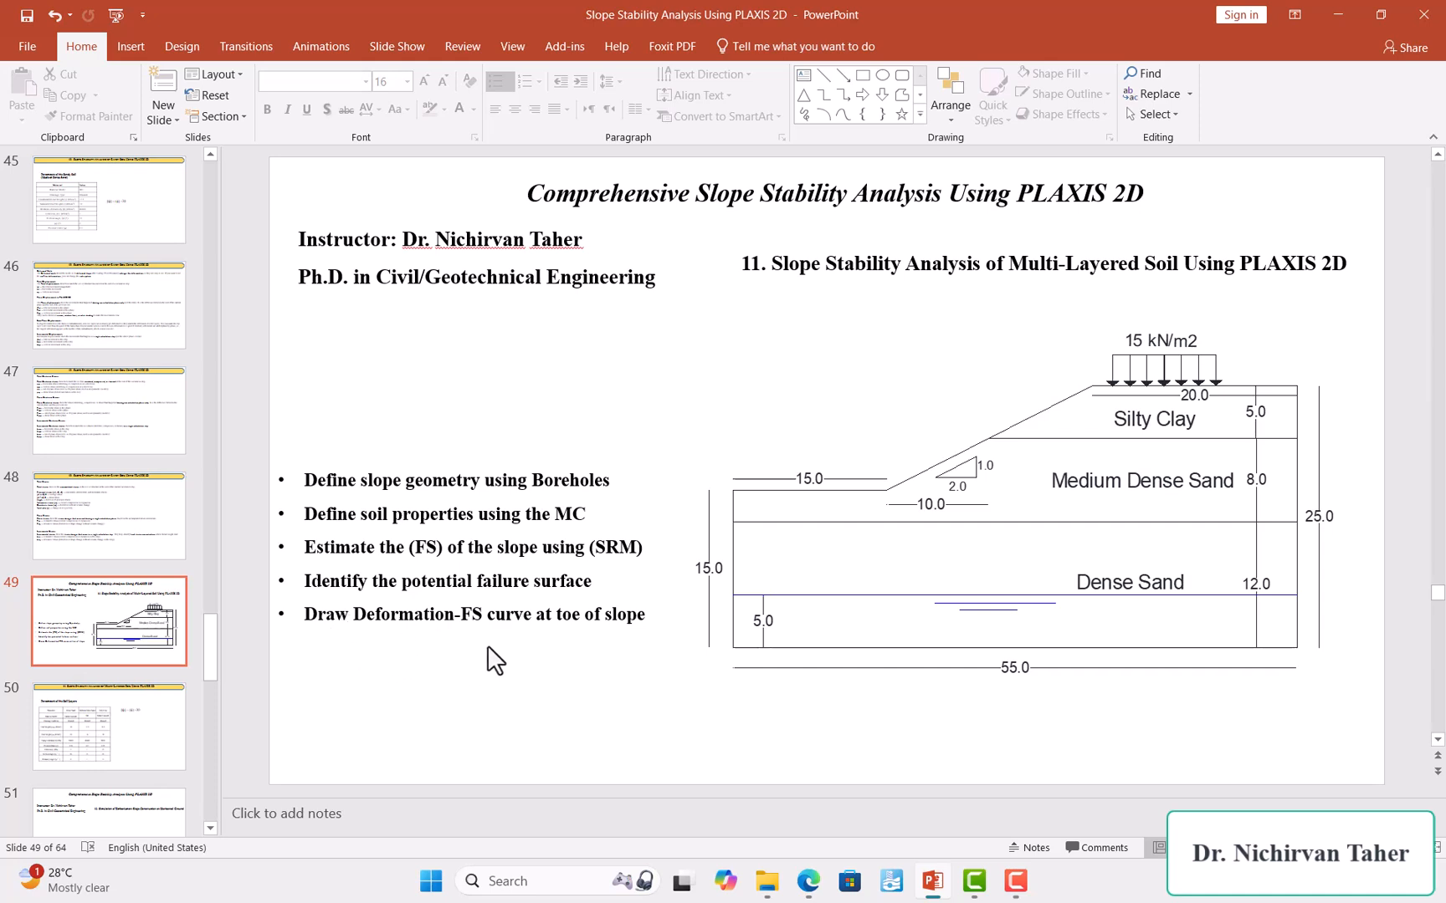
mouse_move(612, 654)
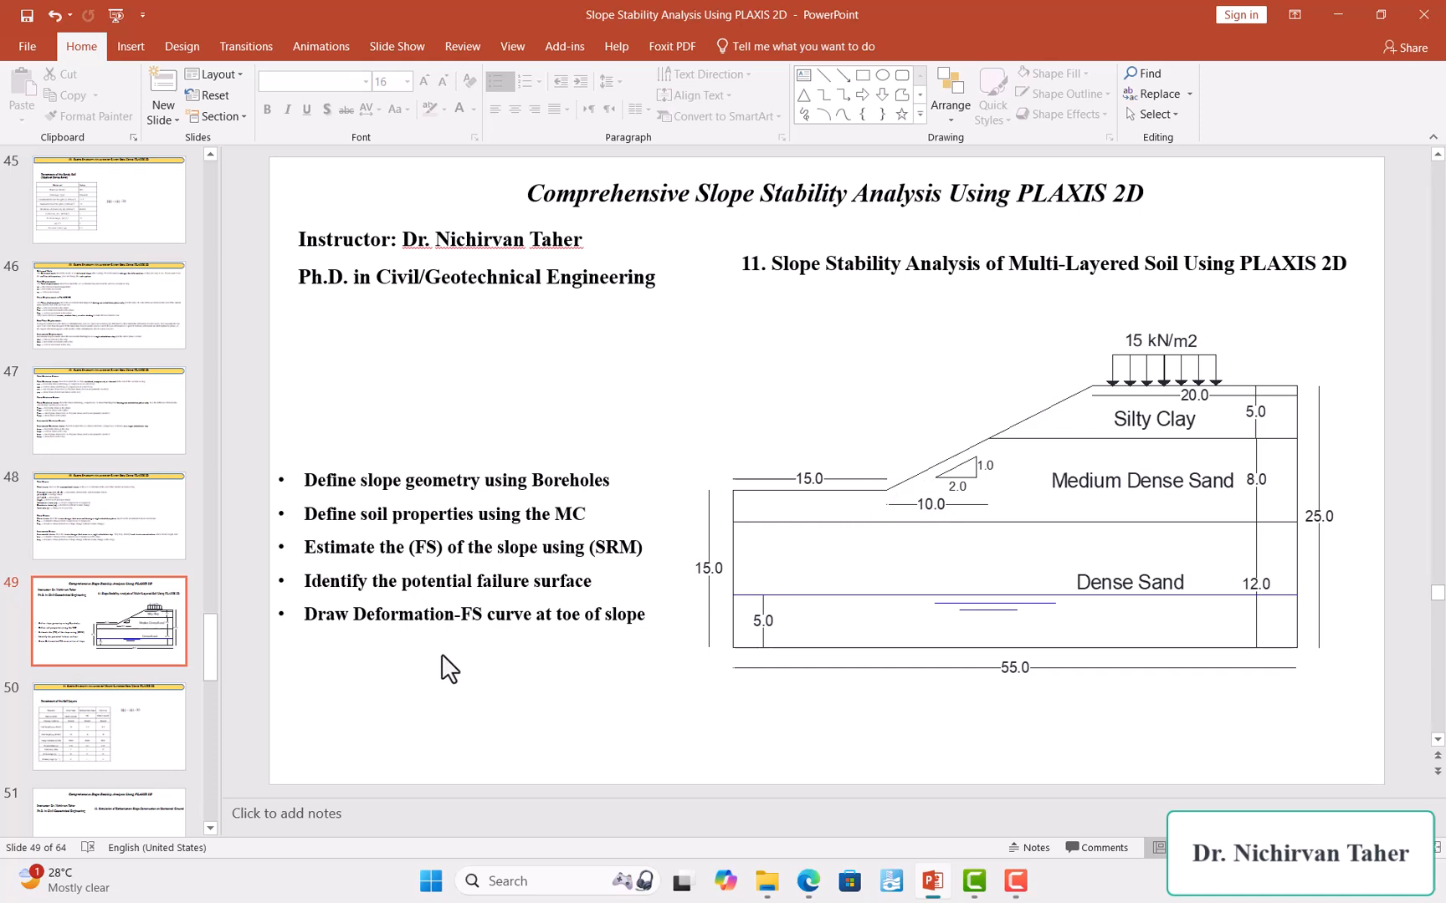
mouse_move(620, 665)
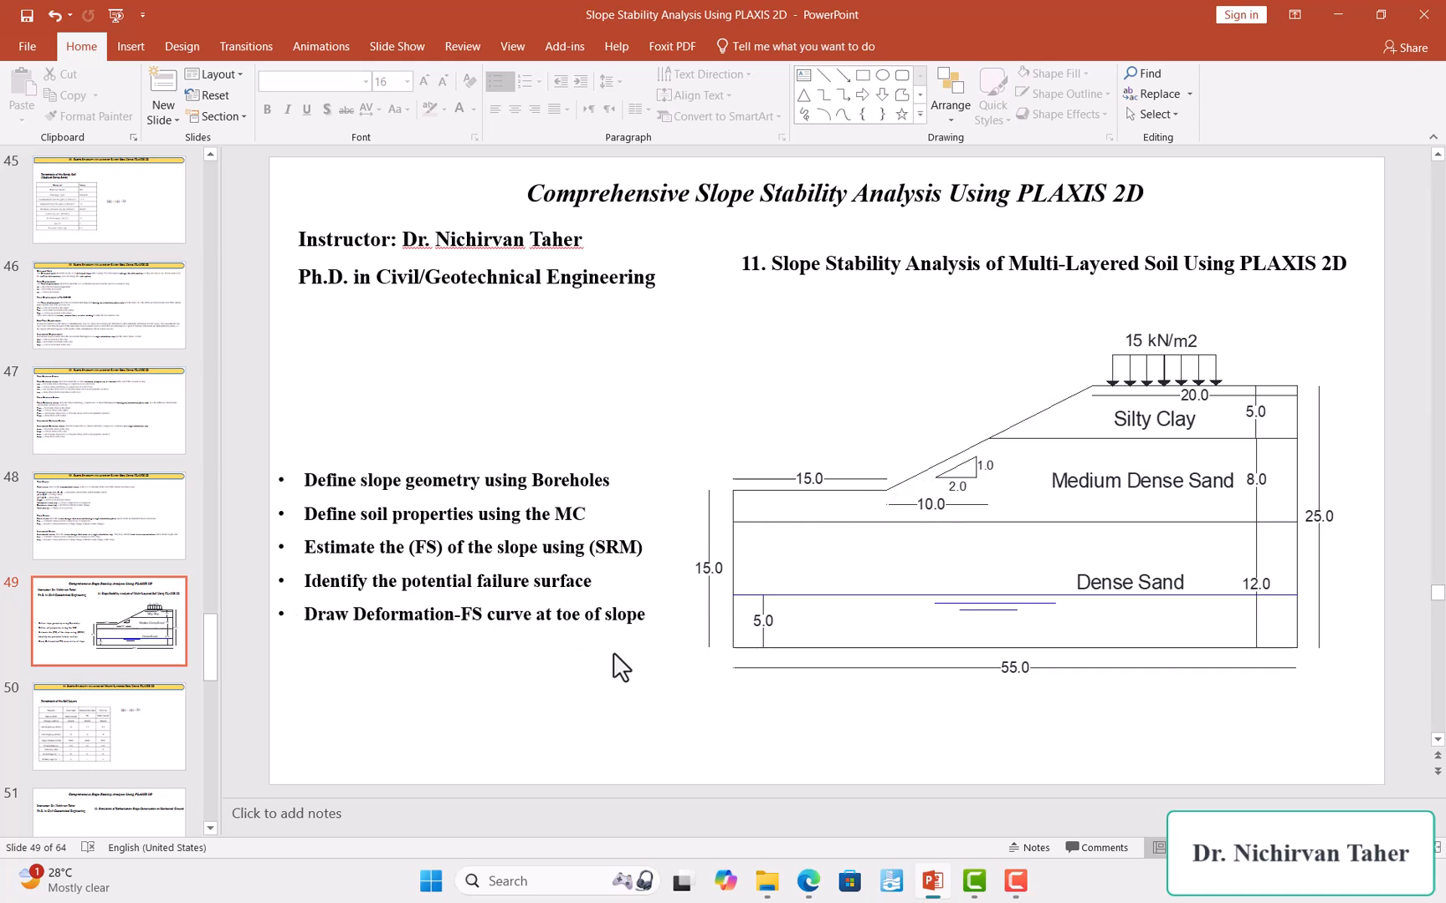
mouse_move(522, 666)
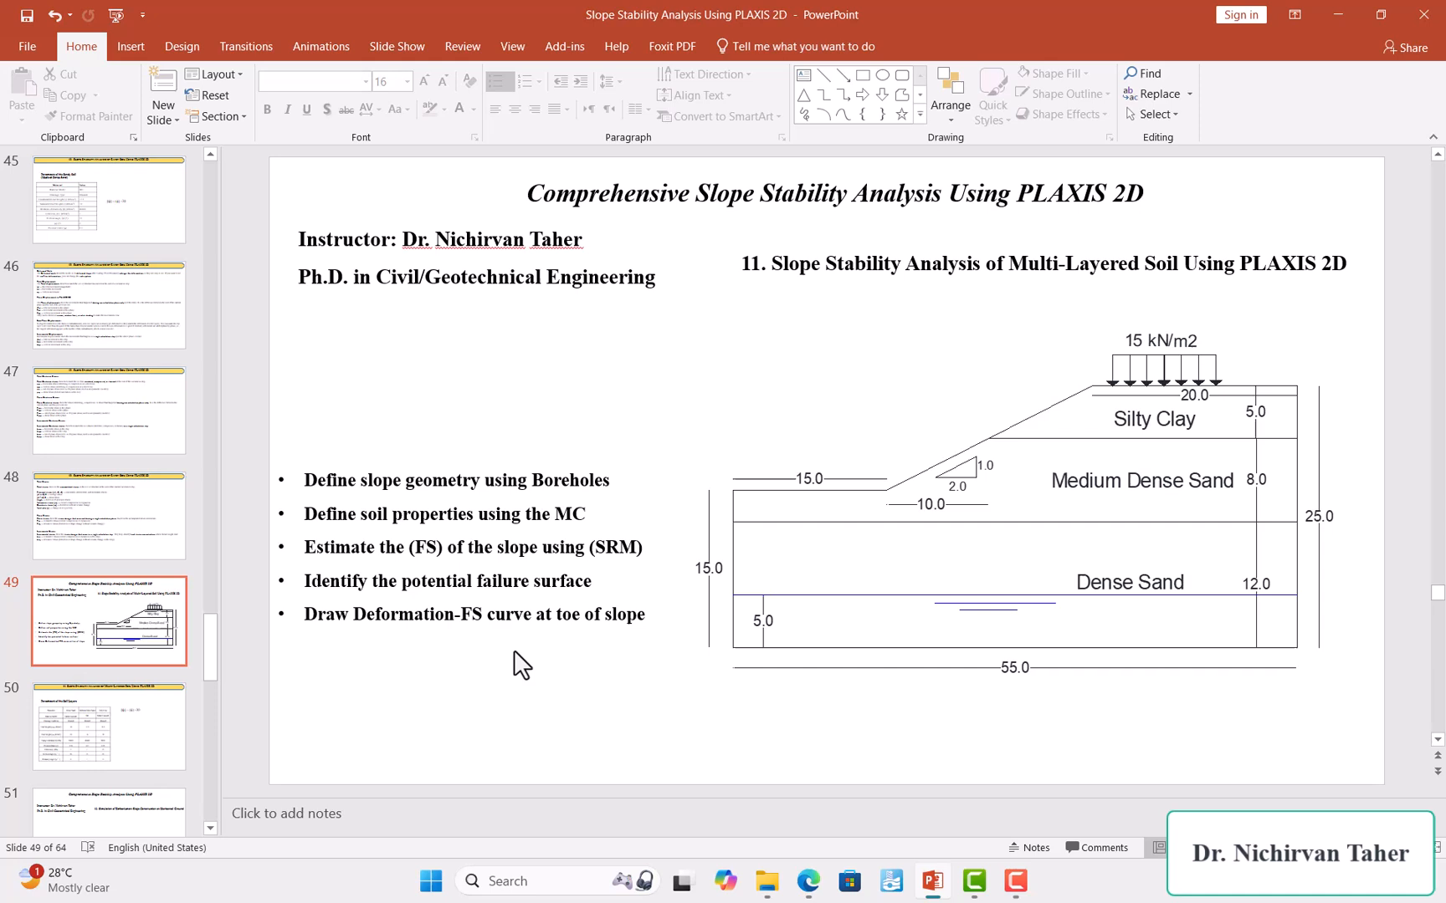
mouse_move(549, 671)
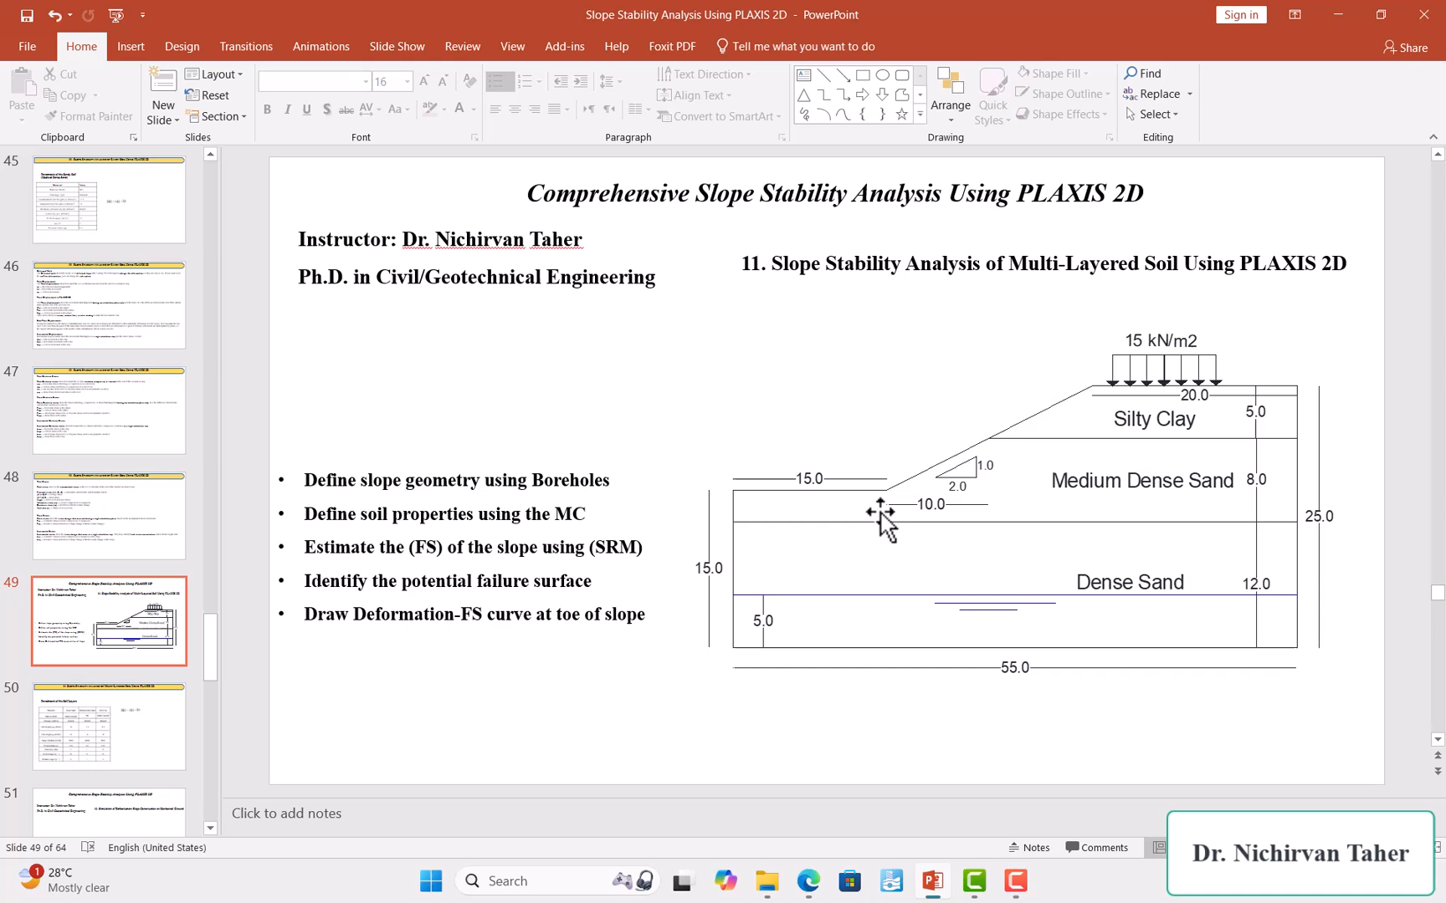
mouse_move(895, 480)
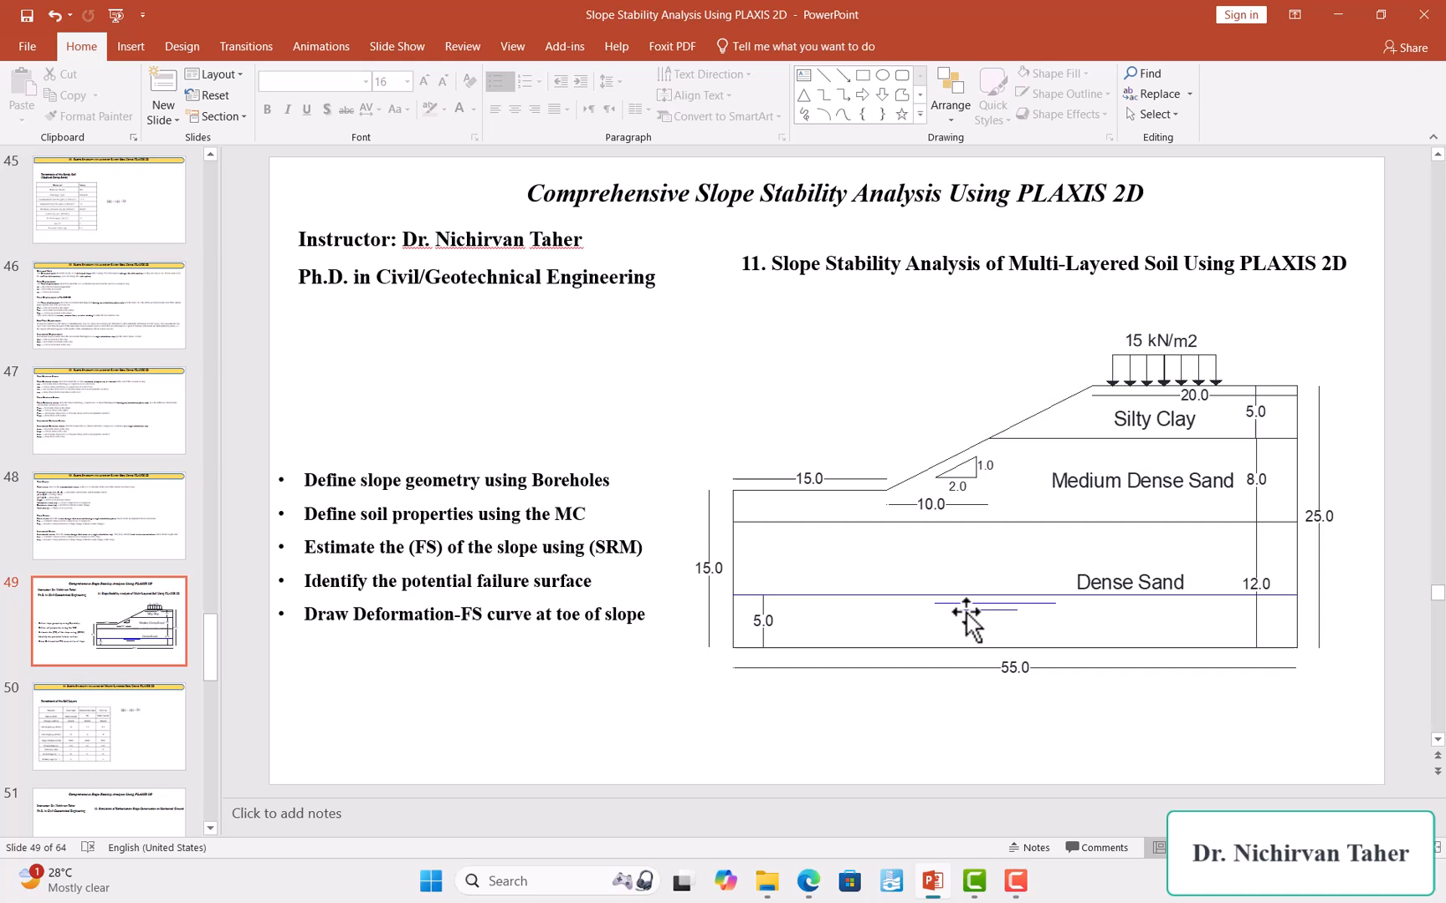
left_click(1041, 263)
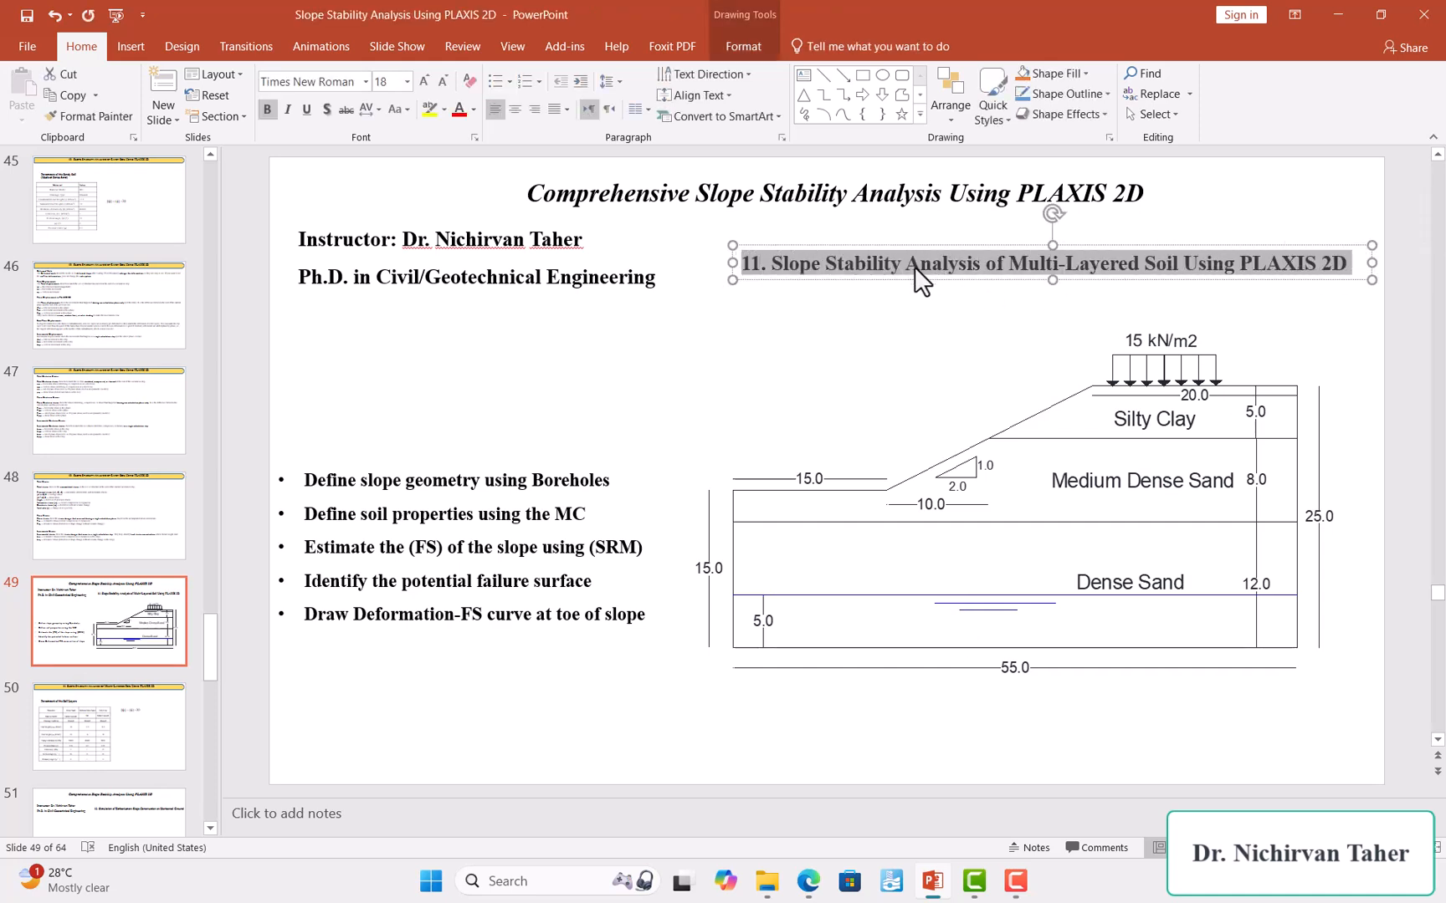
left_click(911, 738)
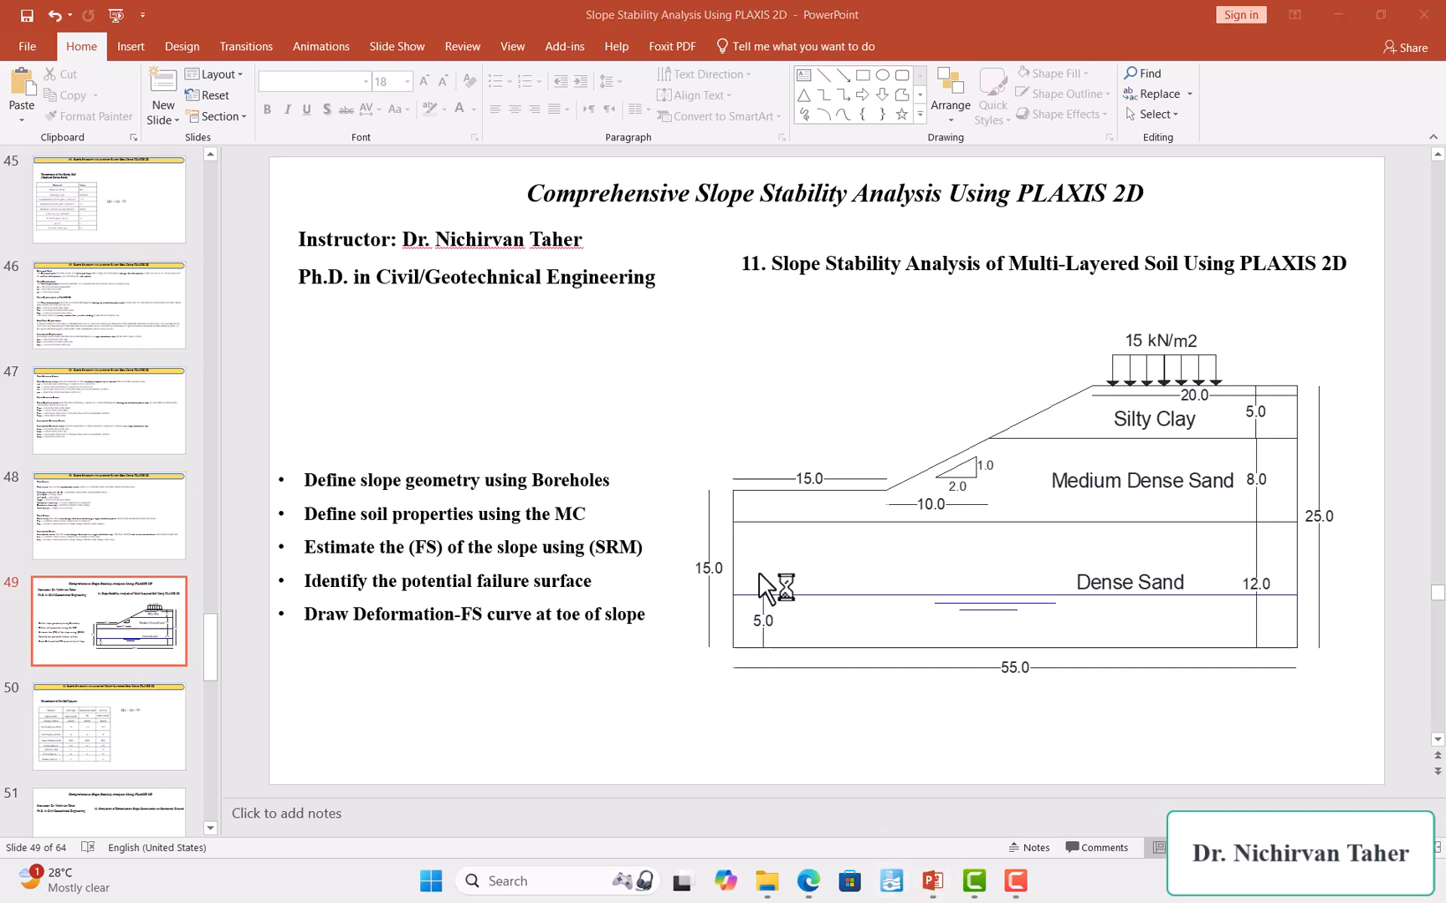
mouse_move(747, 502)
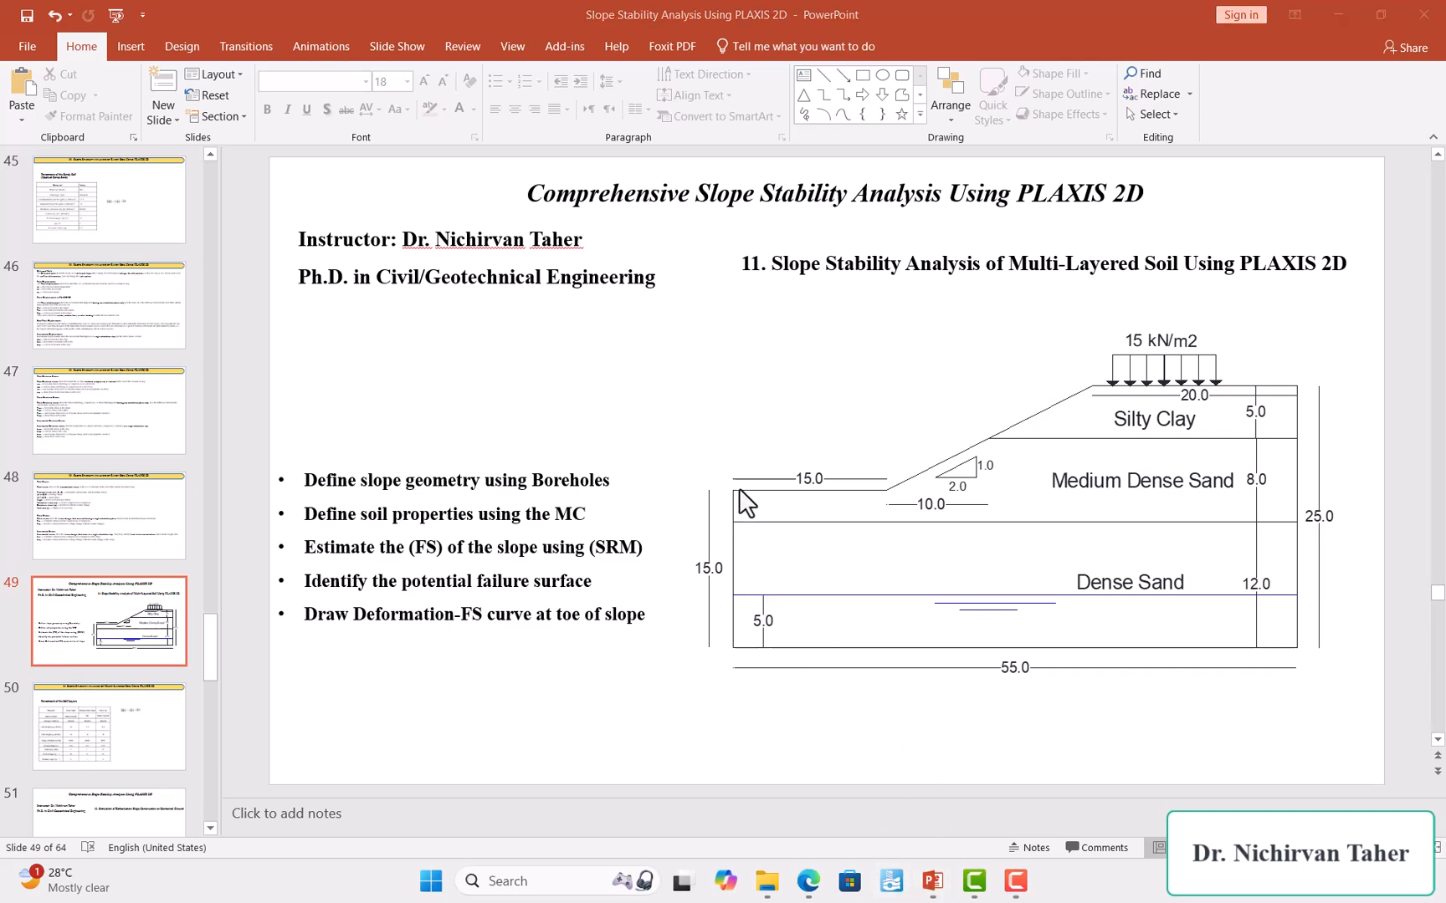
mouse_move(668, 391)
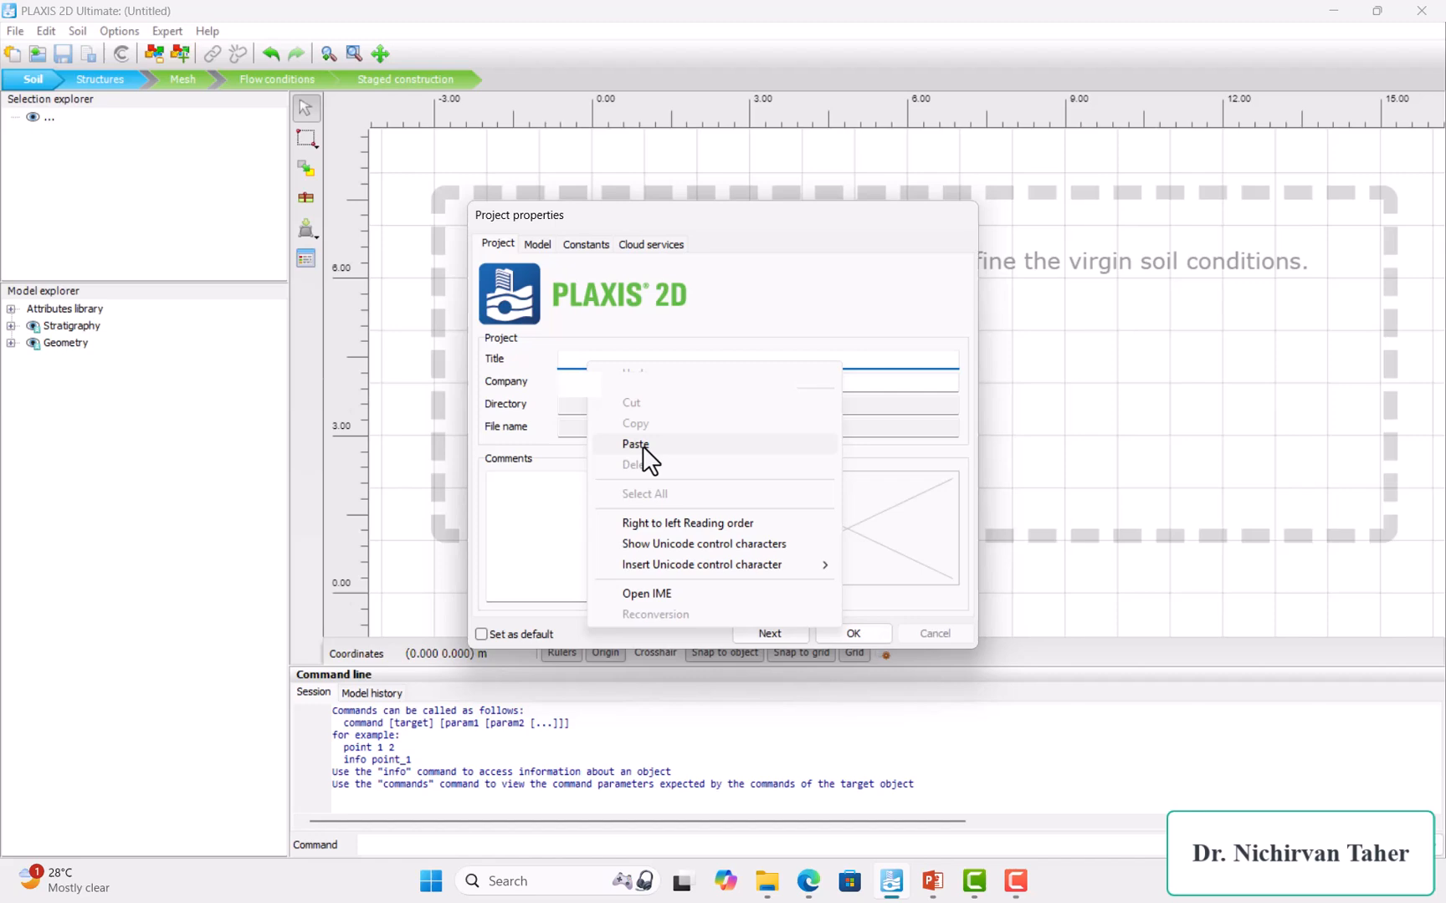
- Paste the exercise title as project title and set the model contour to x max 55, y max 25
left_click(537, 244)
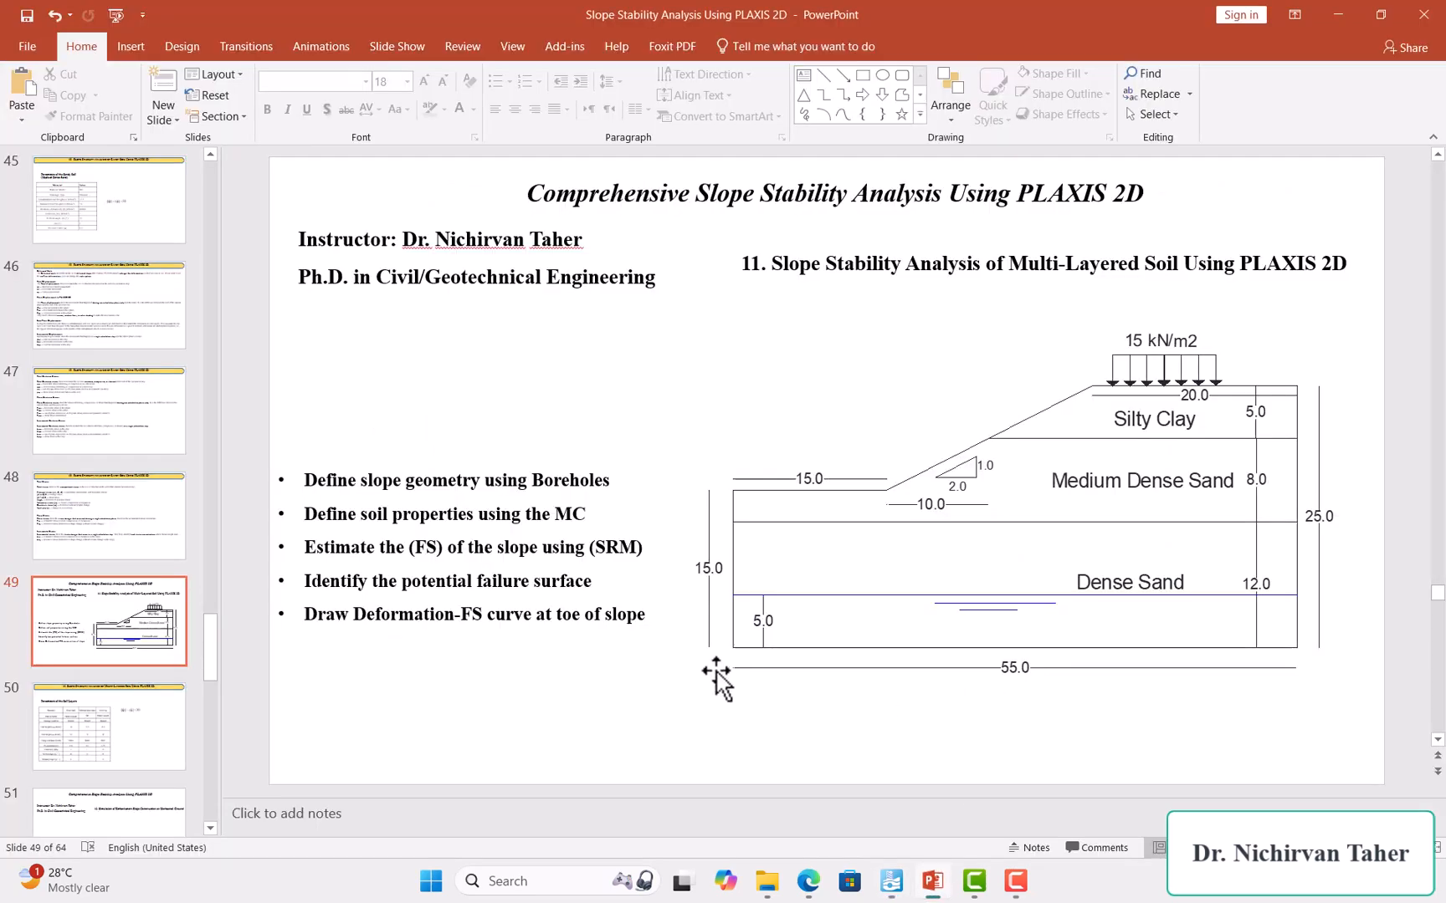
mouse_move(1171, 705)
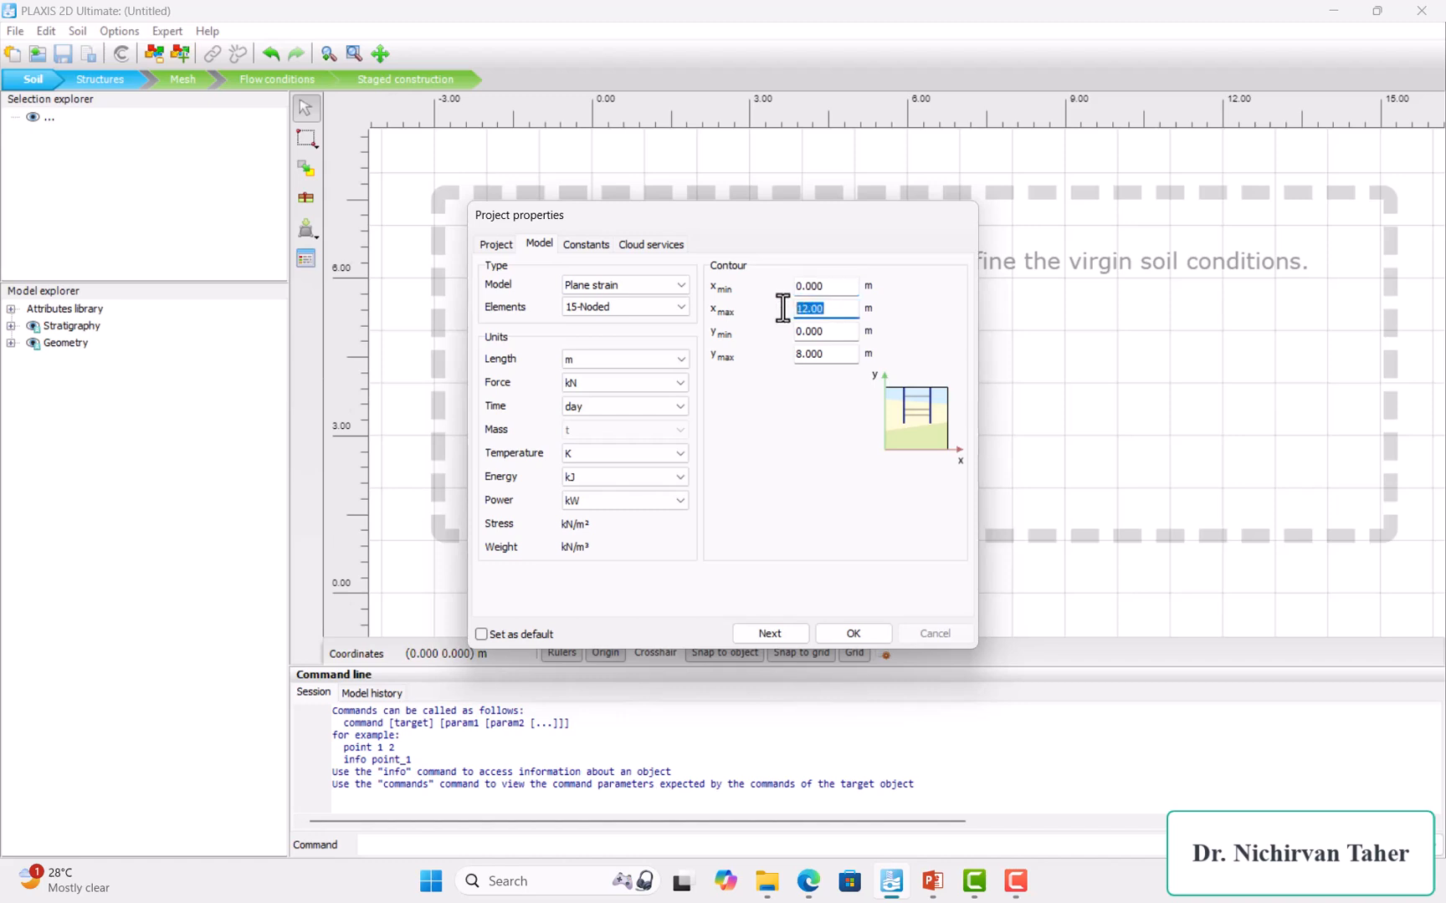
type("55")
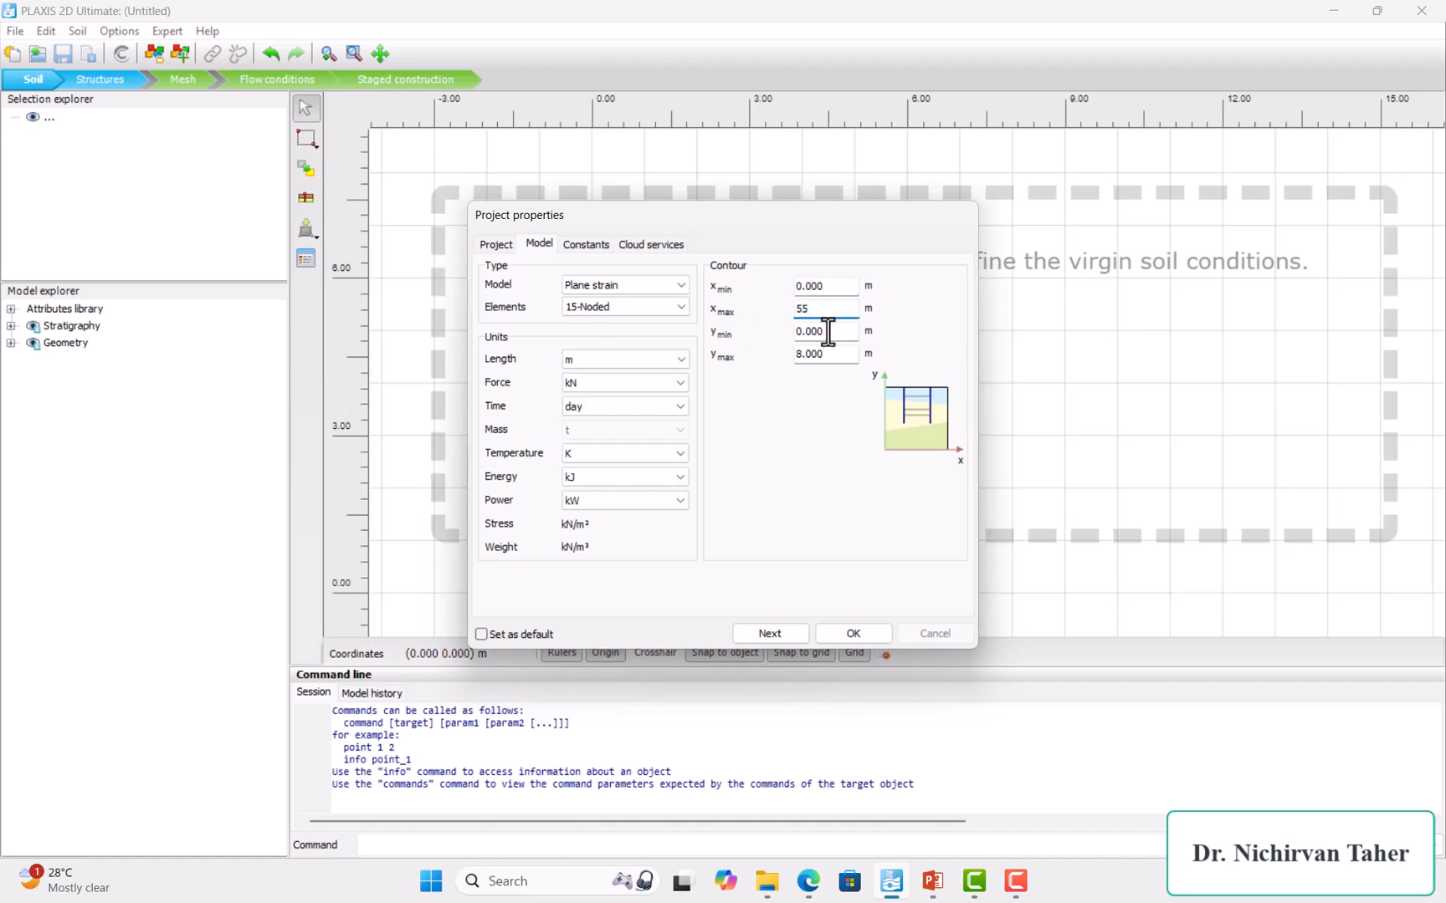
key("Tab")
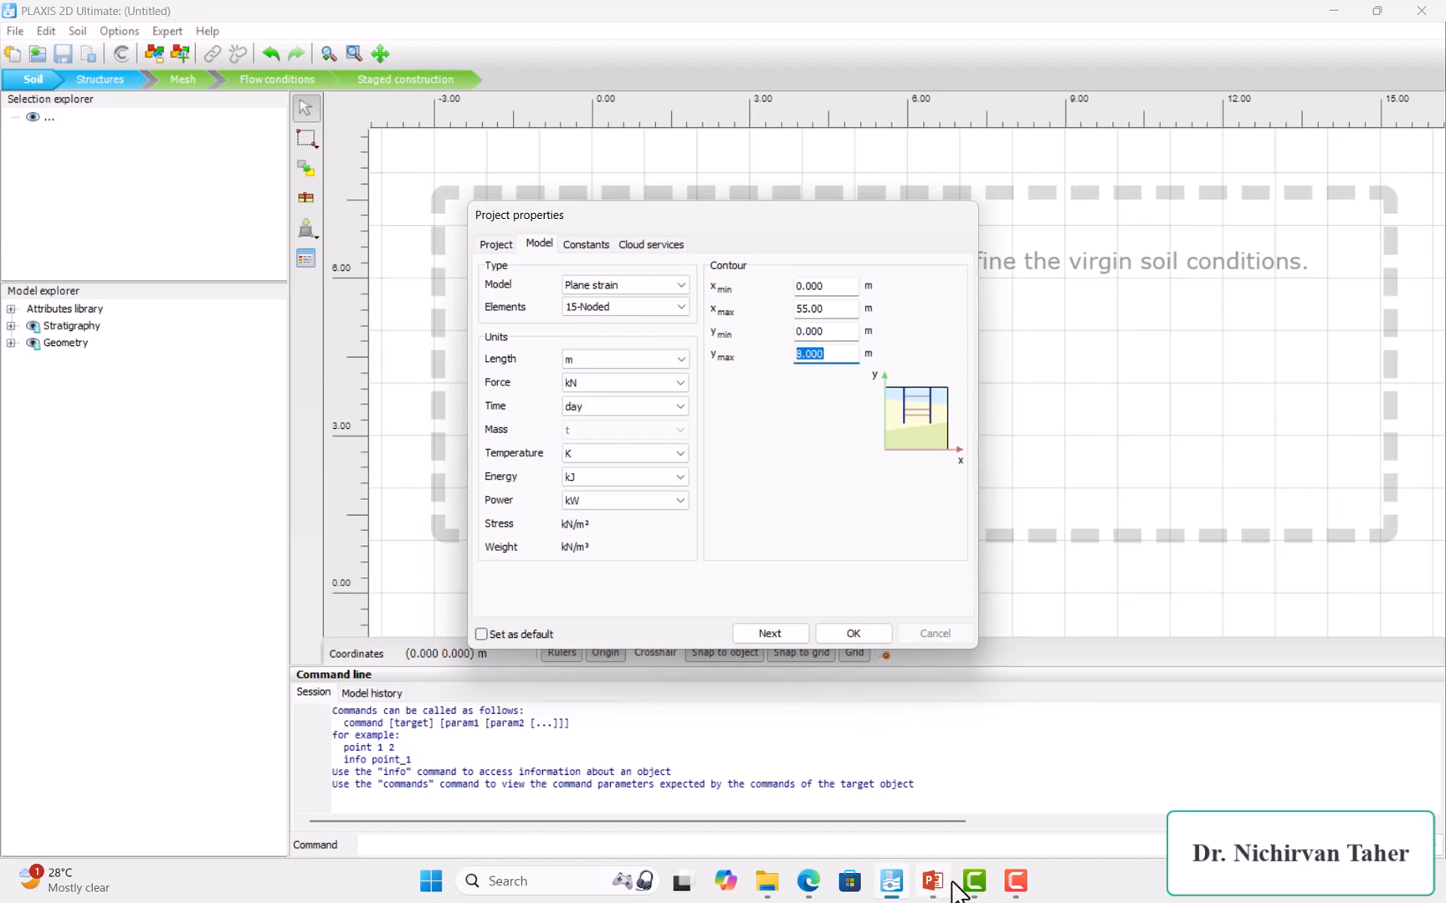
left_click(932, 882)
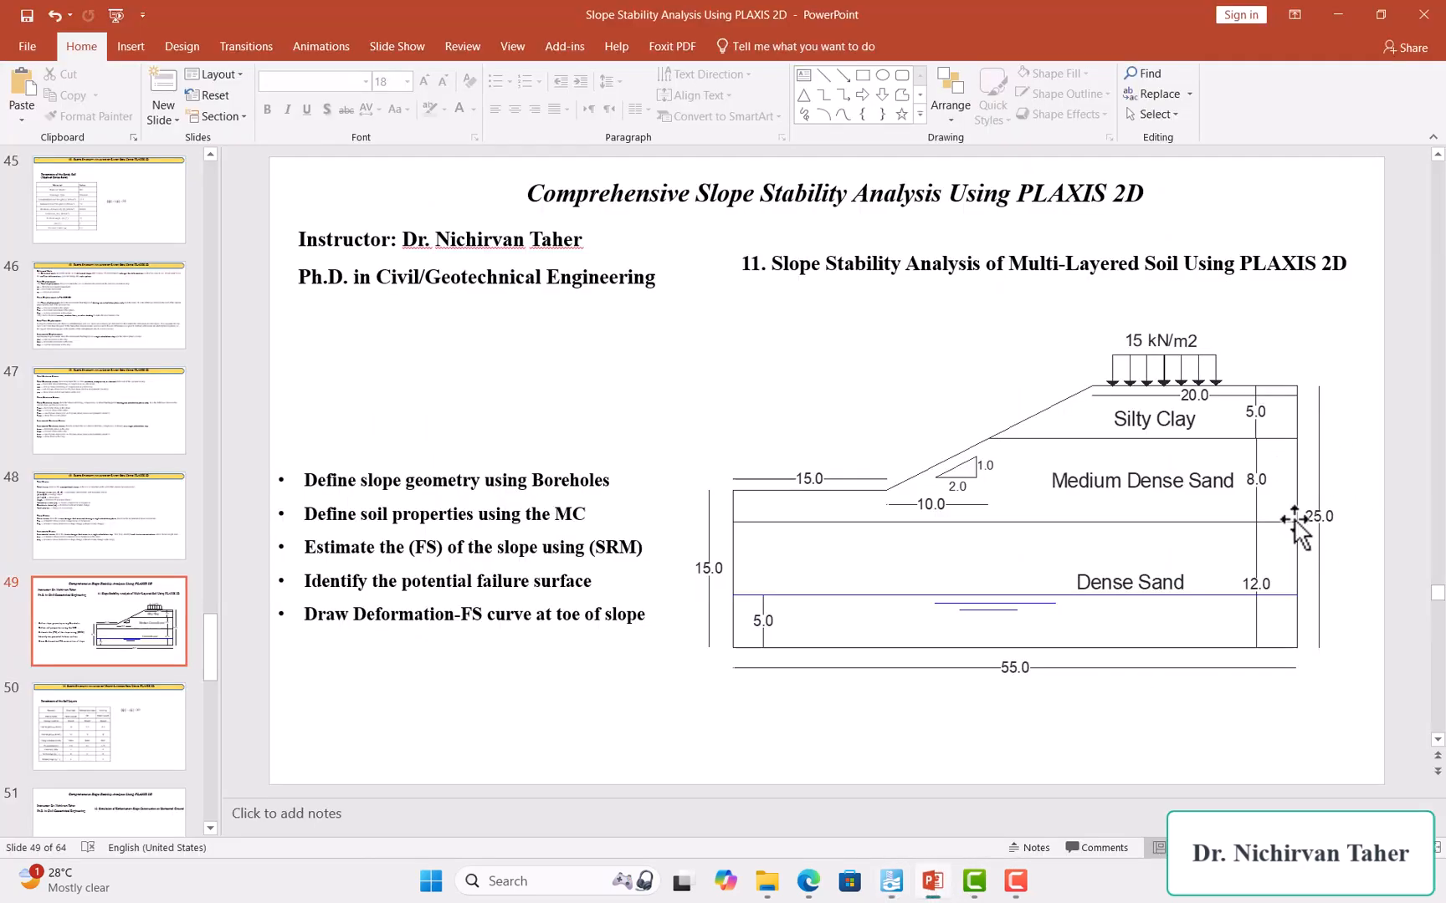
mouse_move(873, 770)
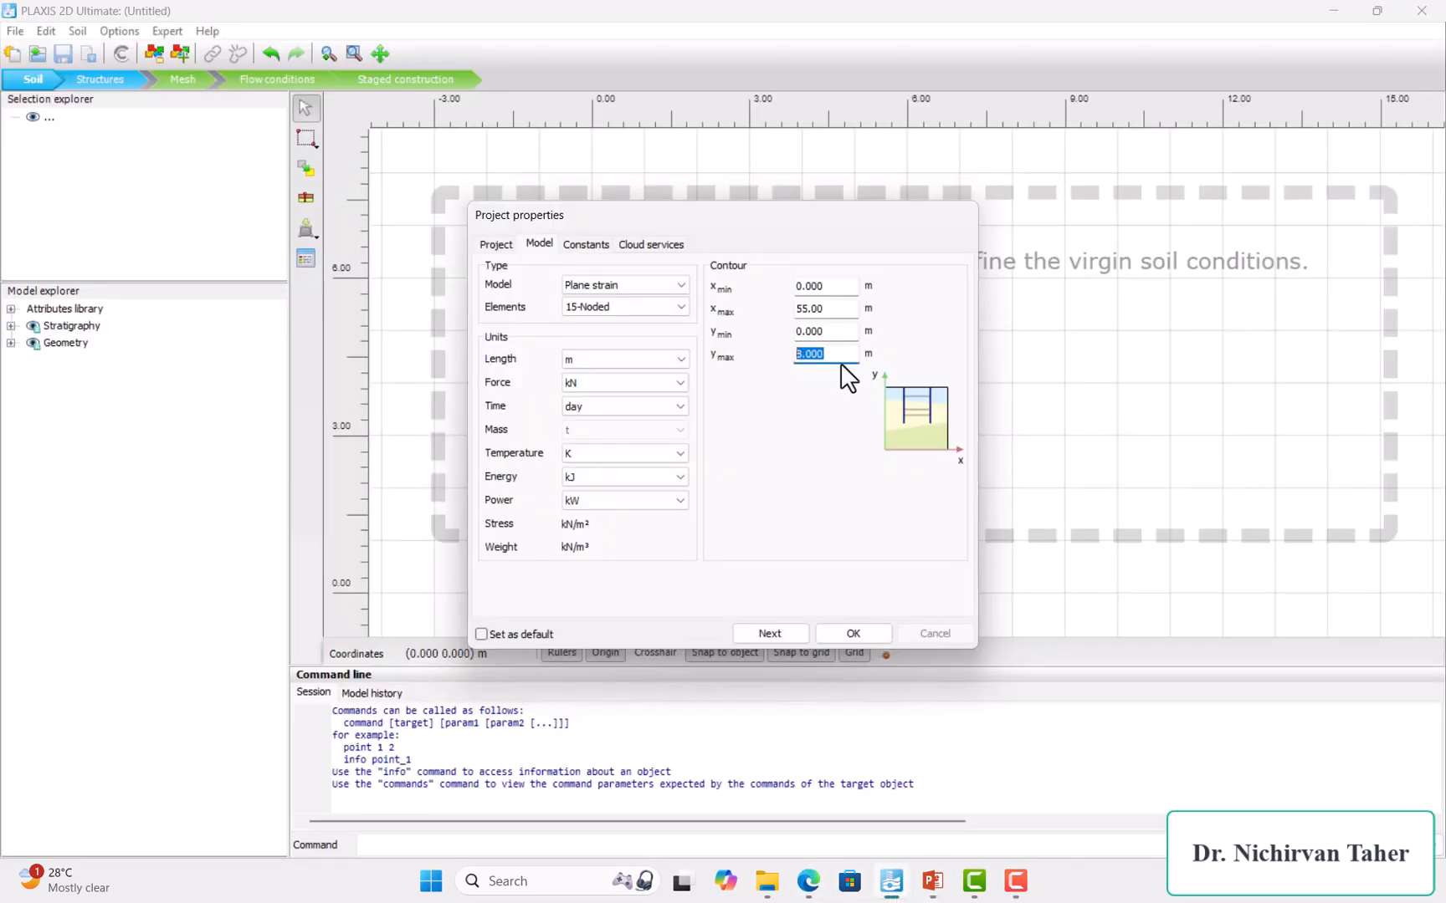
type("25")
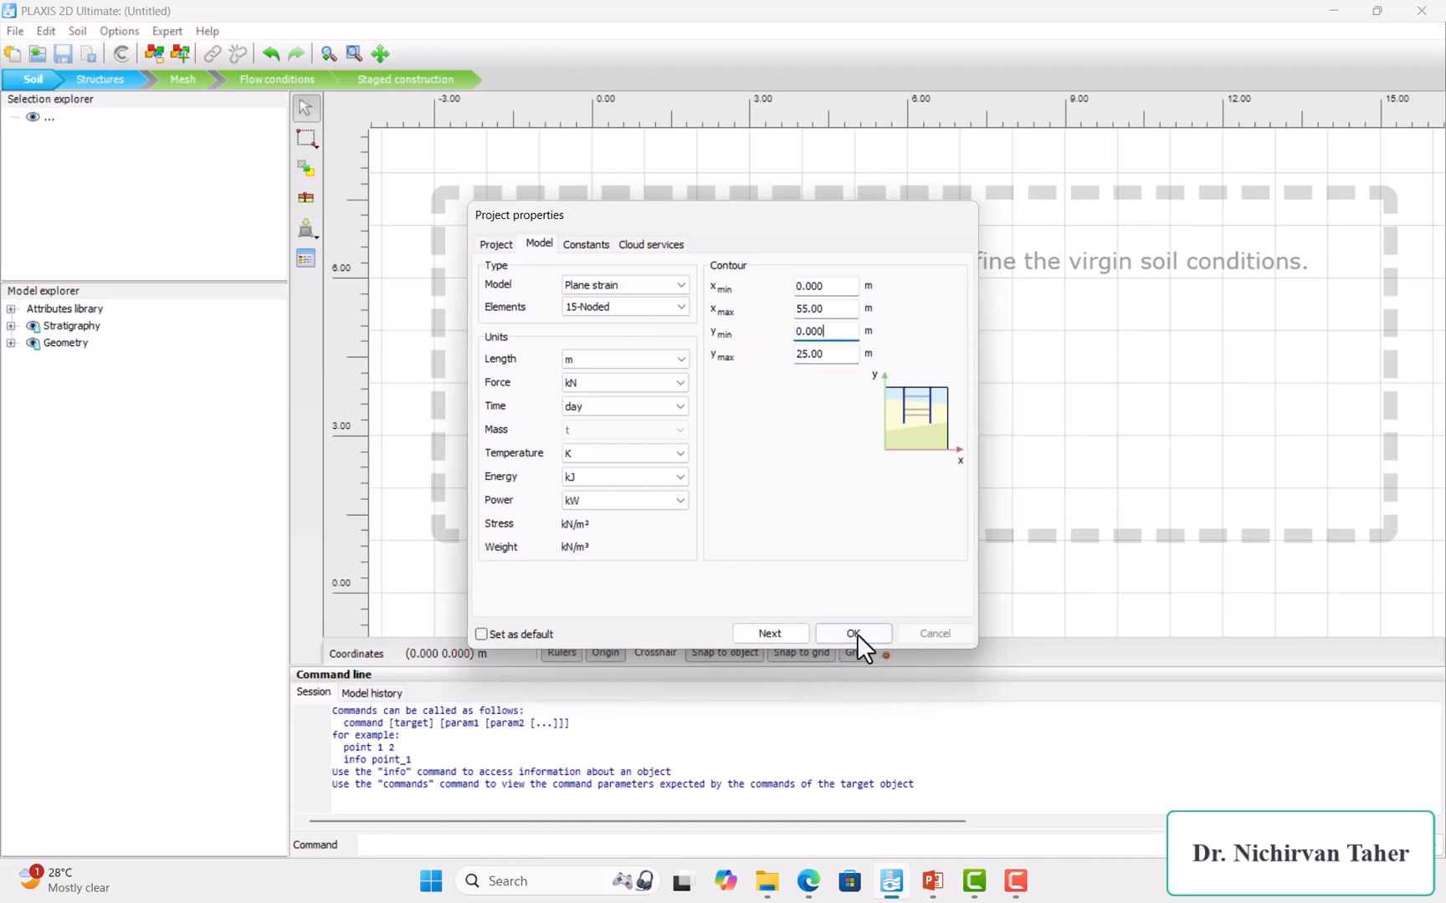
left_click(852, 633)
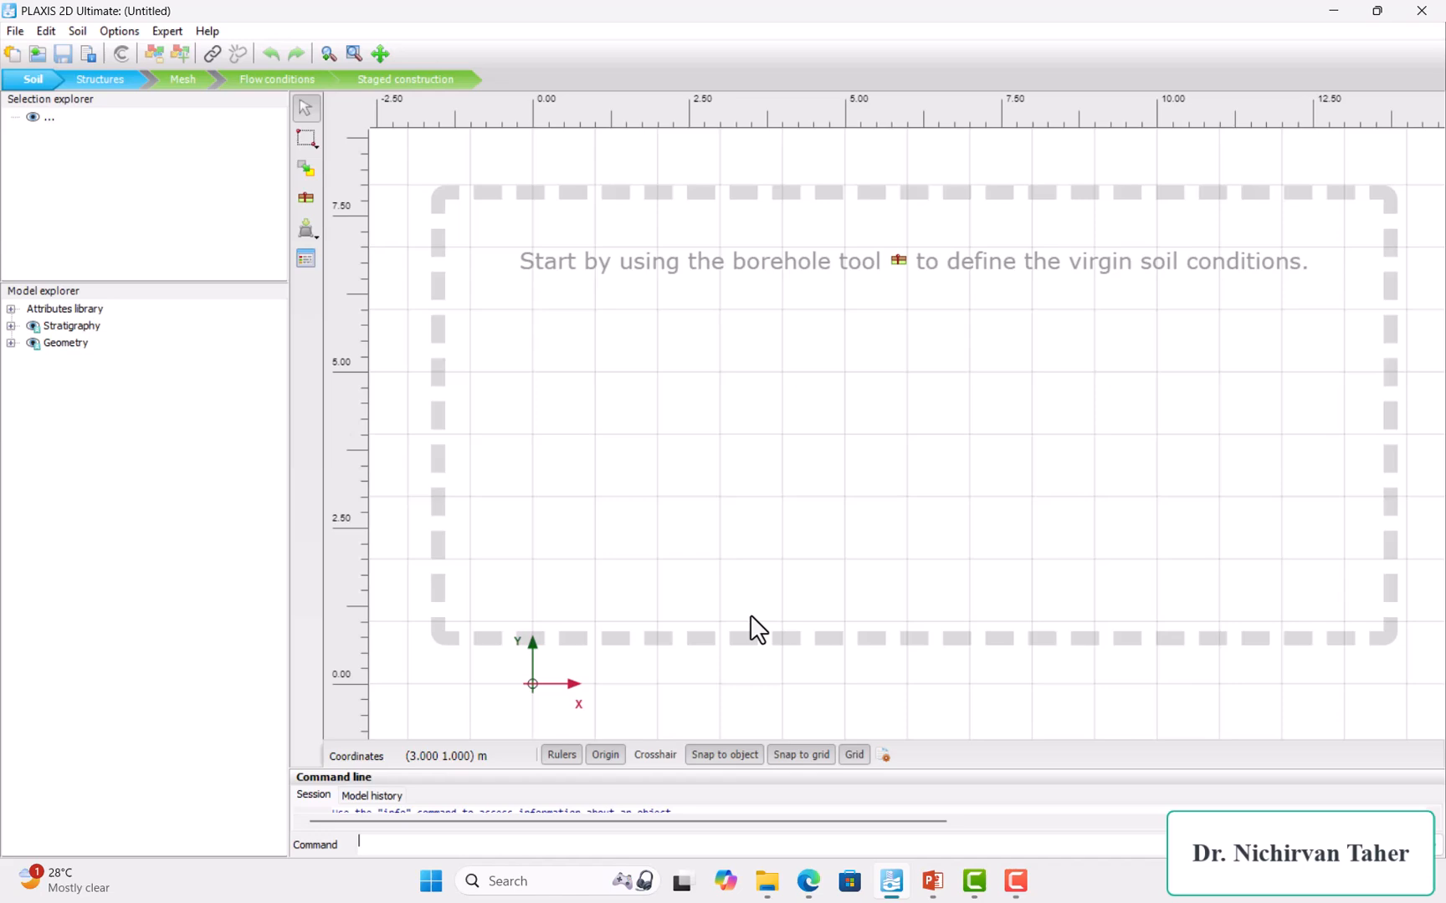
left_click(932, 882)
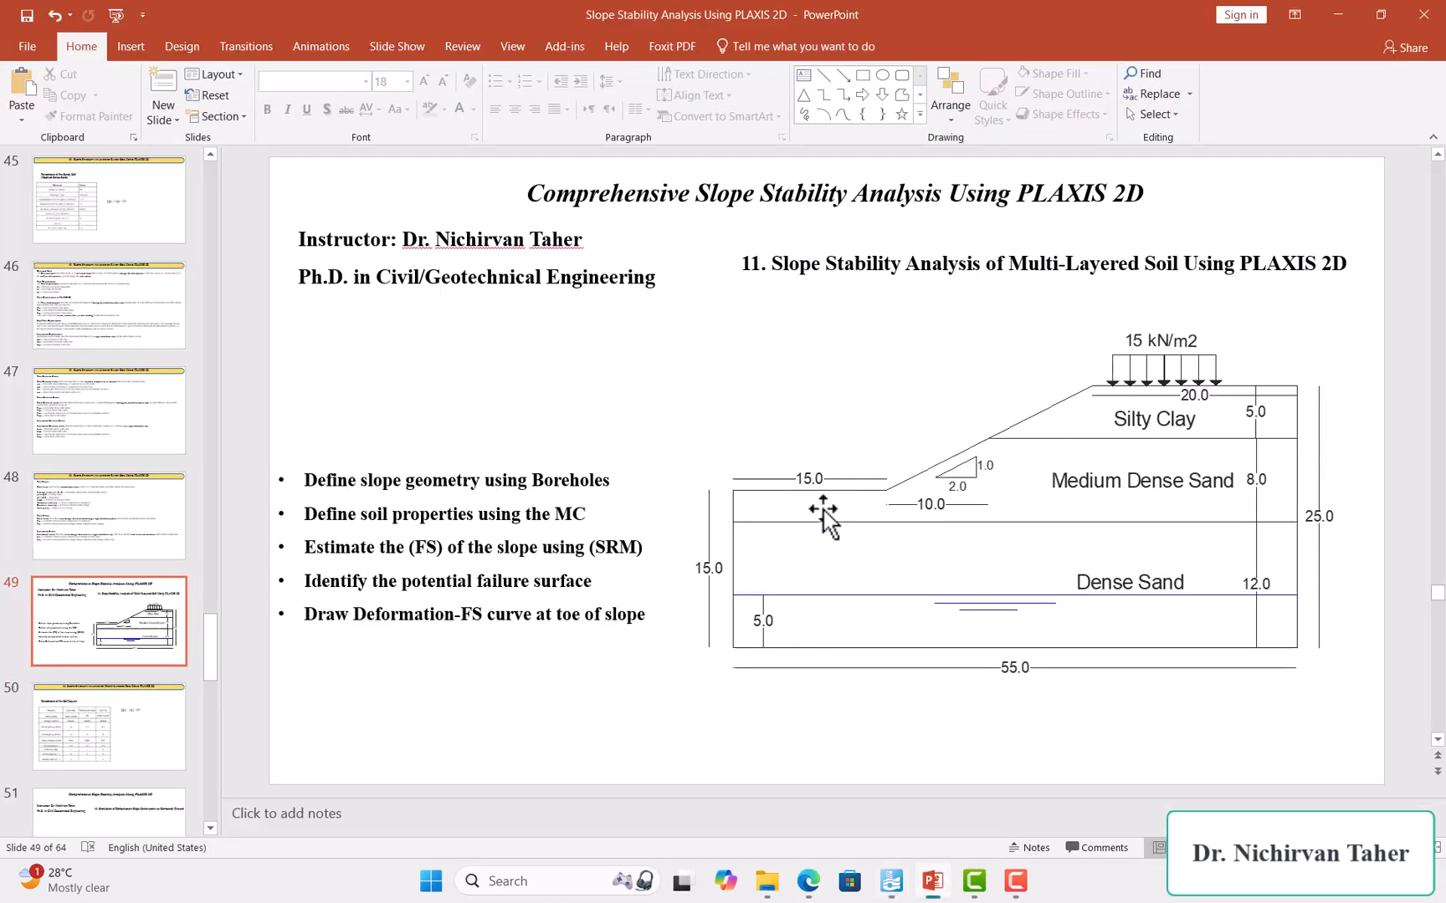
mouse_move(866, 567)
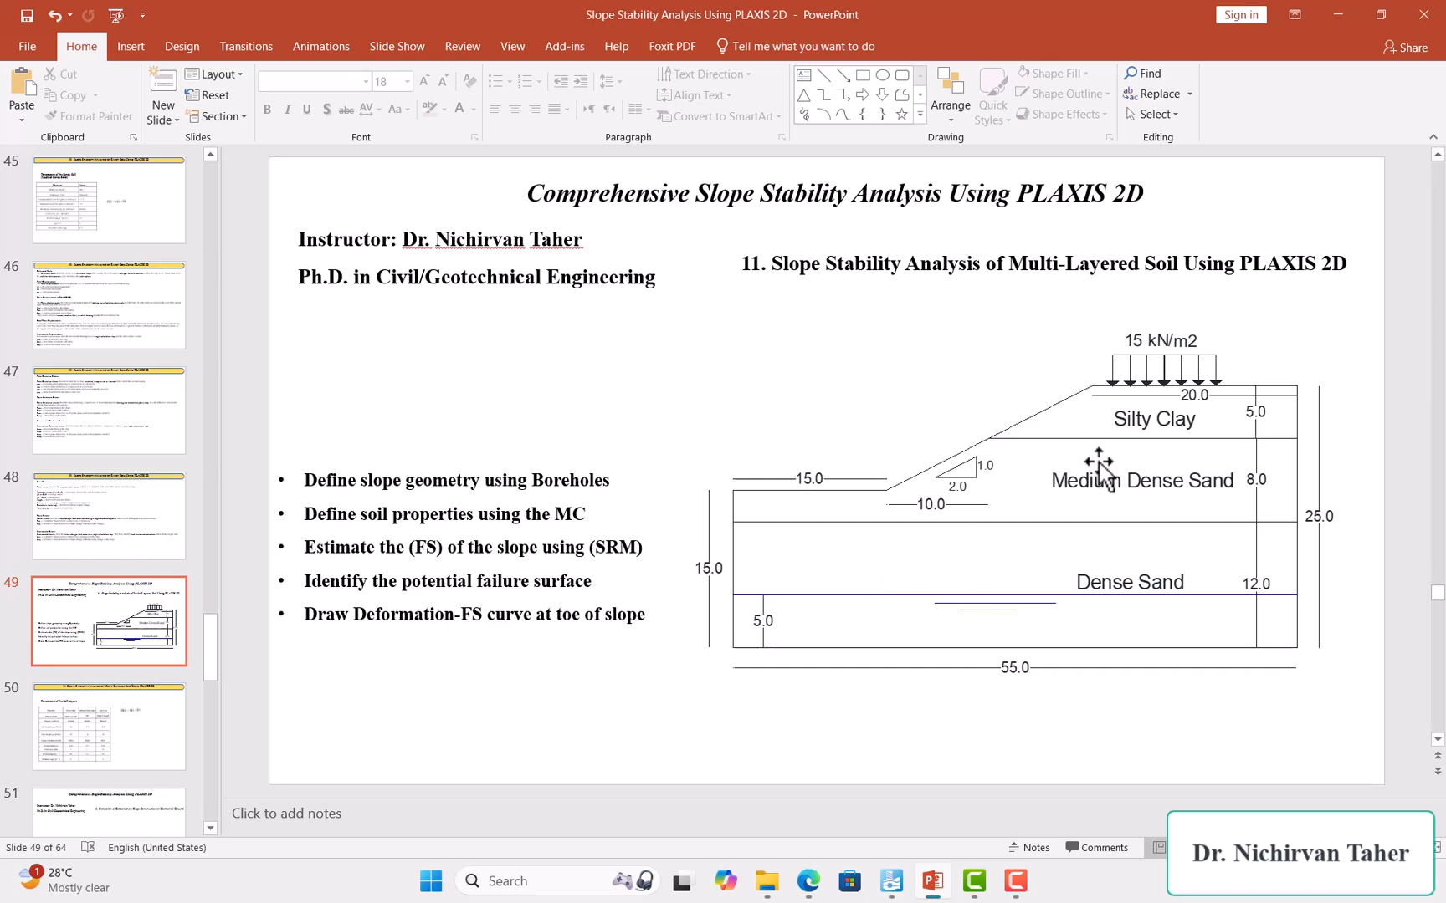
mouse_move(735, 481)
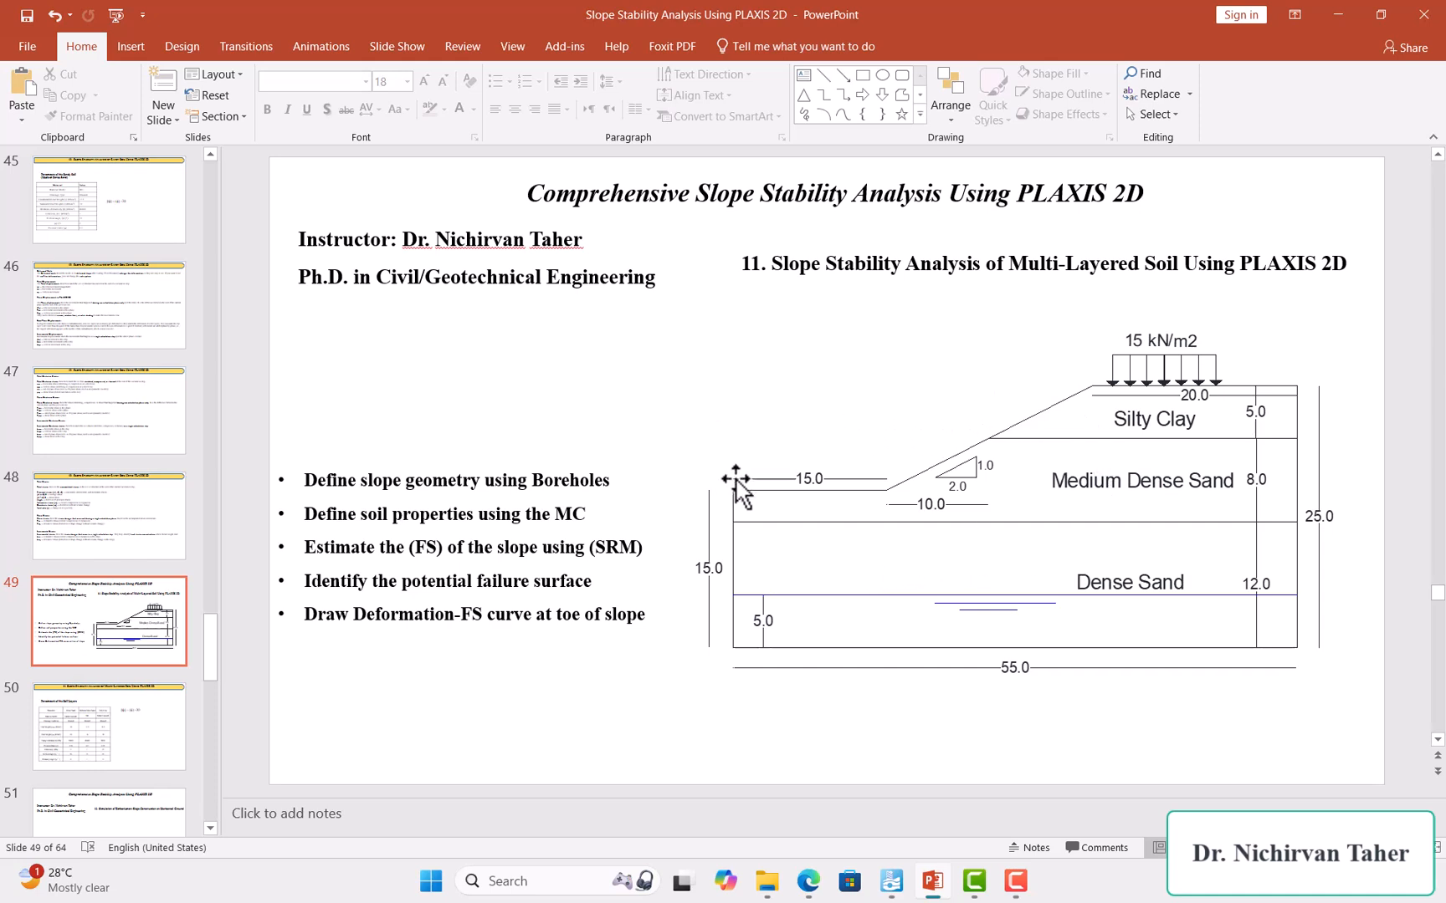
mouse_move(726, 469)
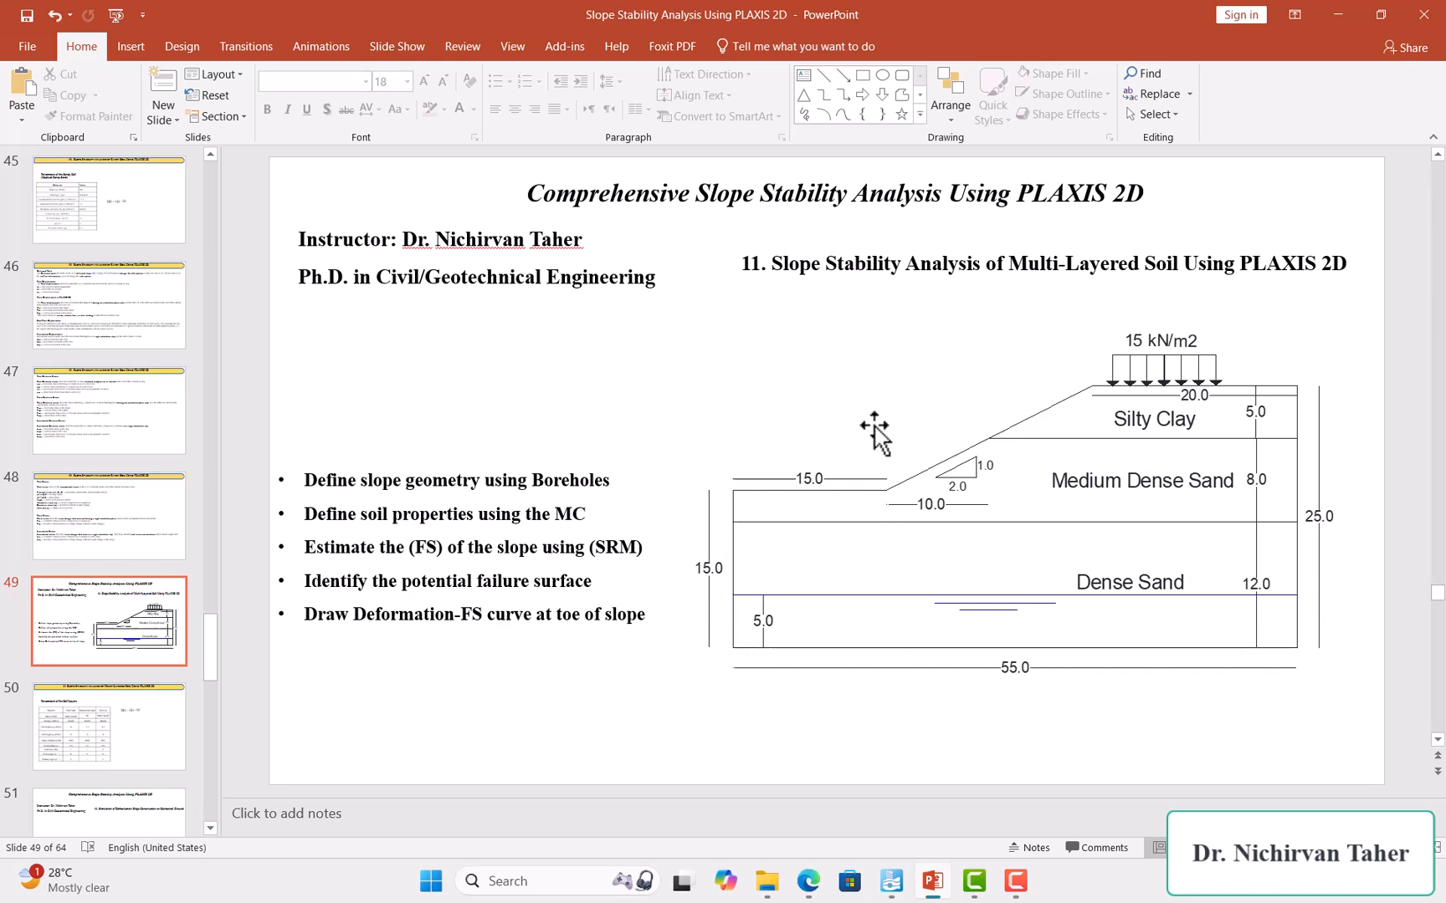
mouse_move(993, 461)
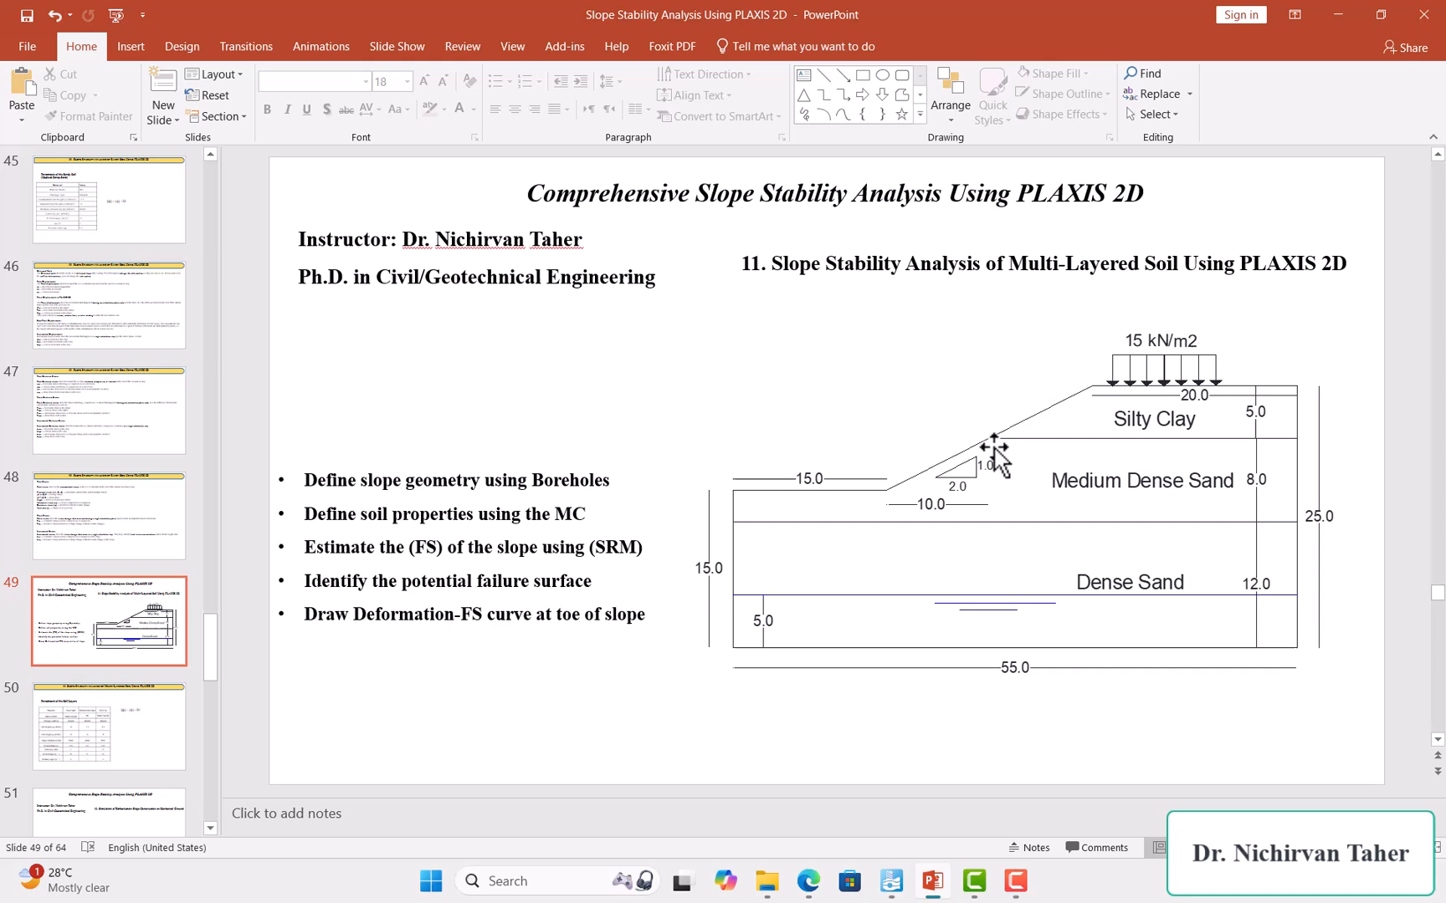
mouse_move(943, 434)
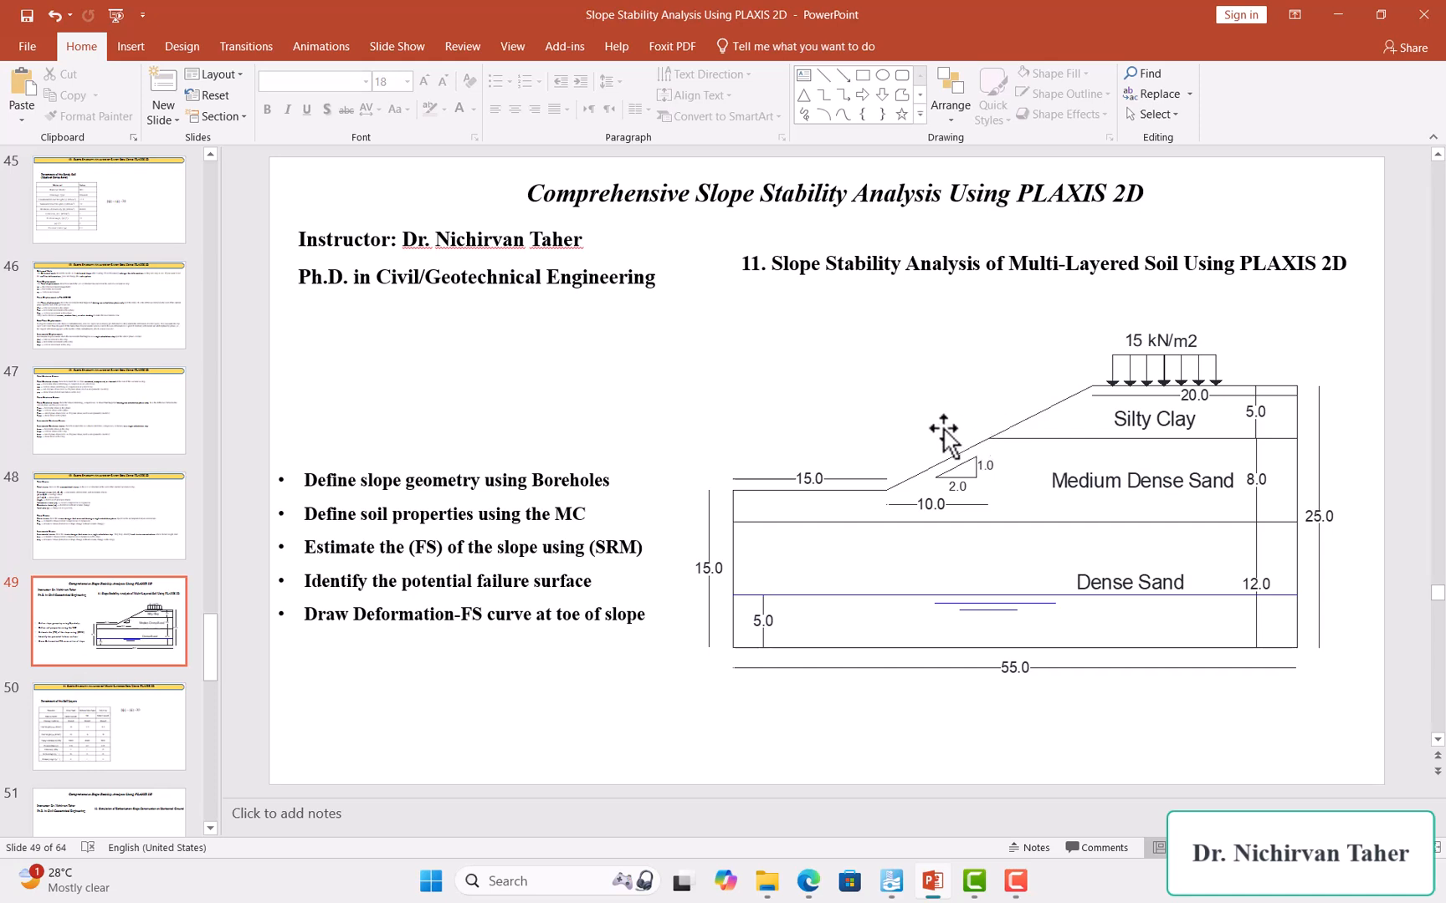
mouse_move(1056, 453)
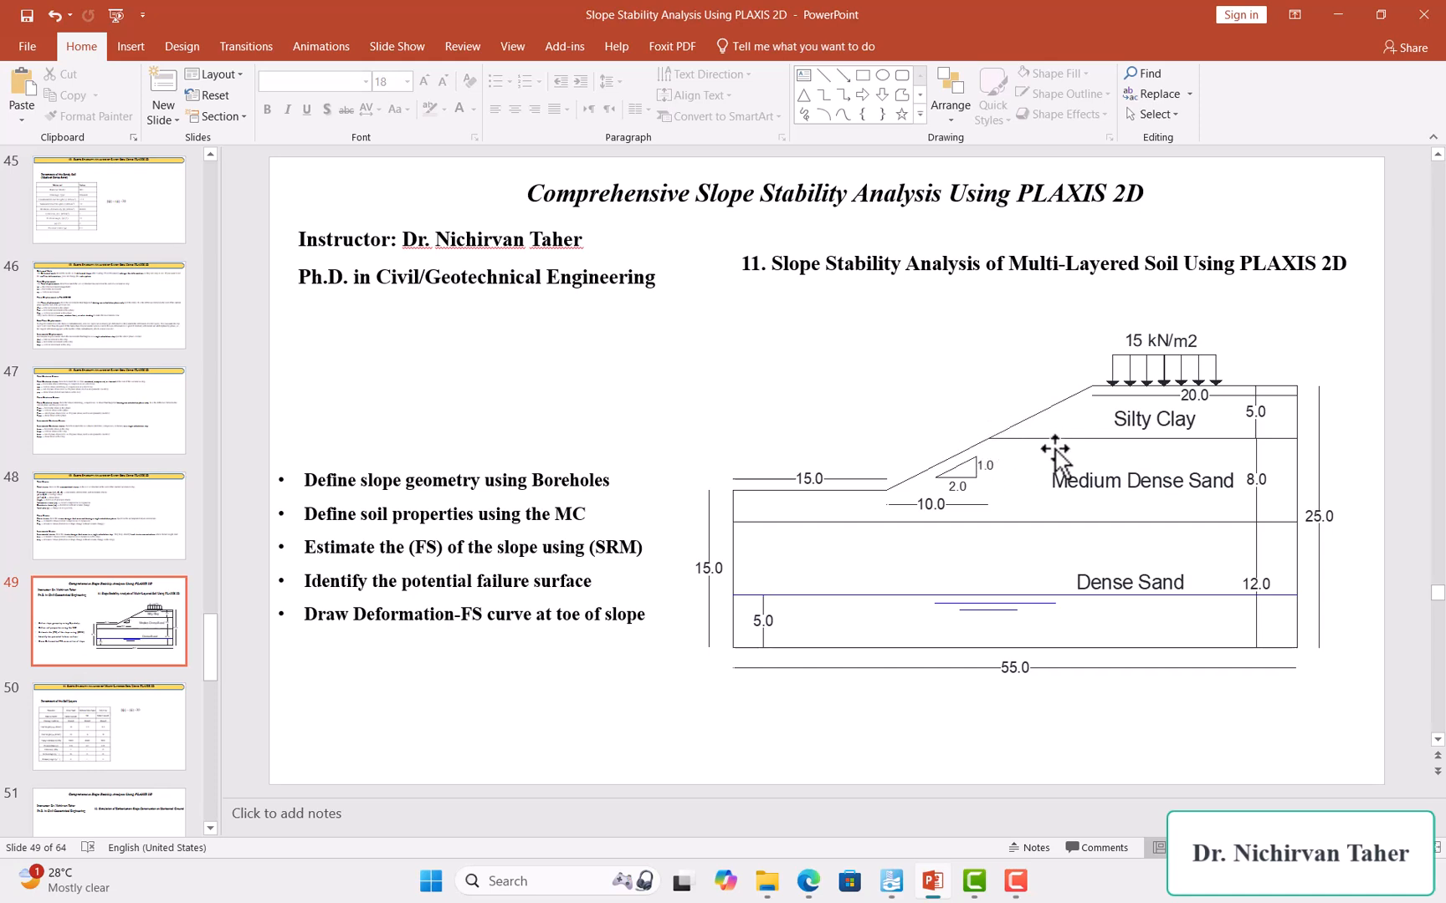
mouse_move(1143, 415)
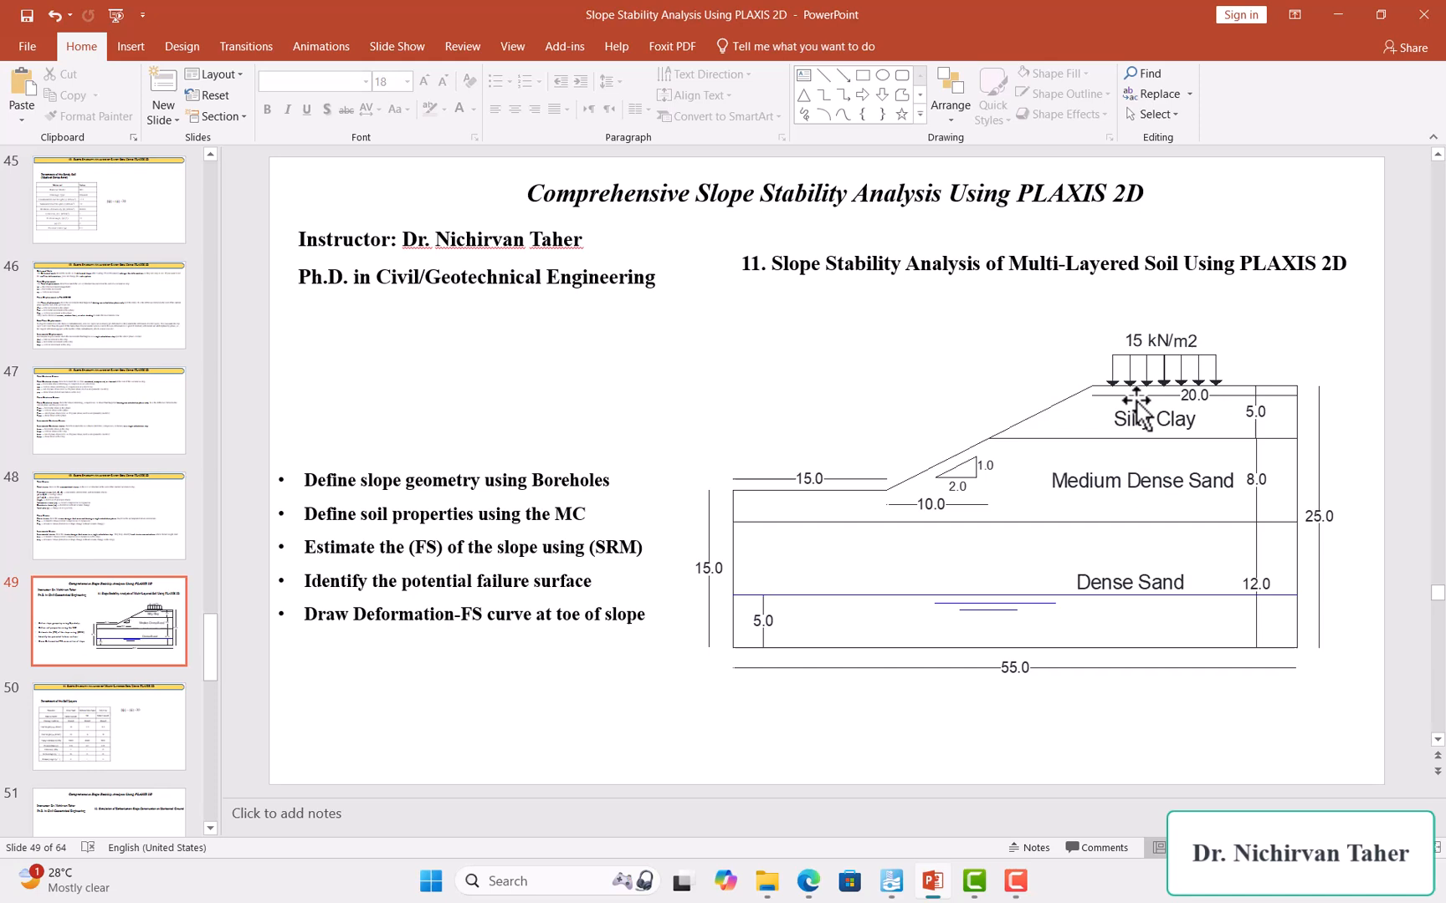
mouse_move(1097, 396)
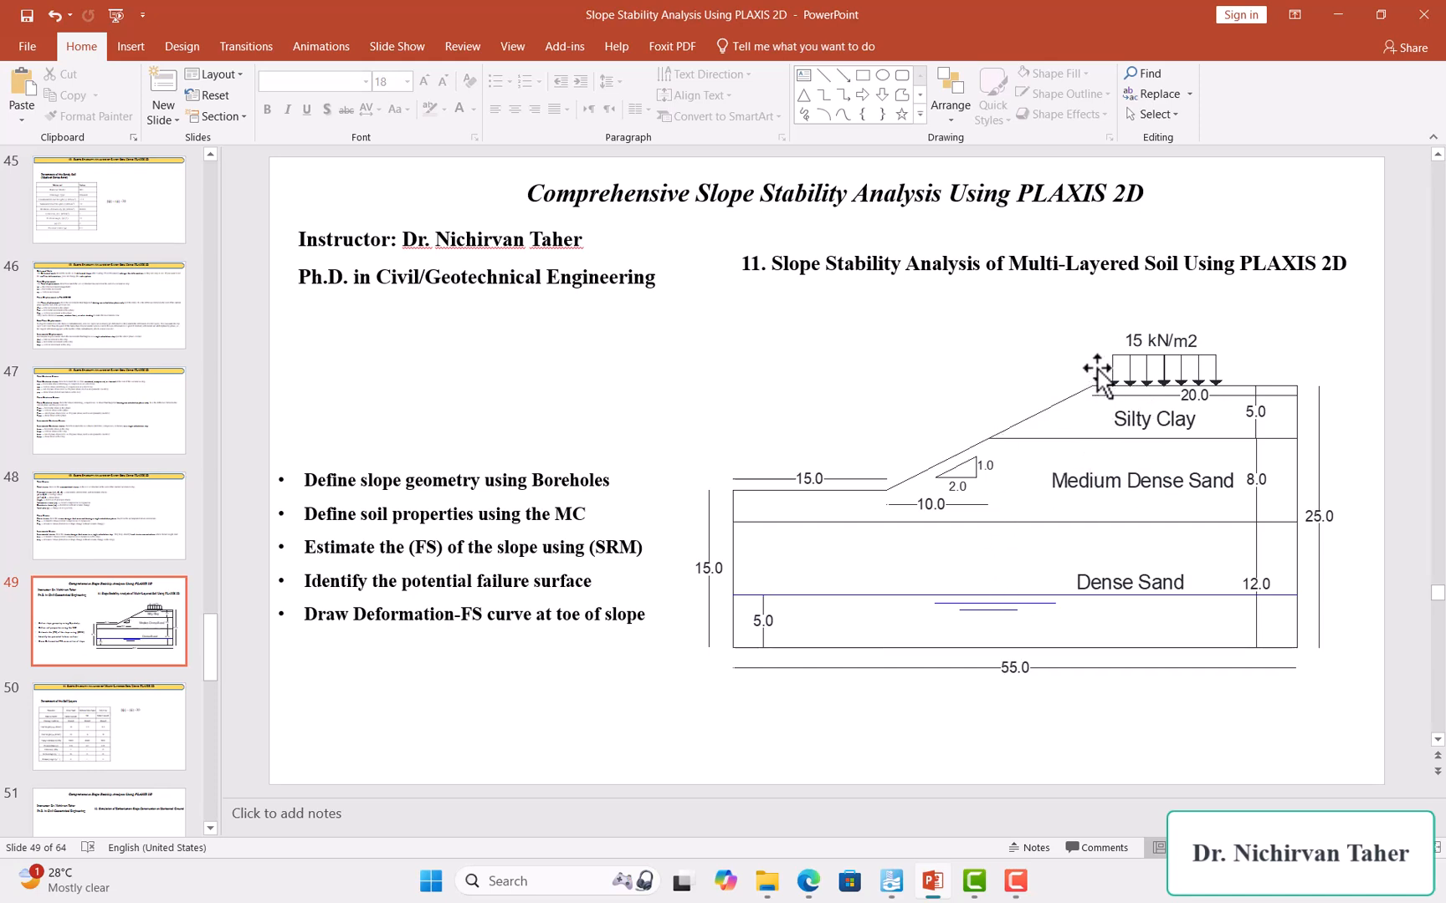
mouse_move(750, 516)
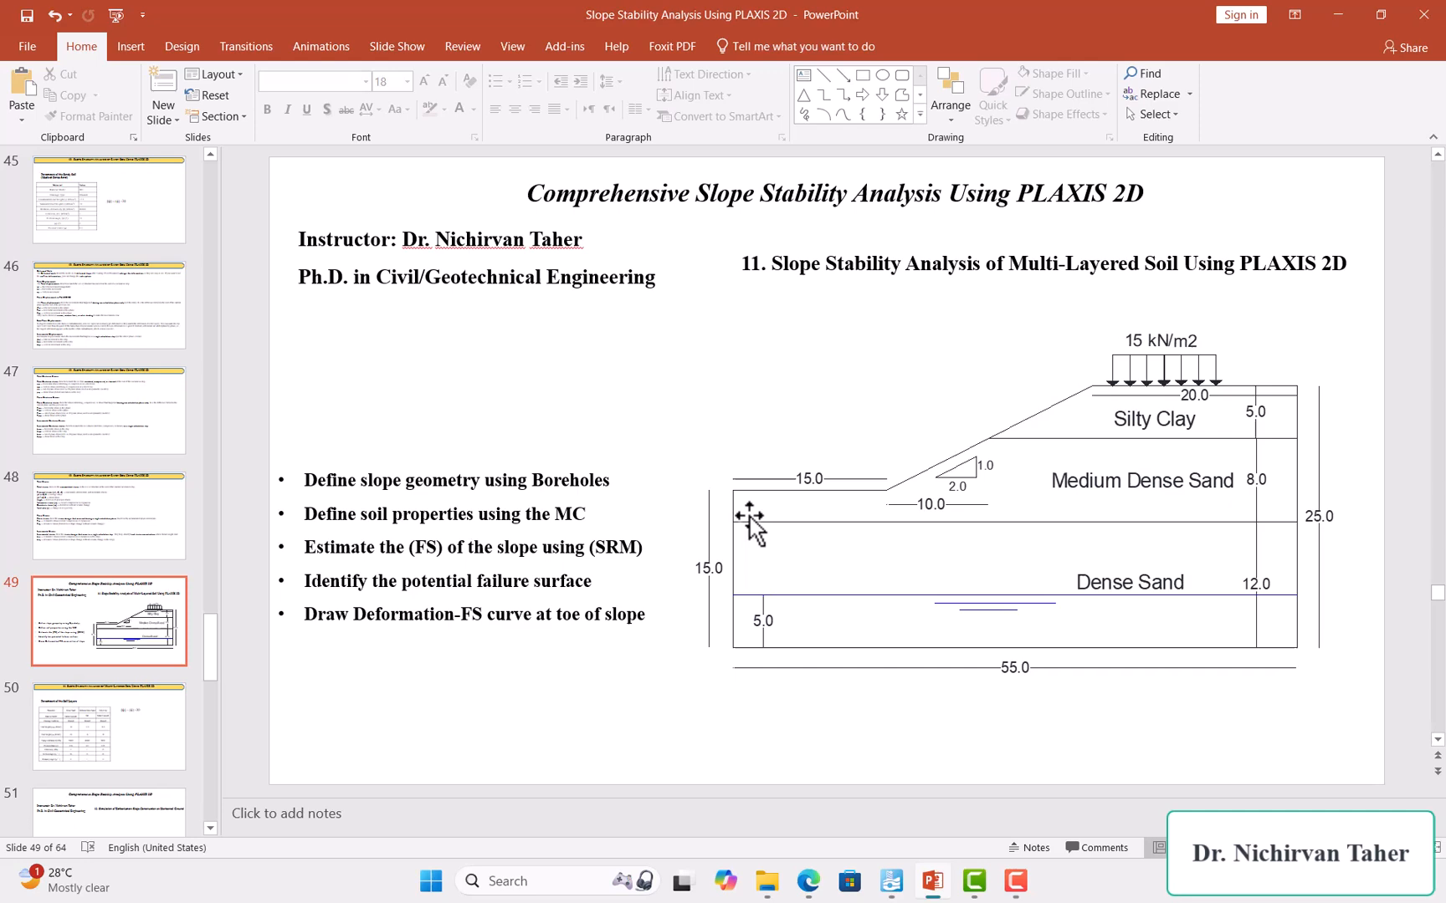
mouse_move(747, 466)
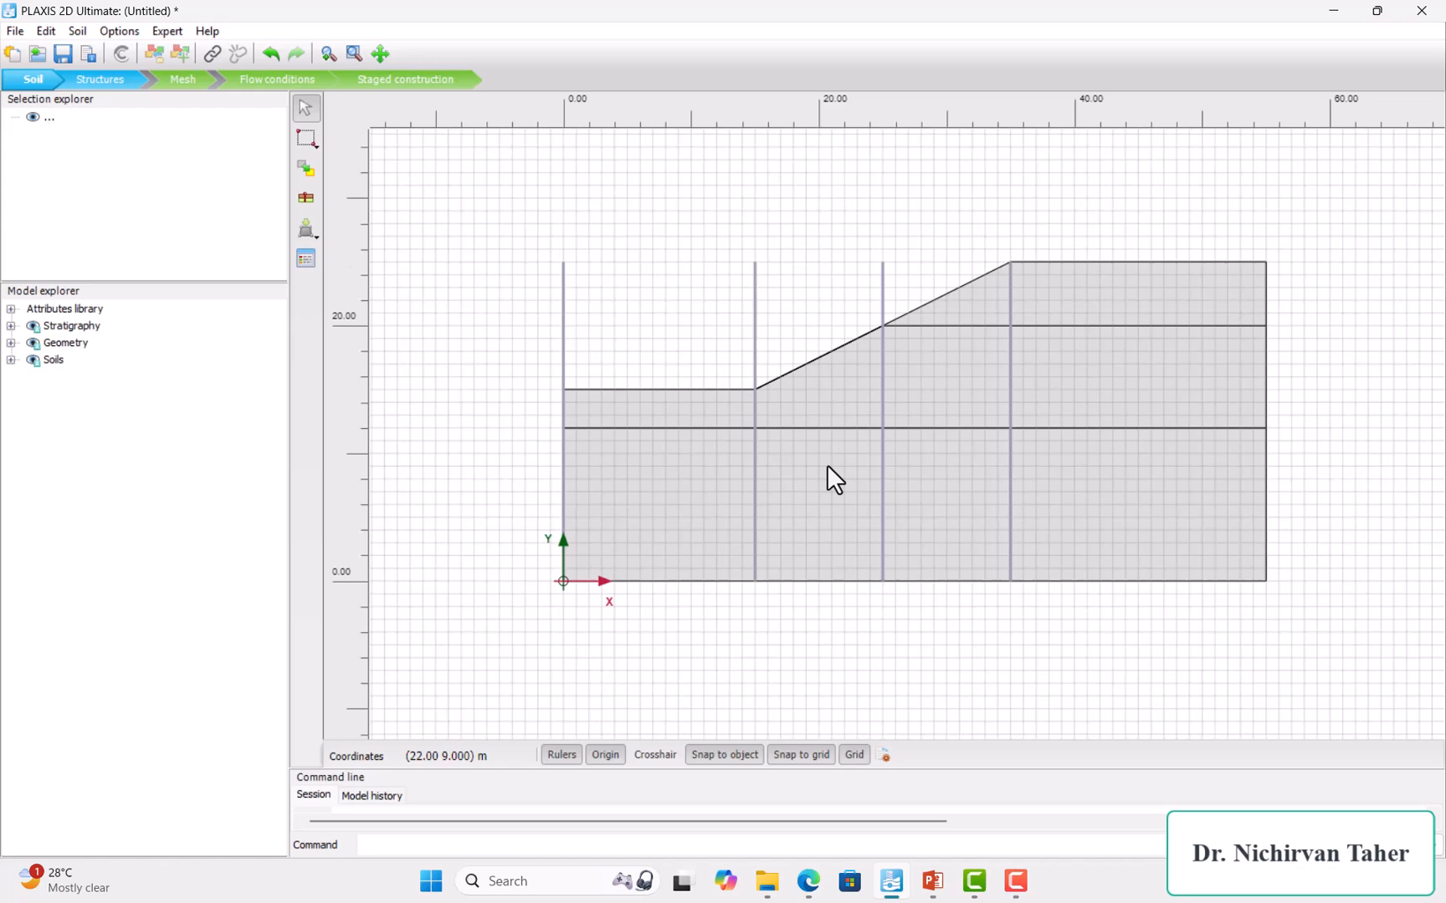
mouse_move(766, 419)
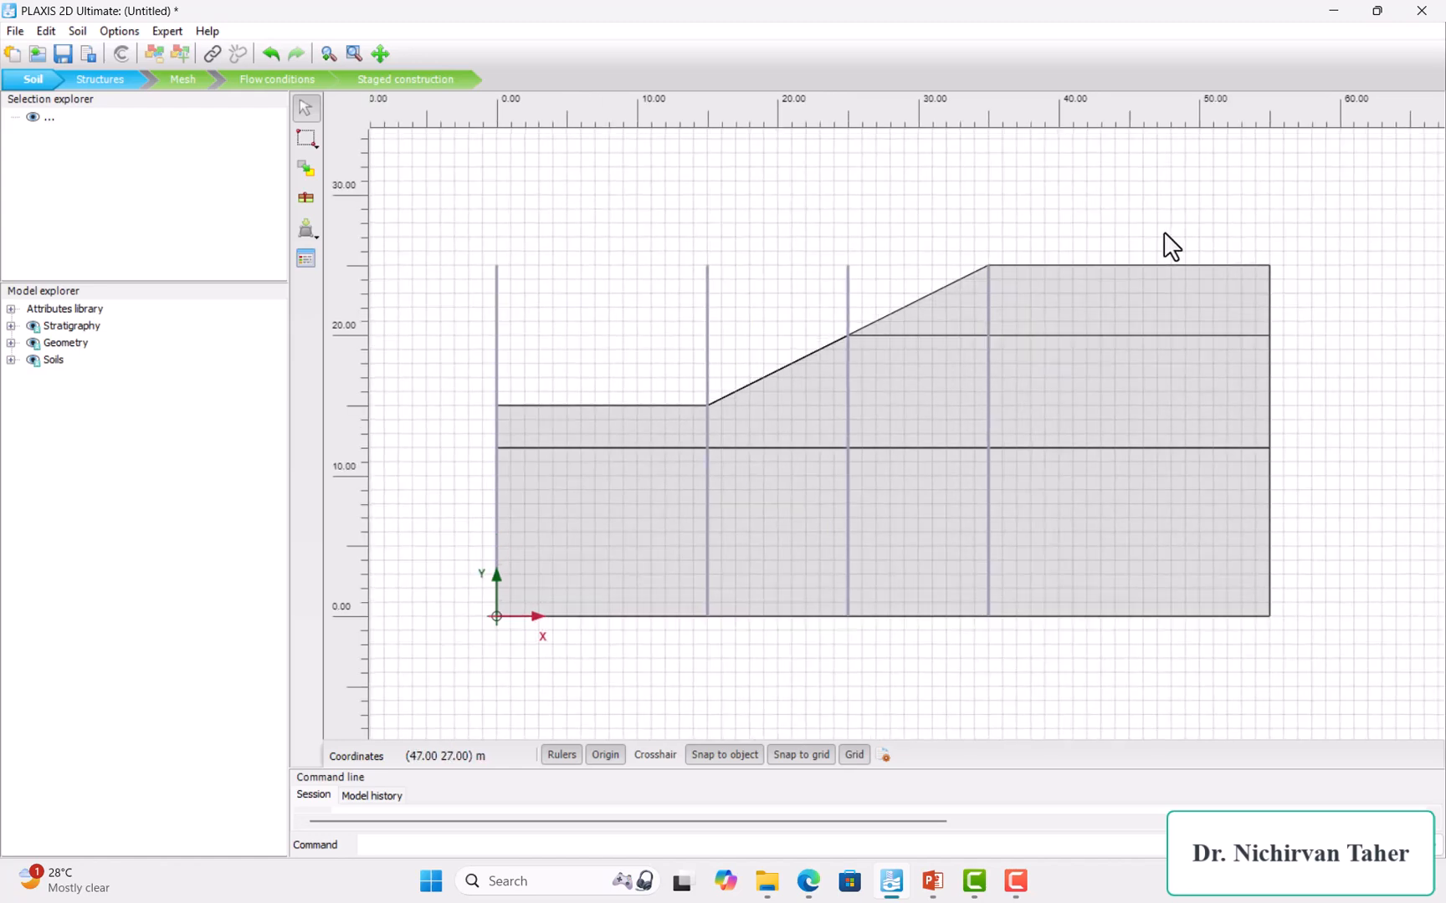
mouse_move(715, 406)
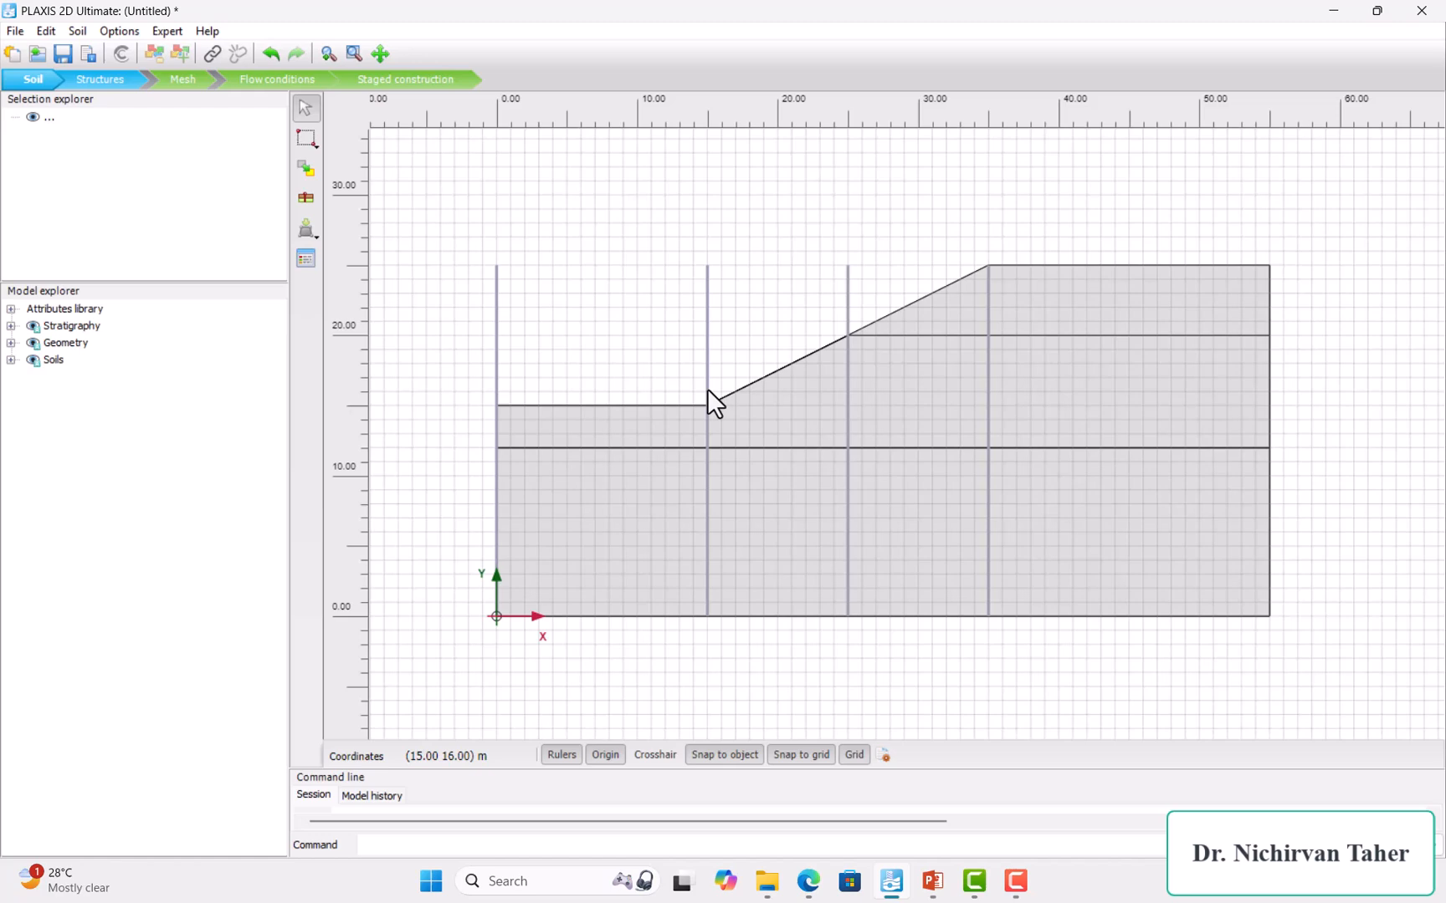
mouse_move(523, 464)
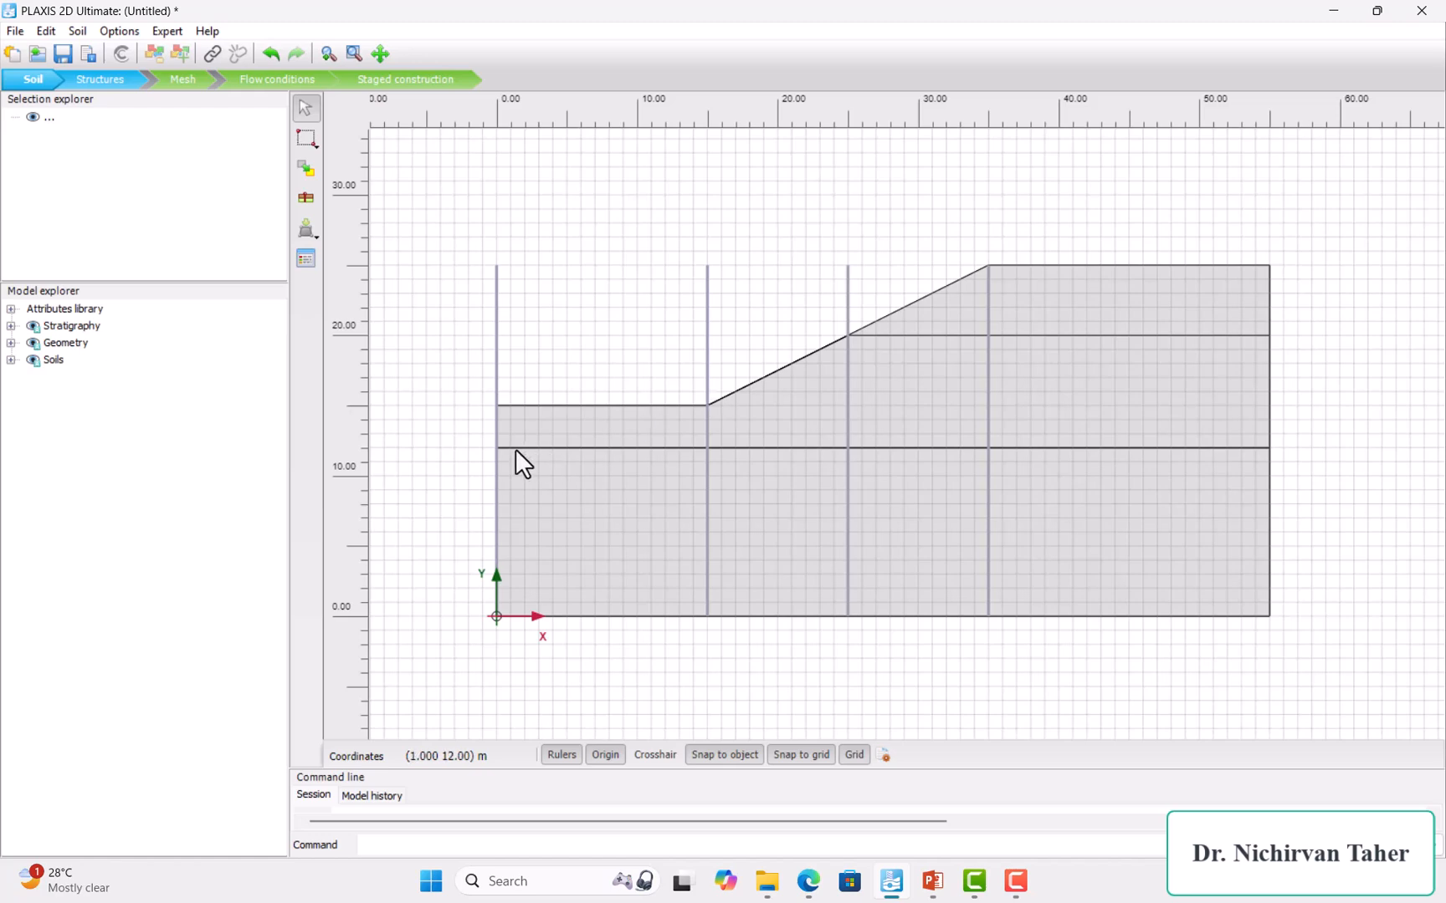
mouse_move(503, 590)
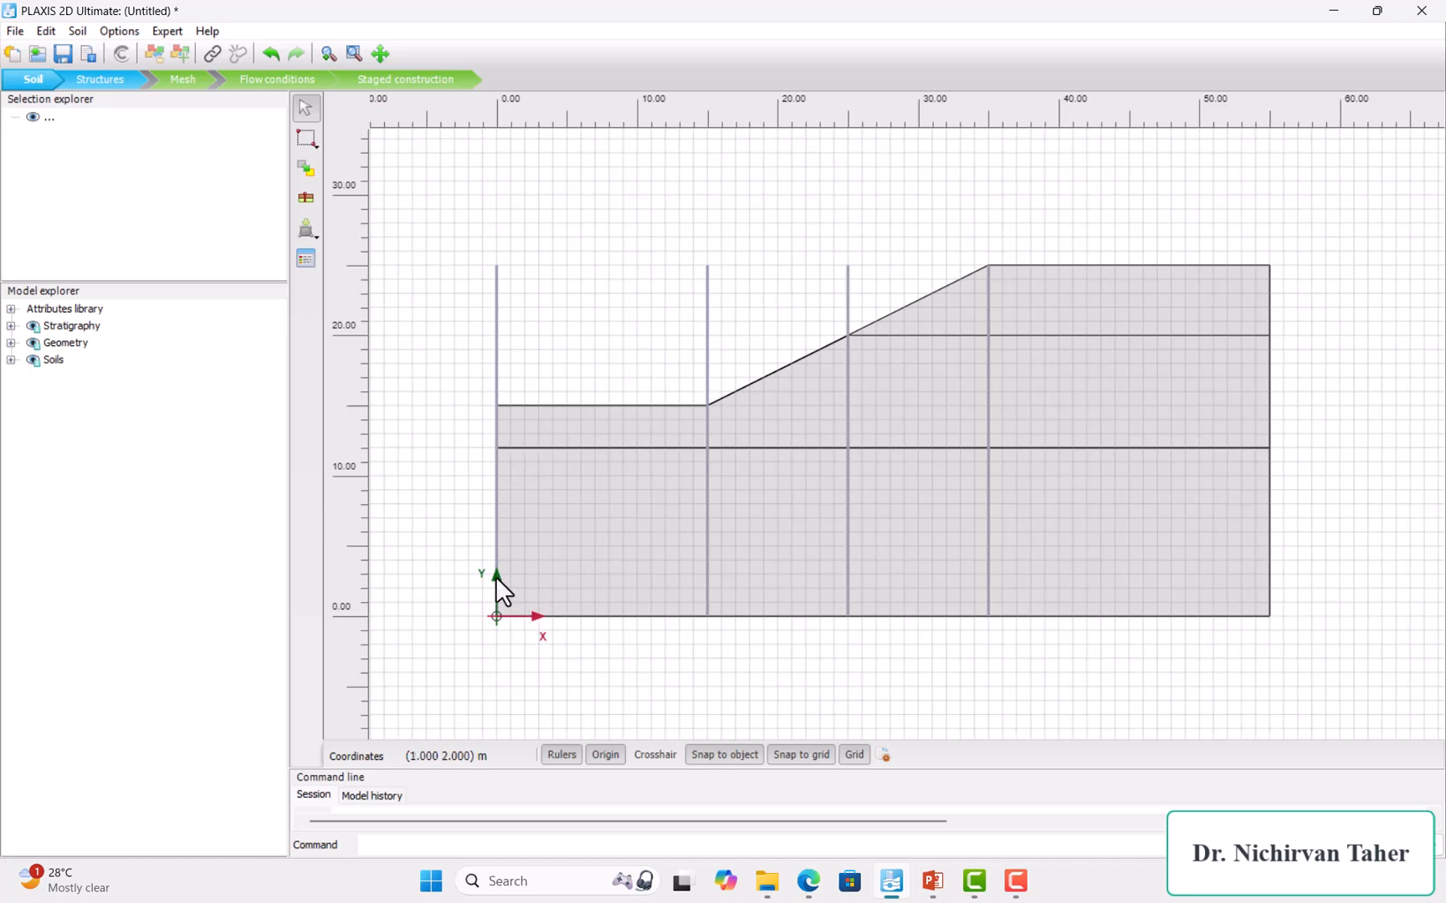
mouse_move(650, 457)
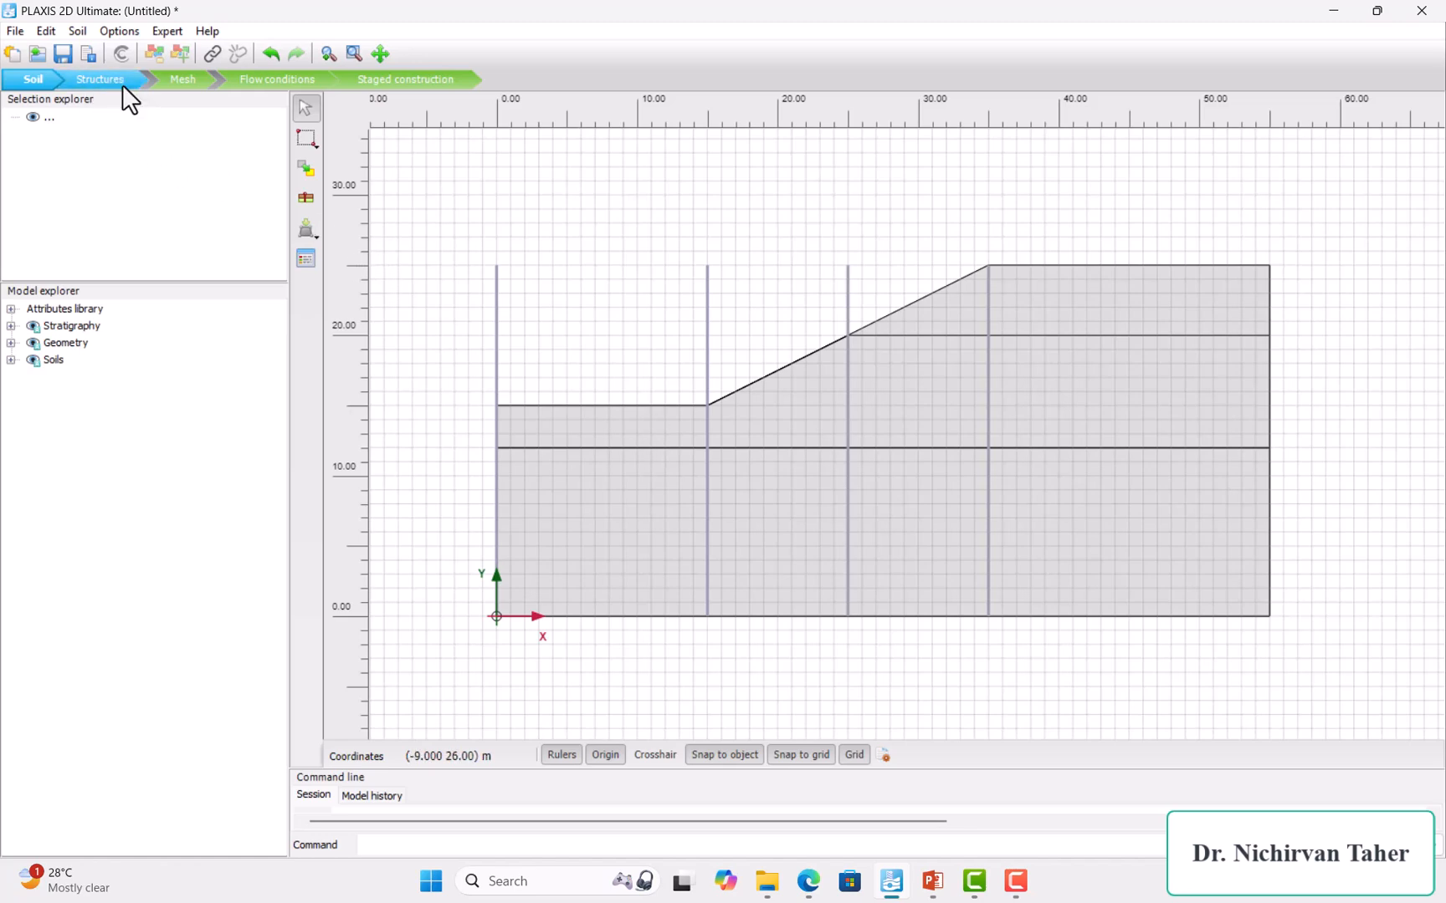
left_click(100, 79)
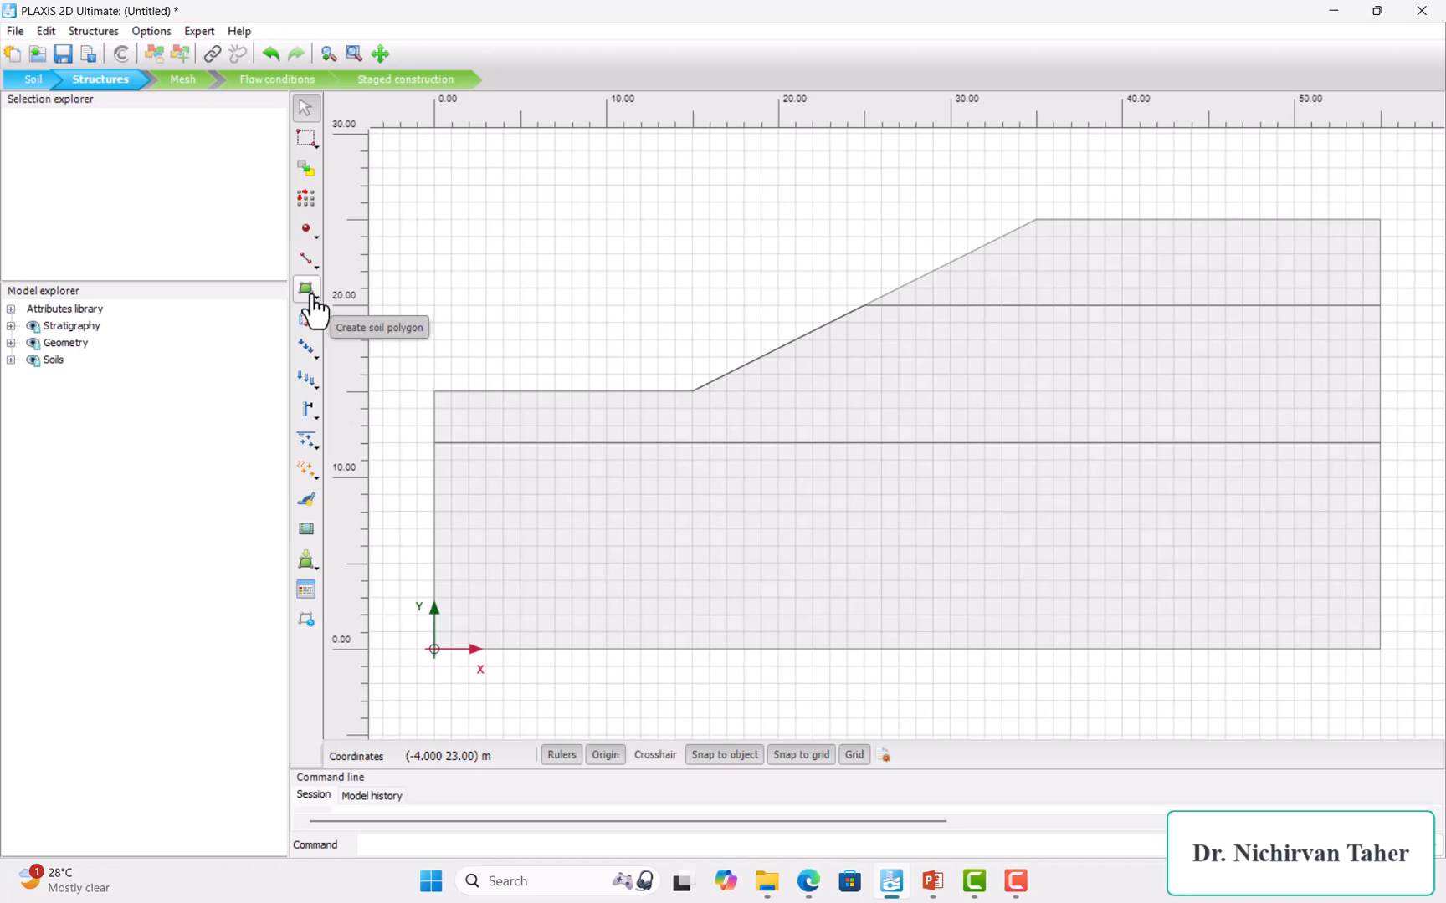
left_click(306, 288)
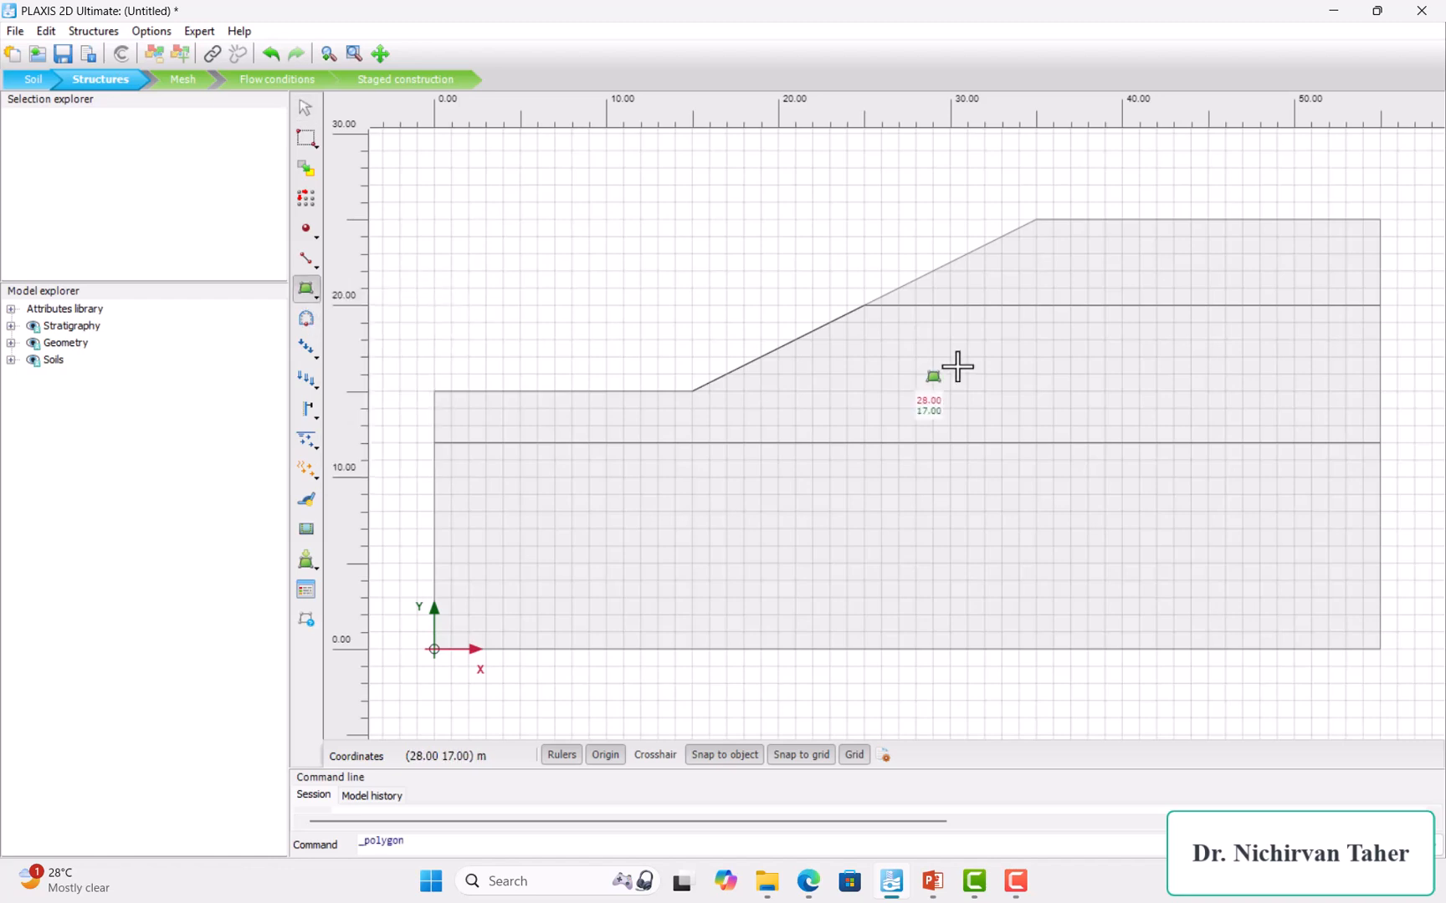
left_click(553, 305)
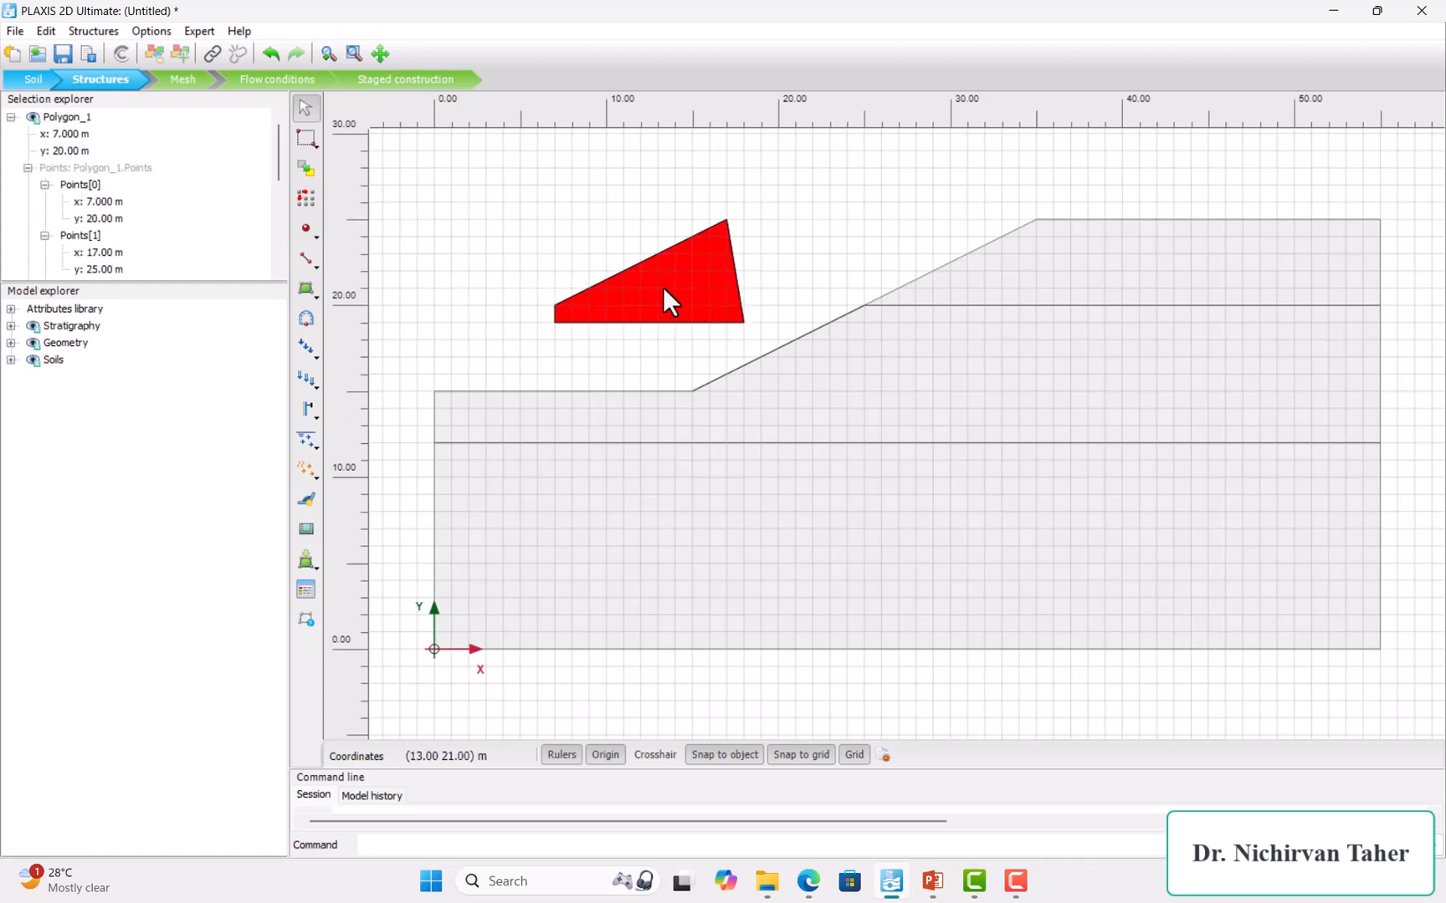
left_click(34, 80)
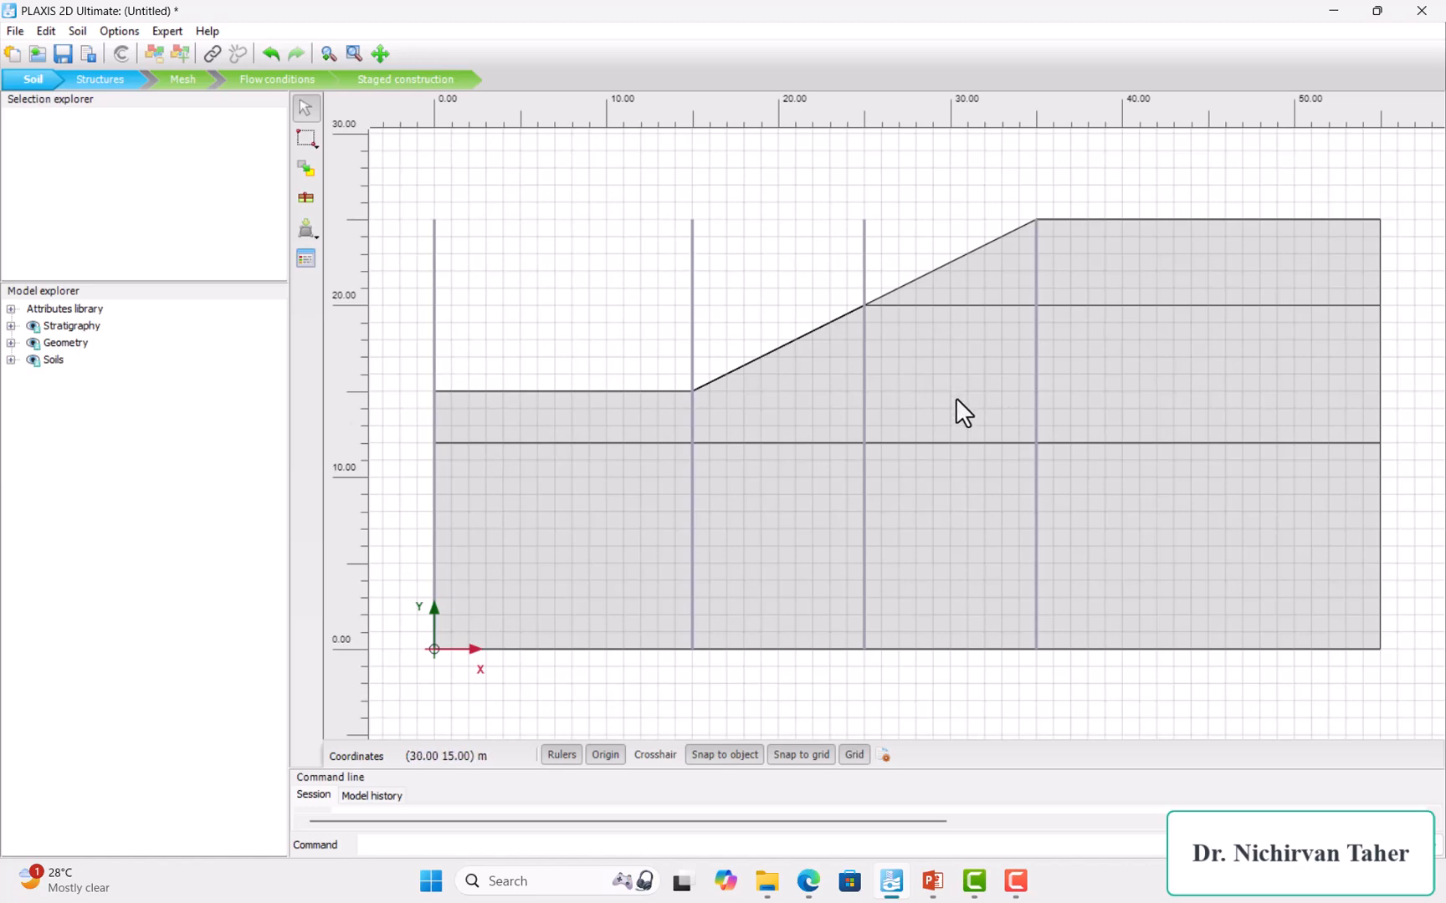
mouse_move(694, 334)
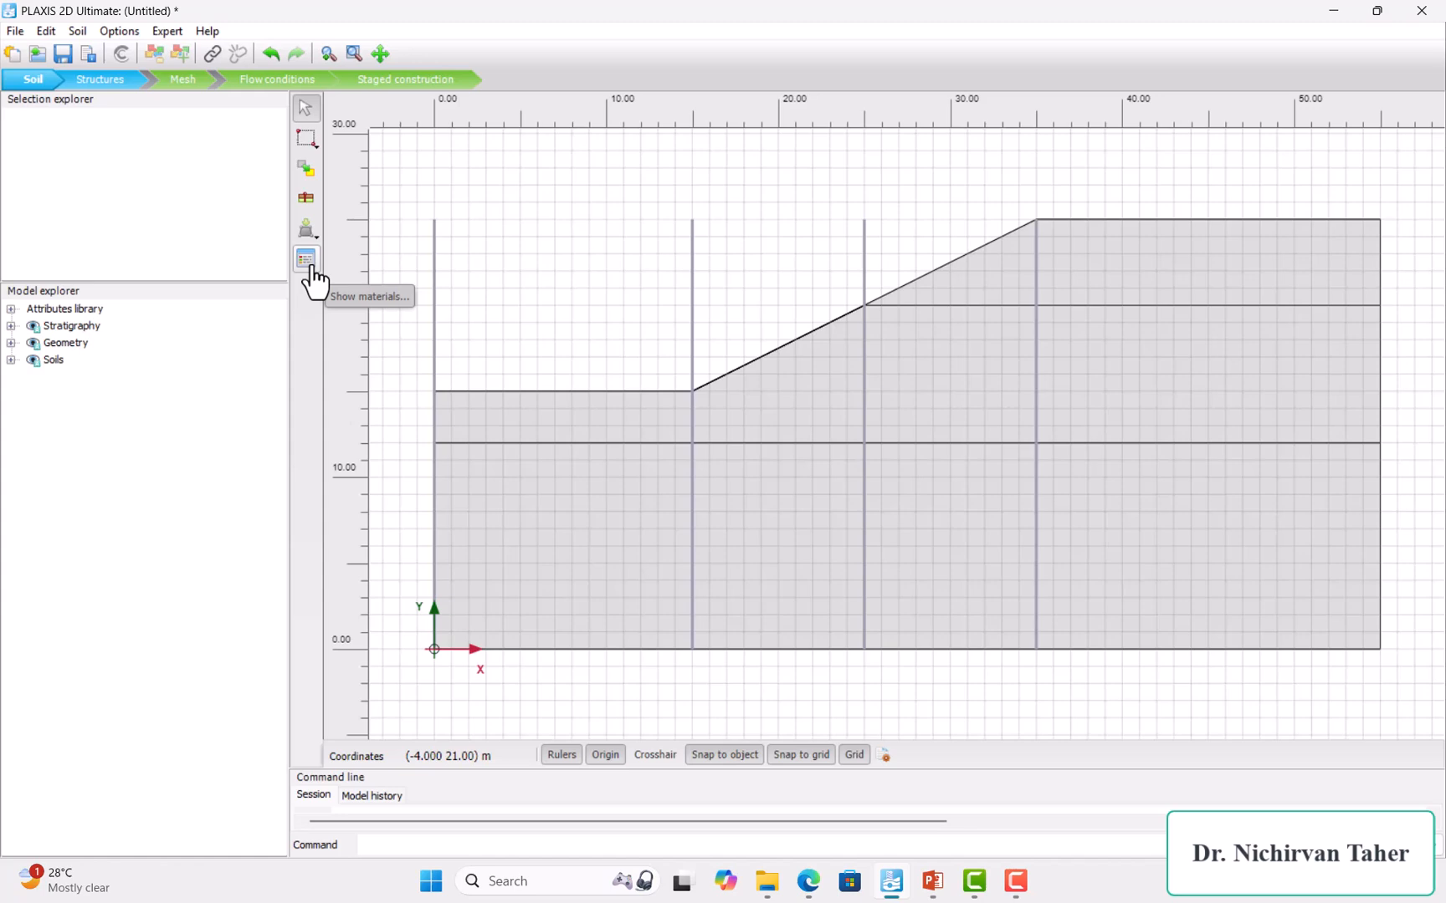
left_click(306, 259)
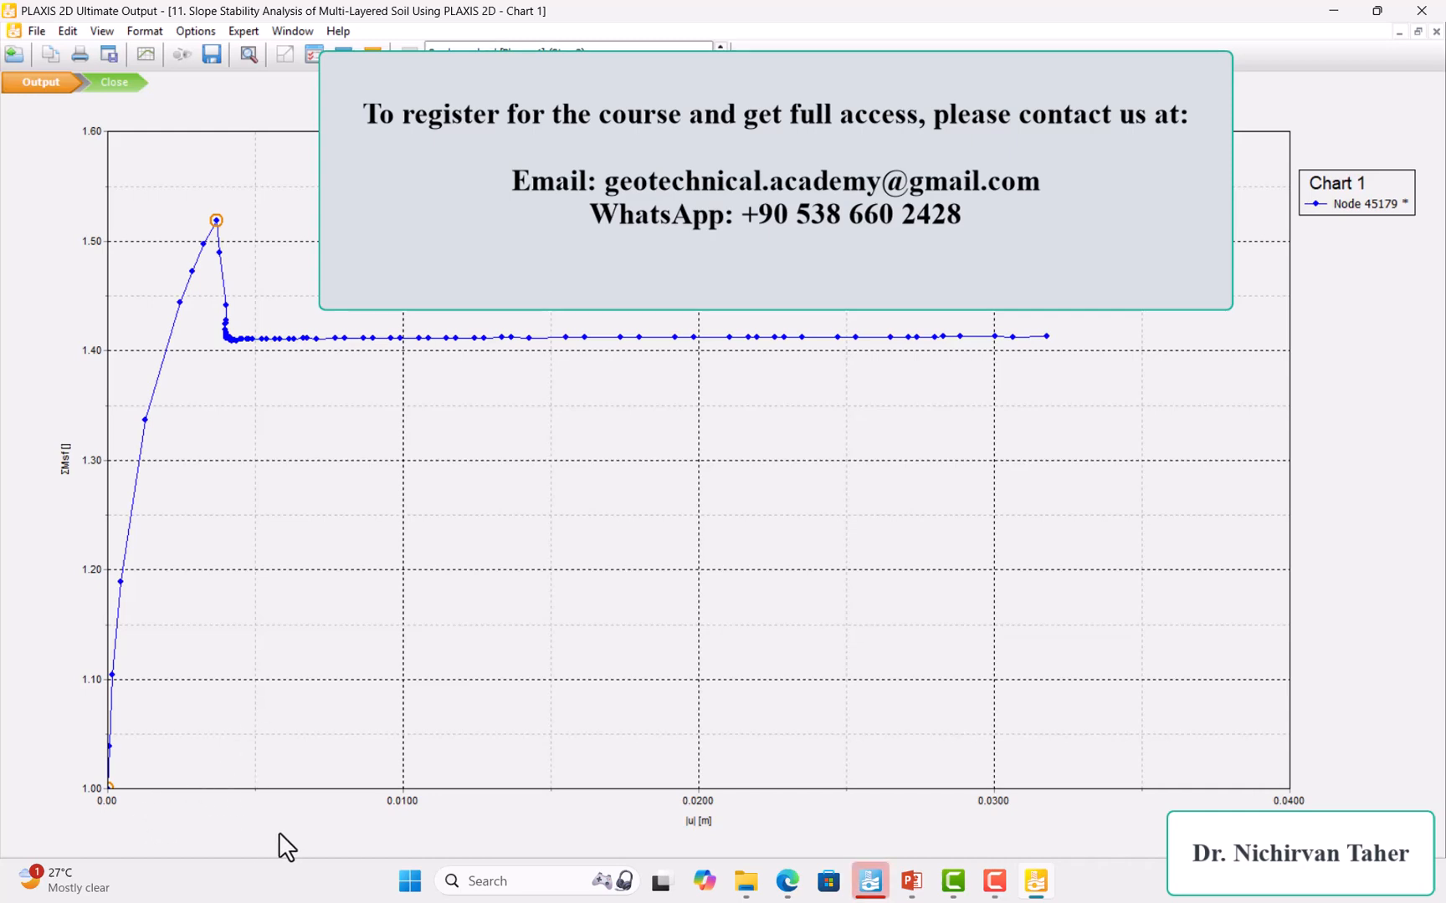
mouse_move(82, 475)
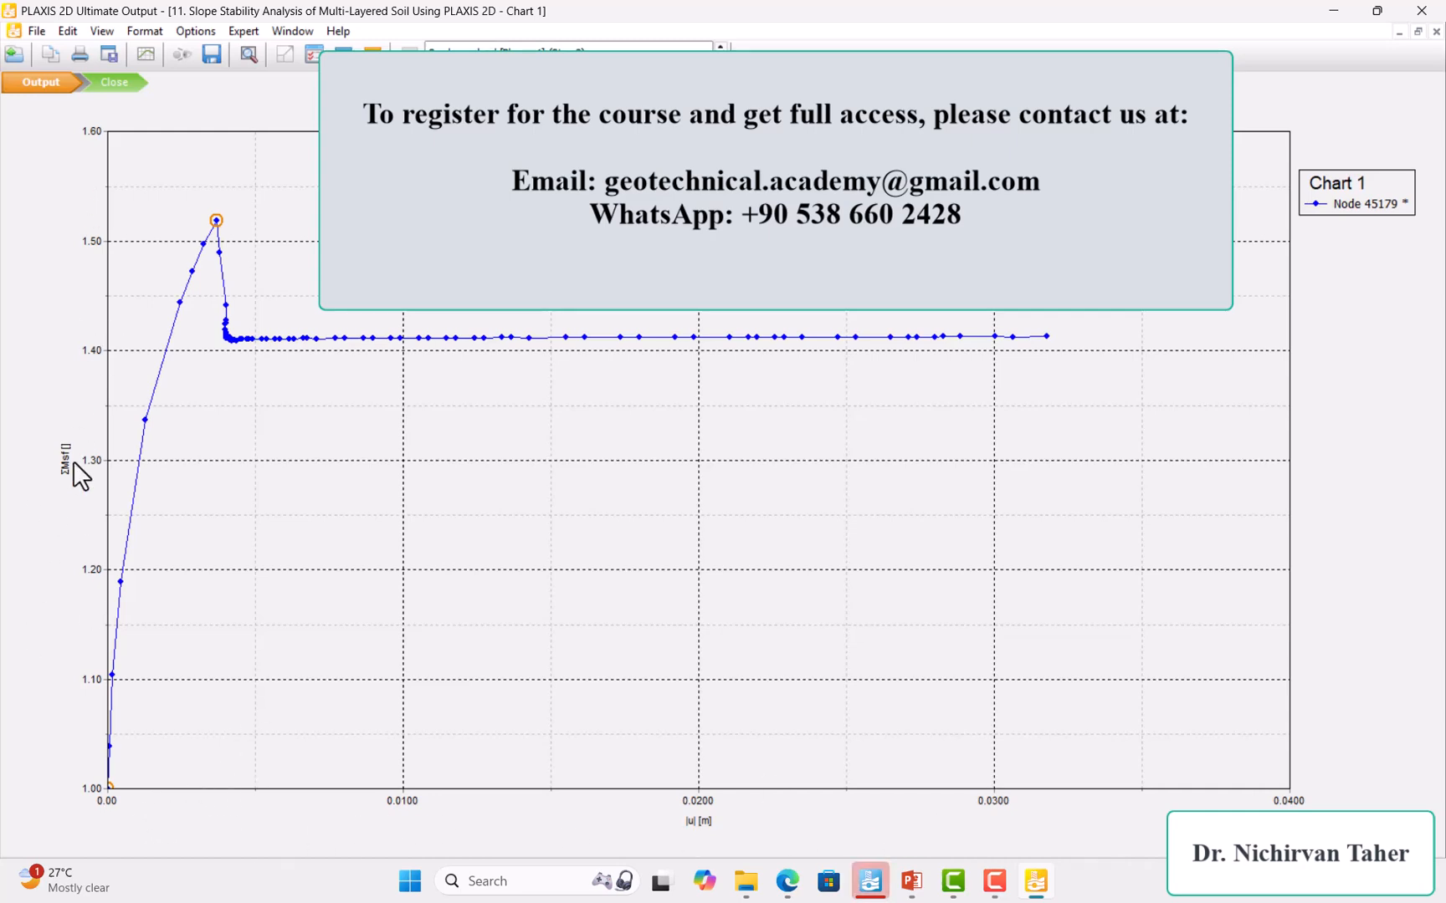
mouse_move(114, 778)
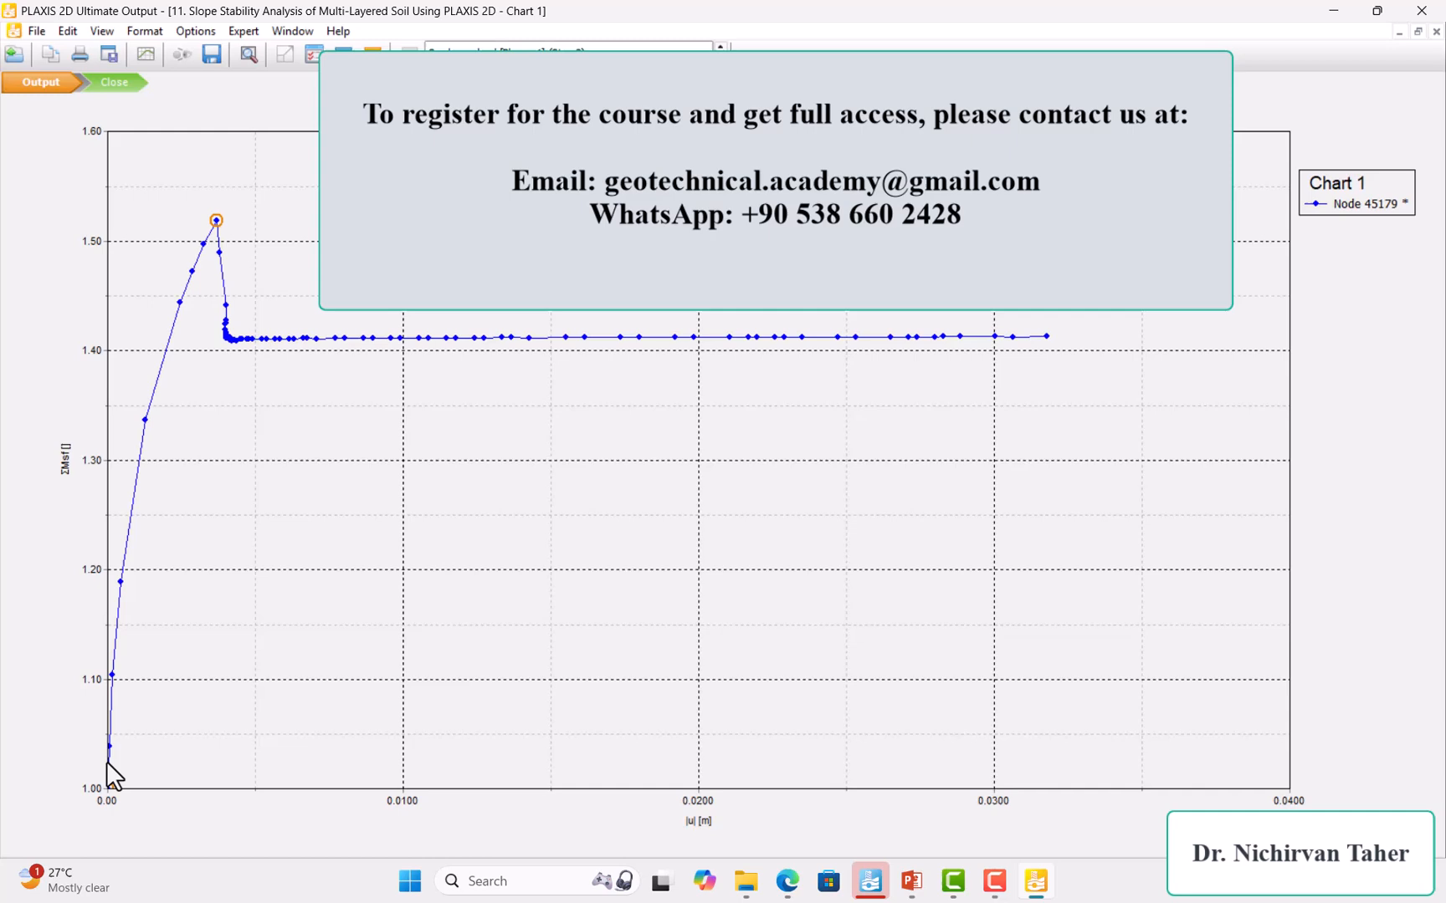
mouse_move(155, 387)
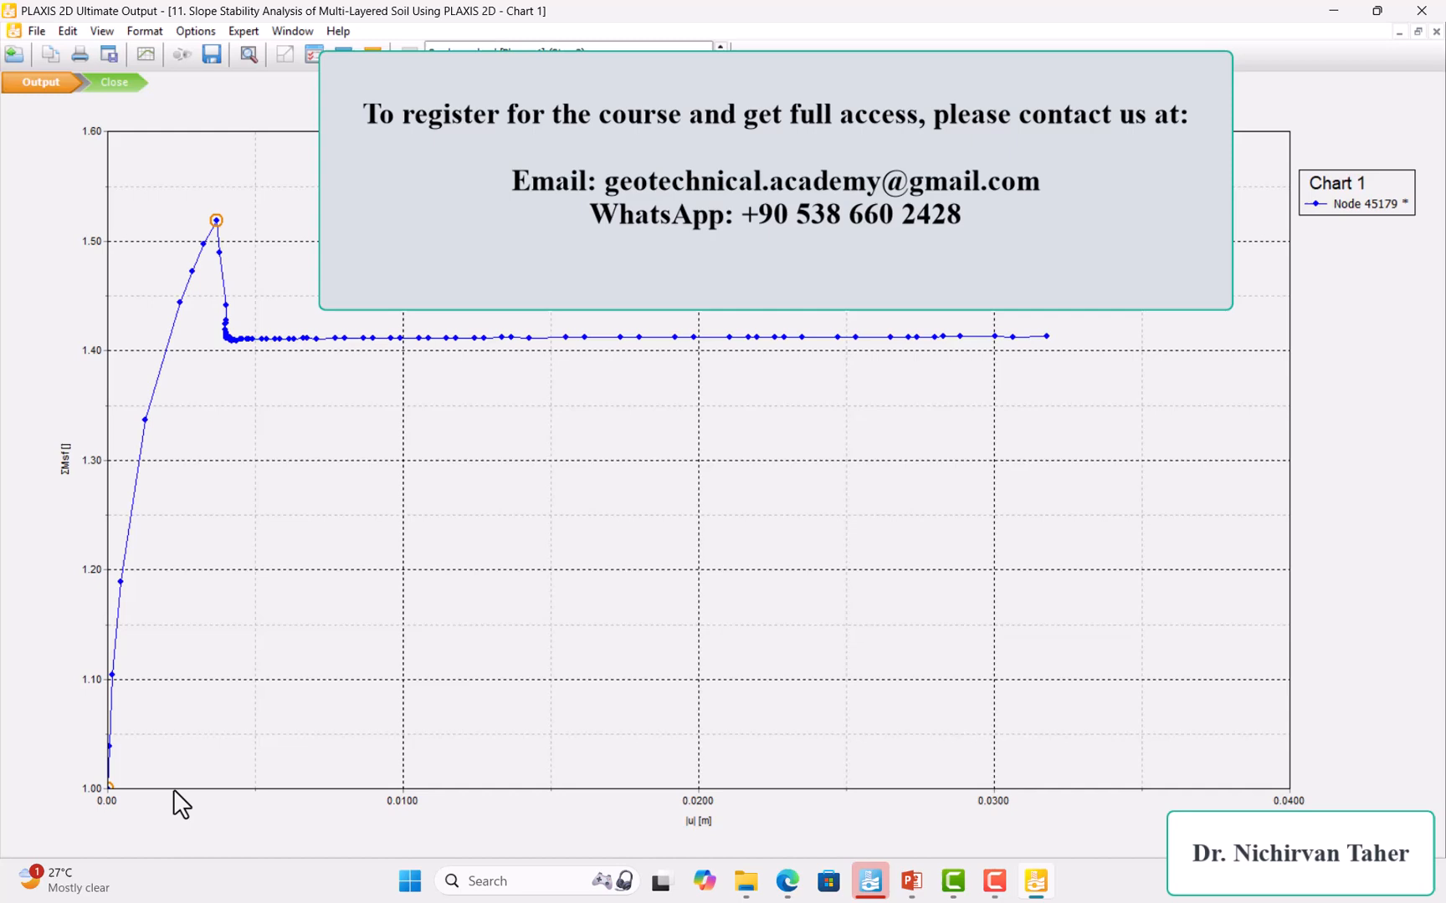
mouse_move(216, 220)
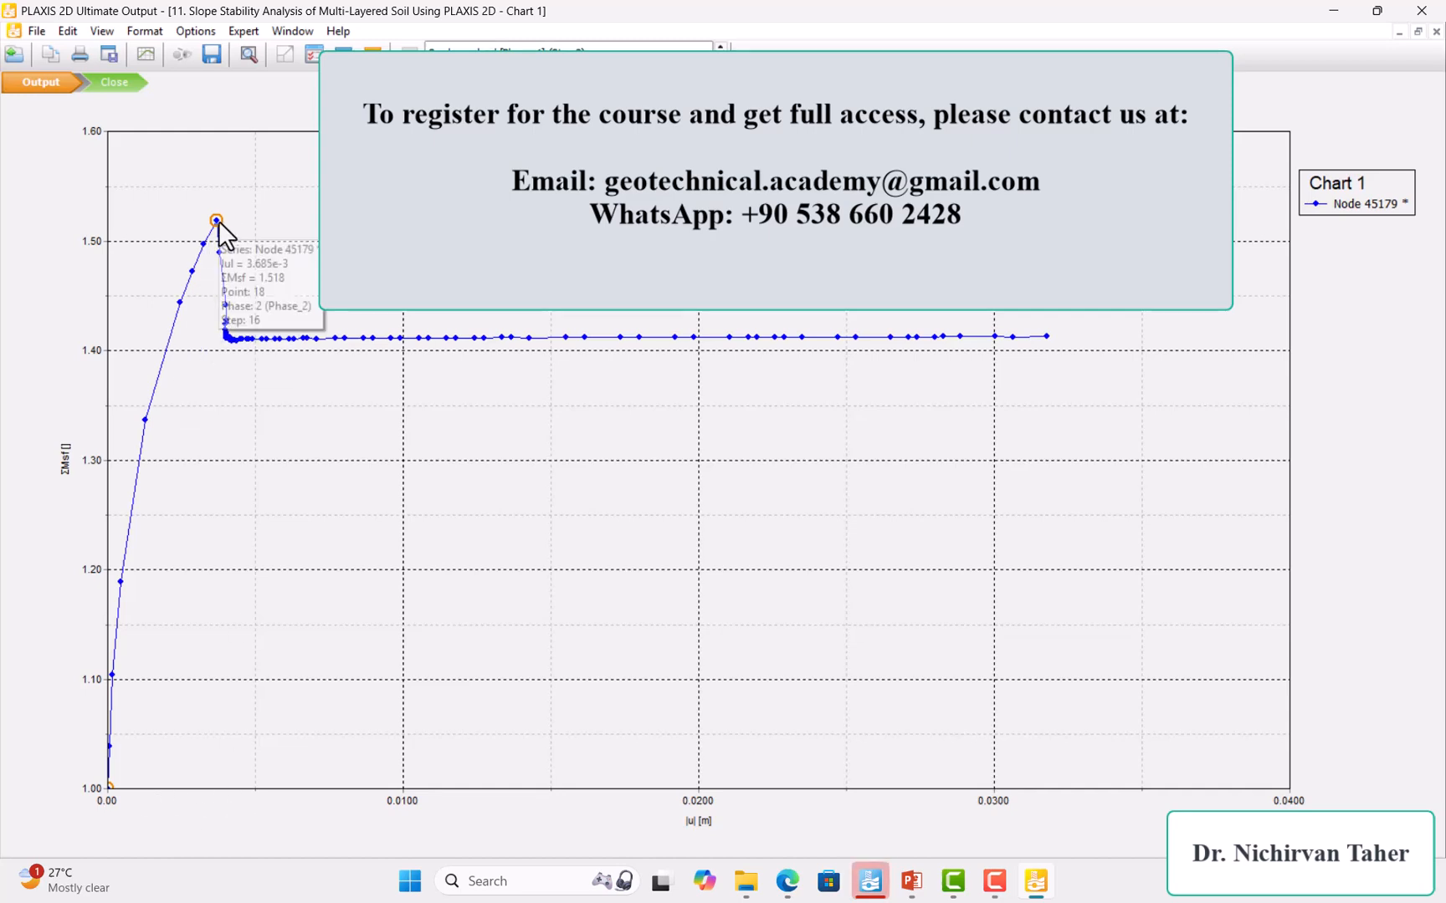
mouse_move(256, 358)
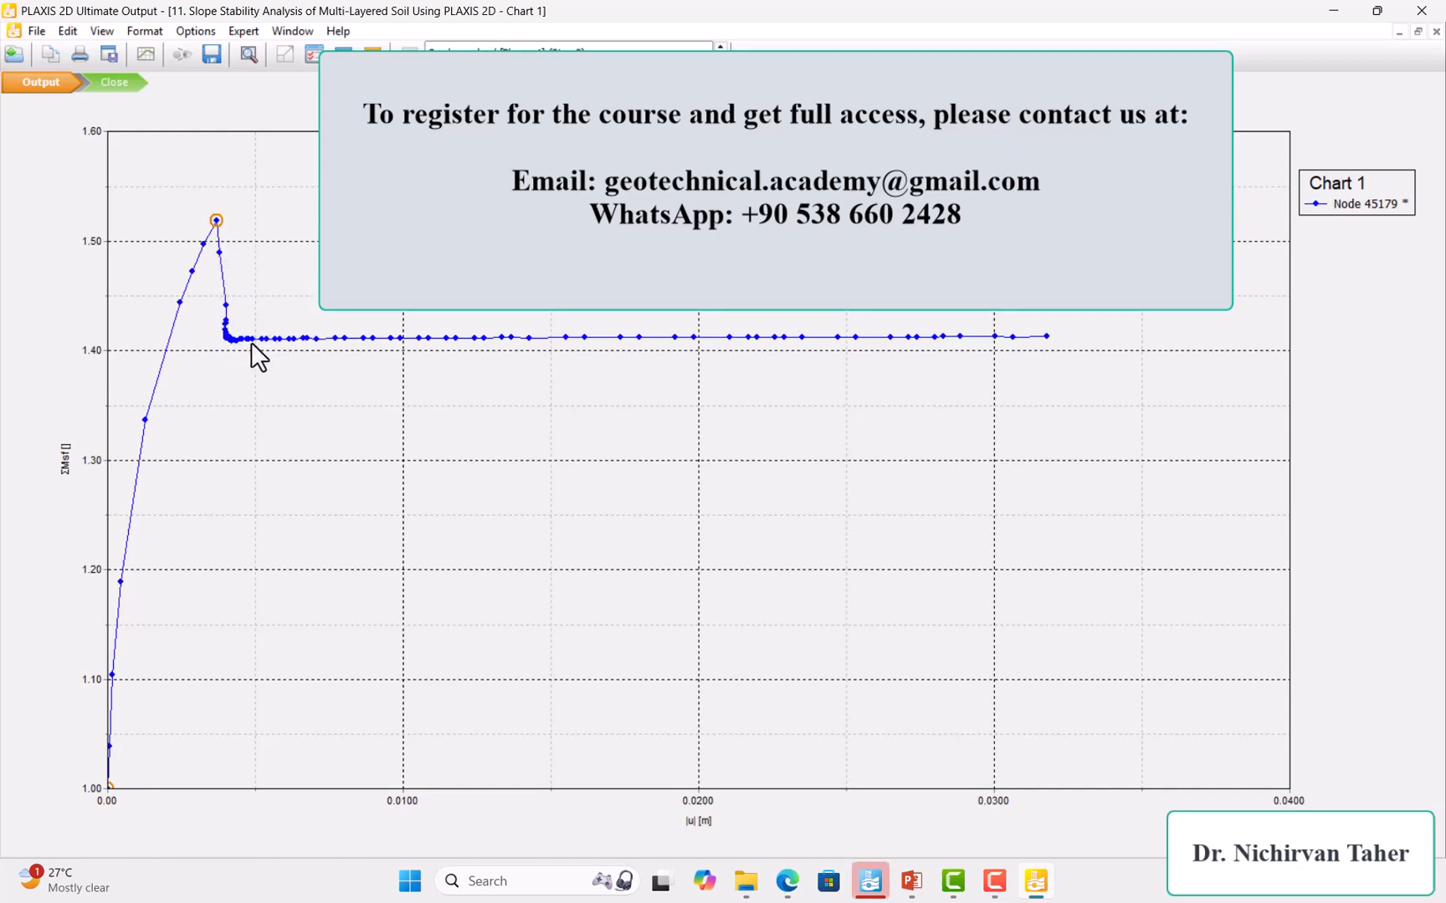
mouse_move(281, 349)
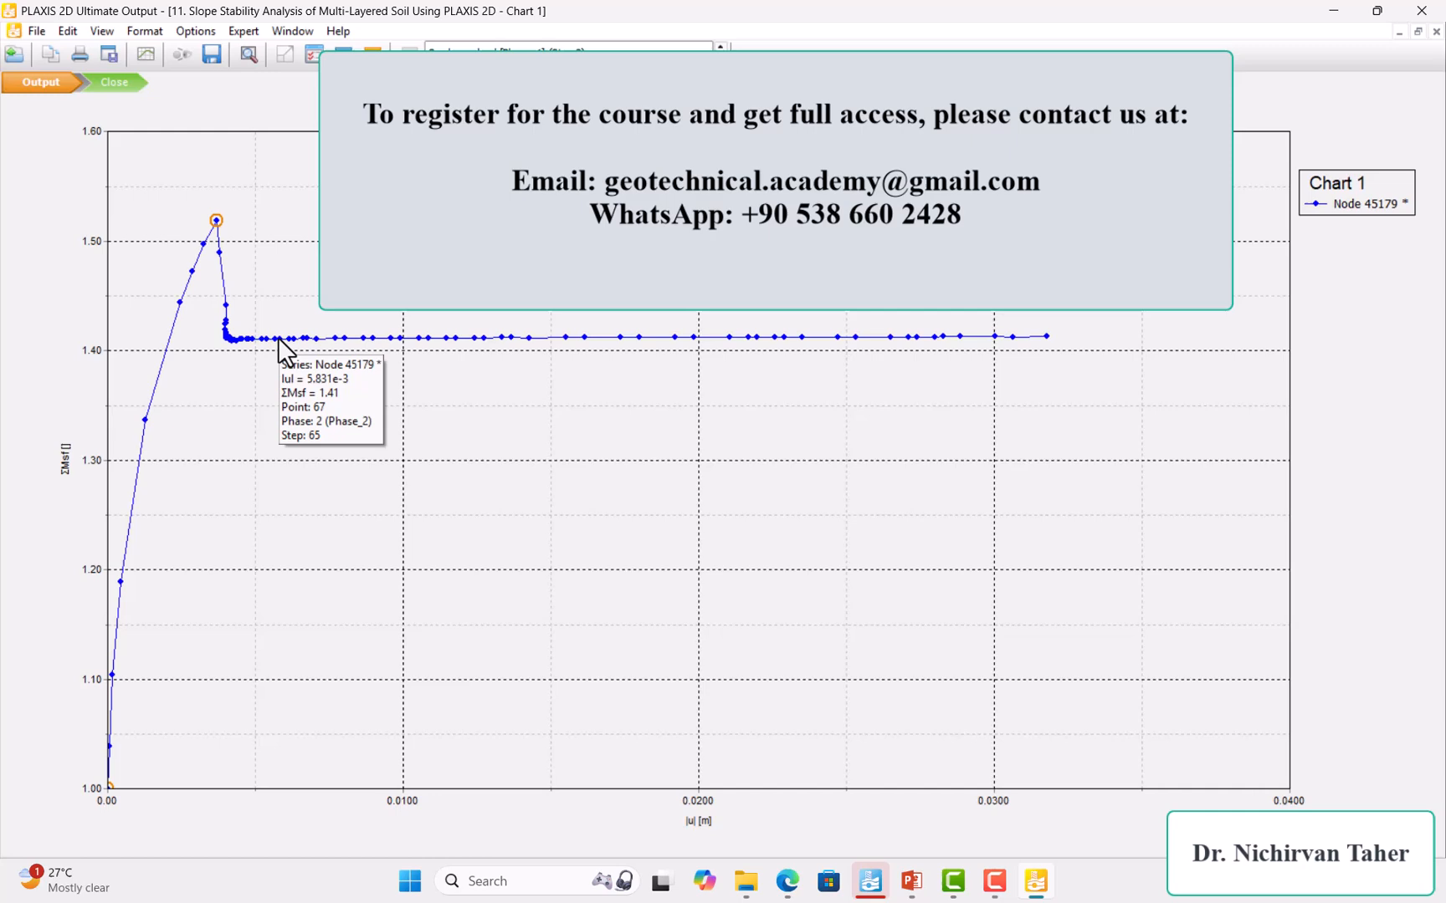
mouse_move(544, 349)
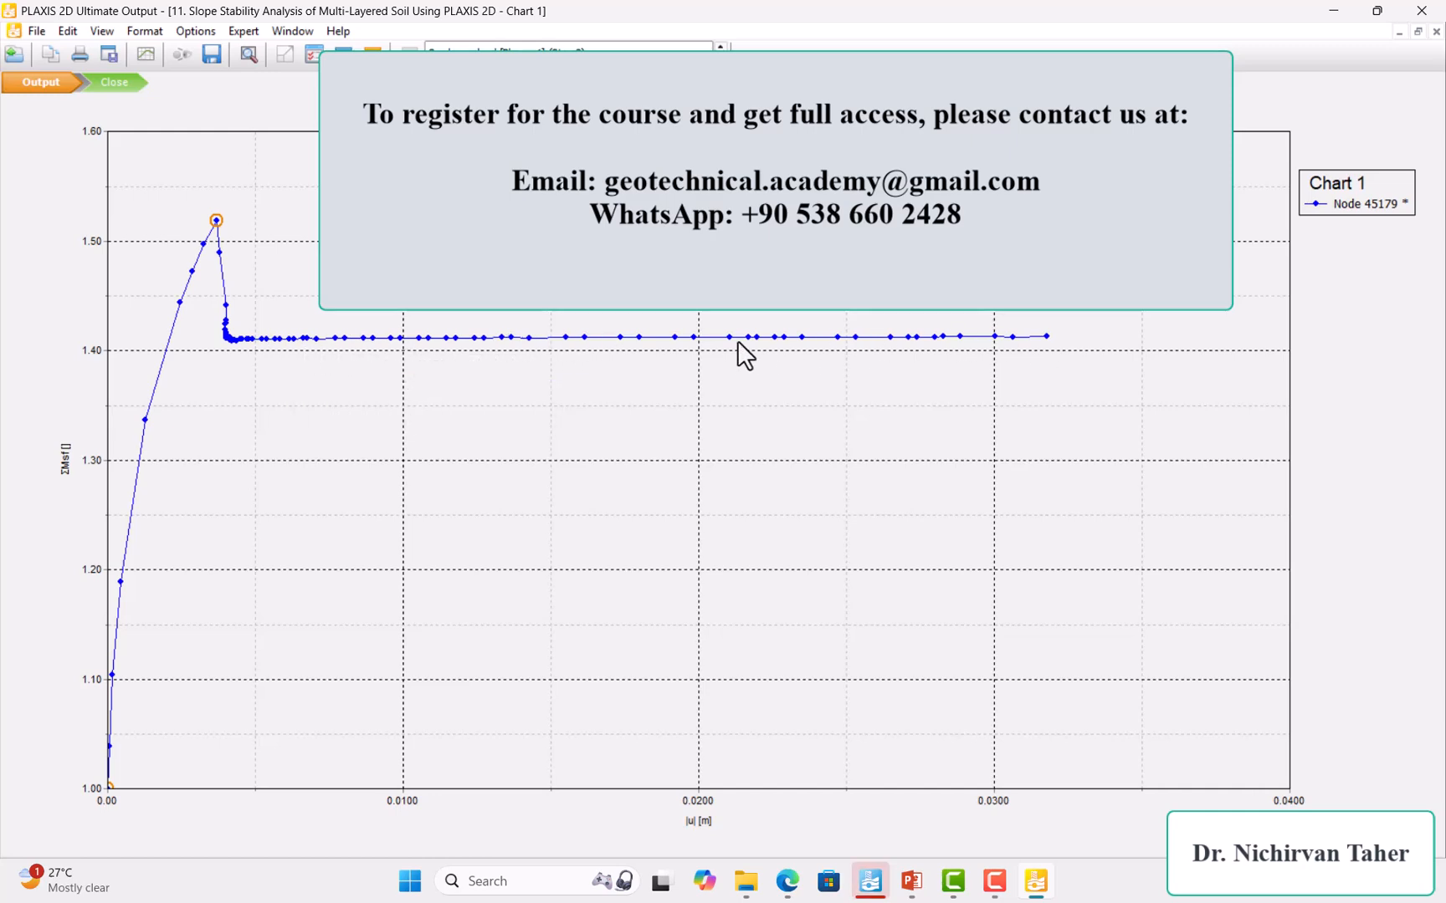
mouse_move(937, 358)
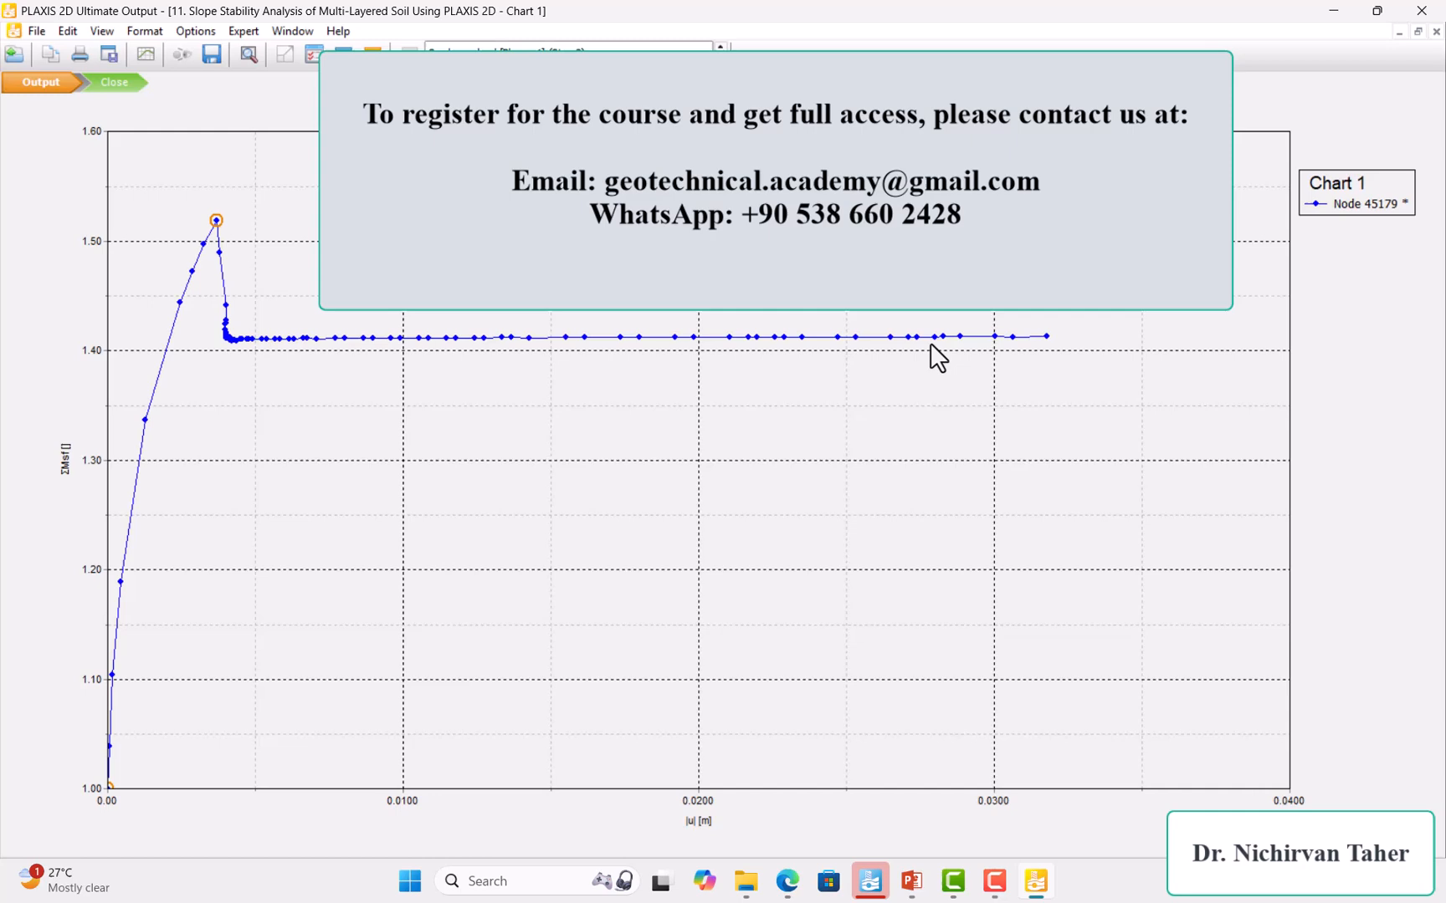
mouse_move(1045, 347)
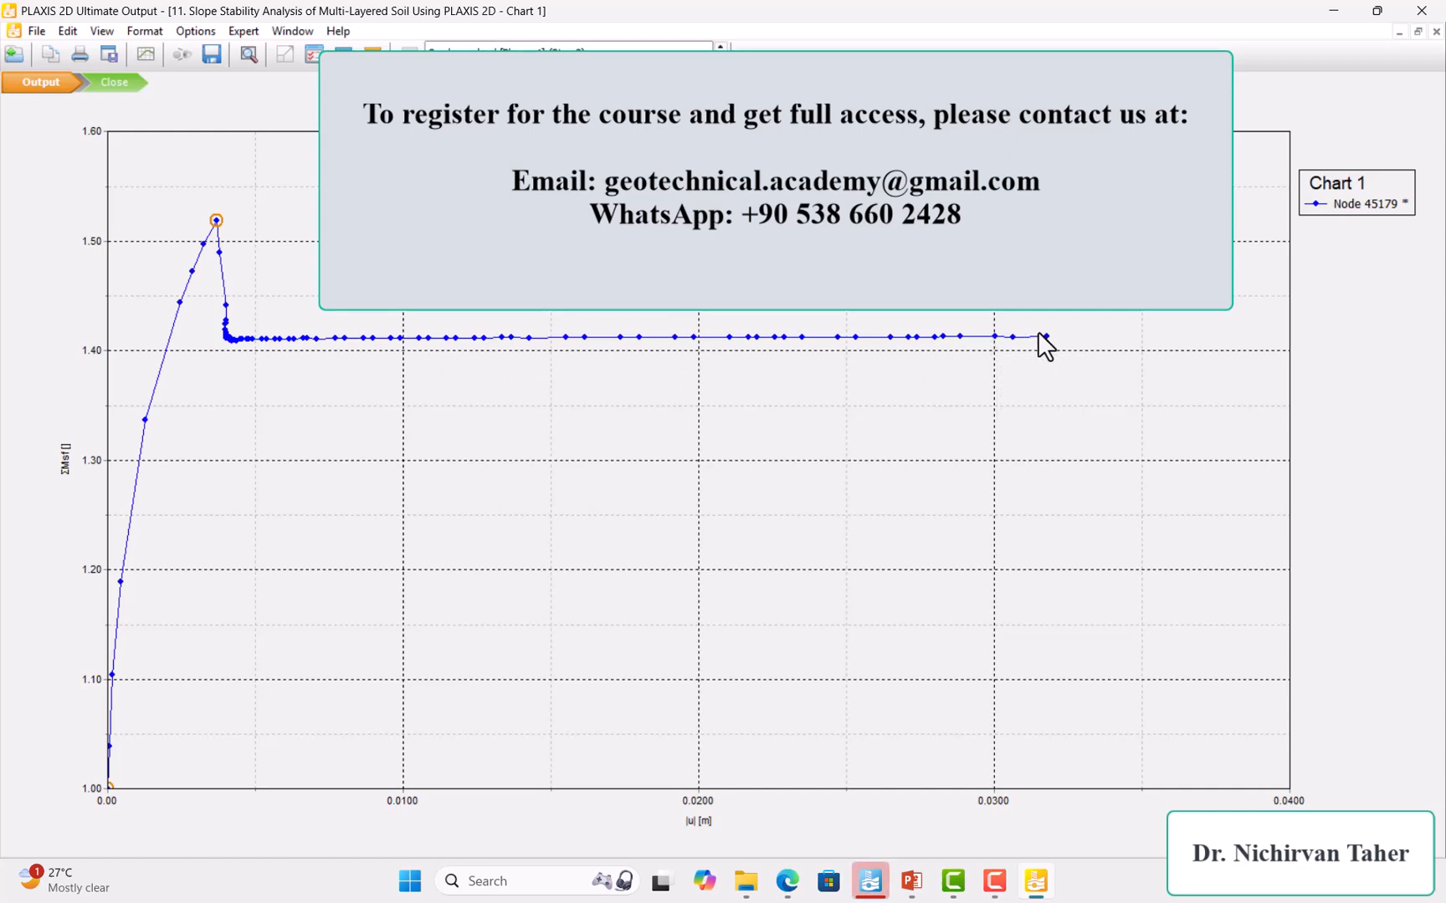
mouse_move(279, 296)
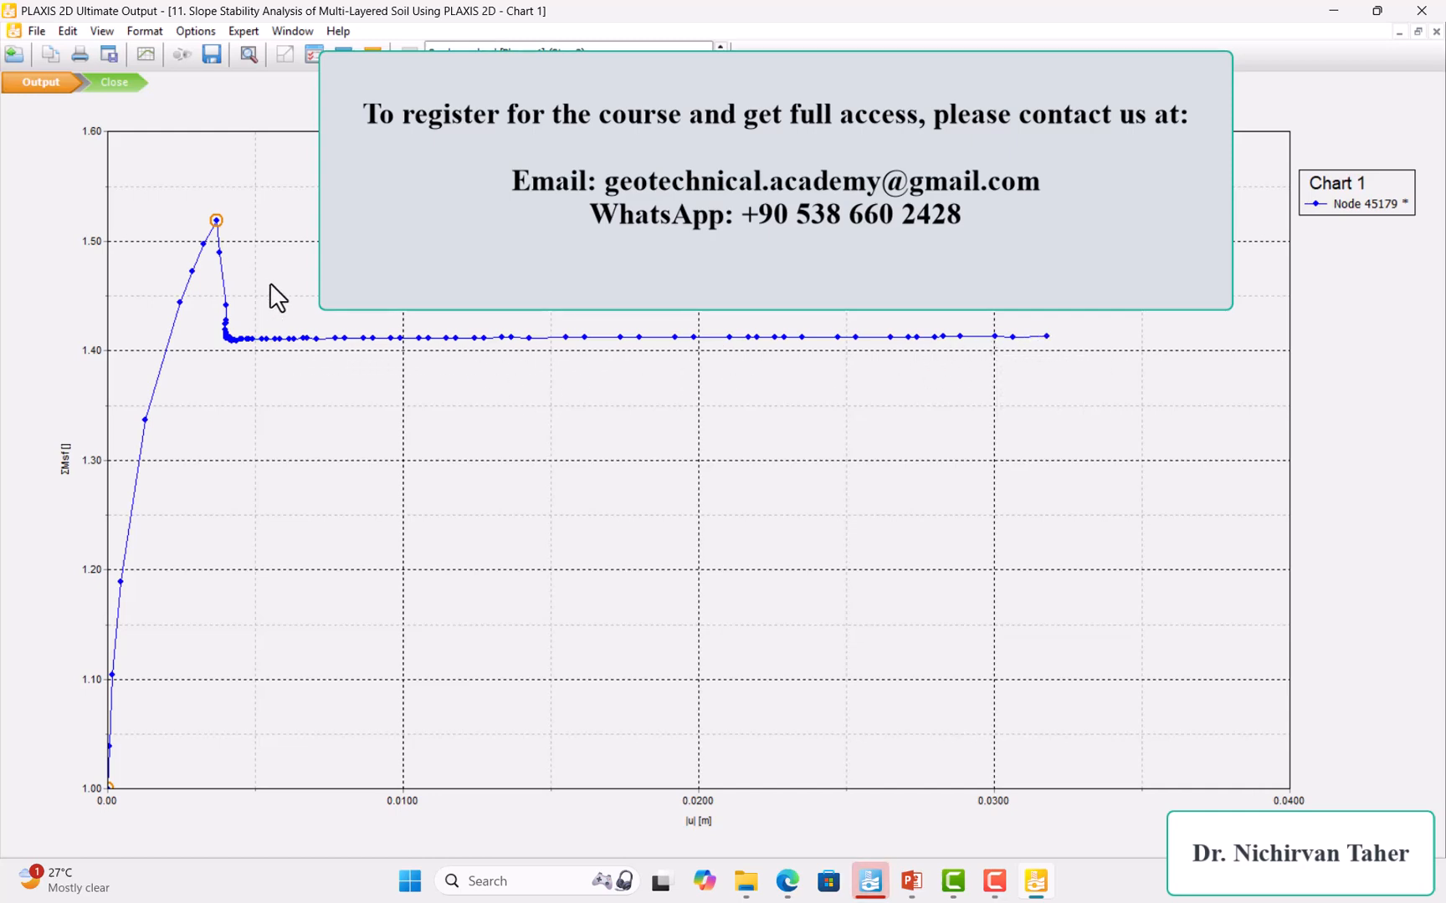
mouse_move(826, 802)
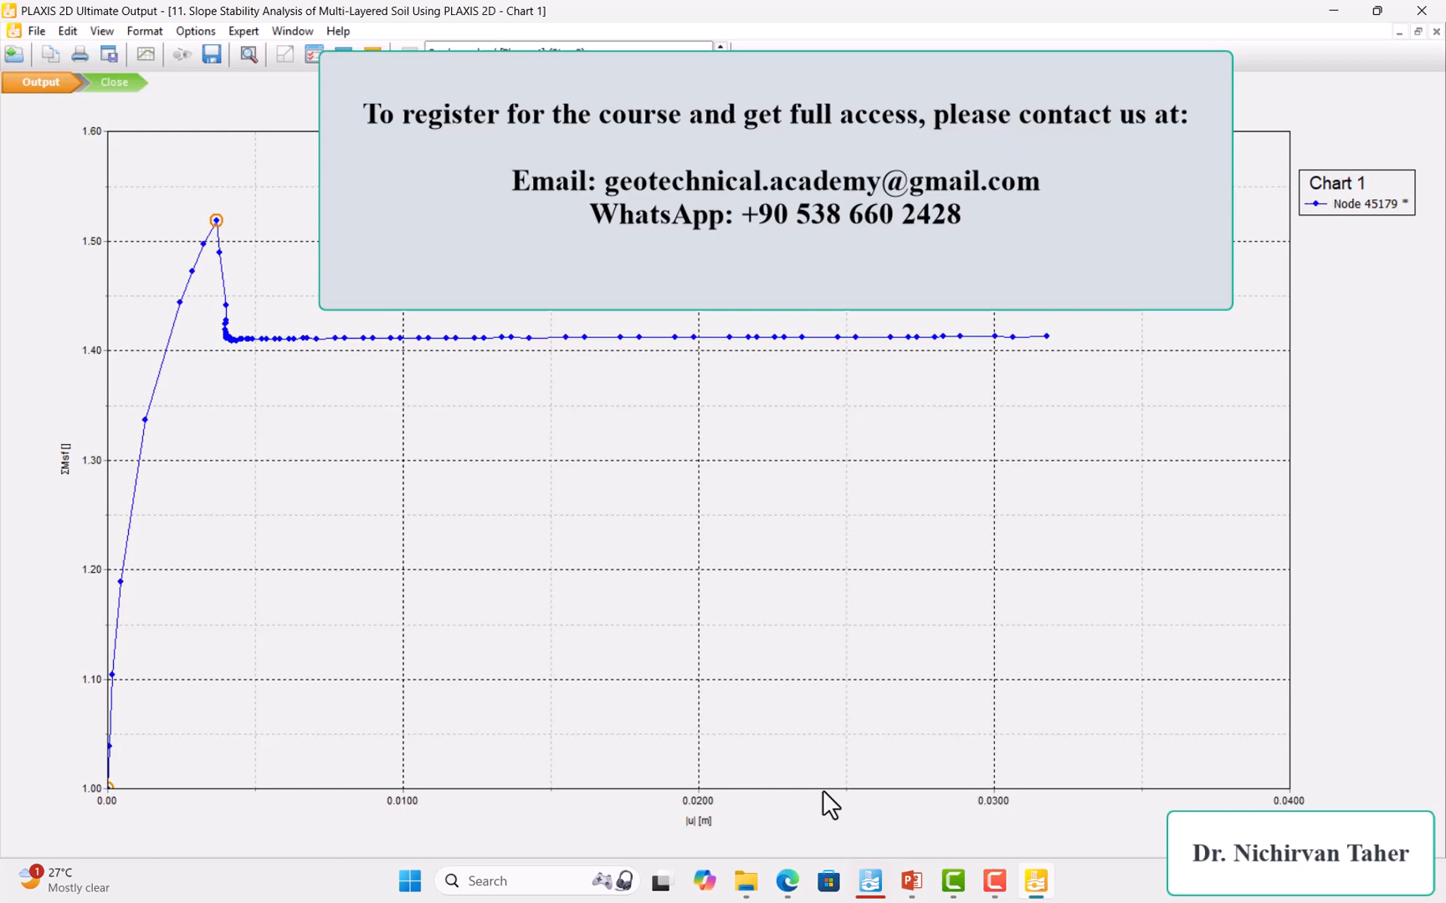
mouse_move(1043, 336)
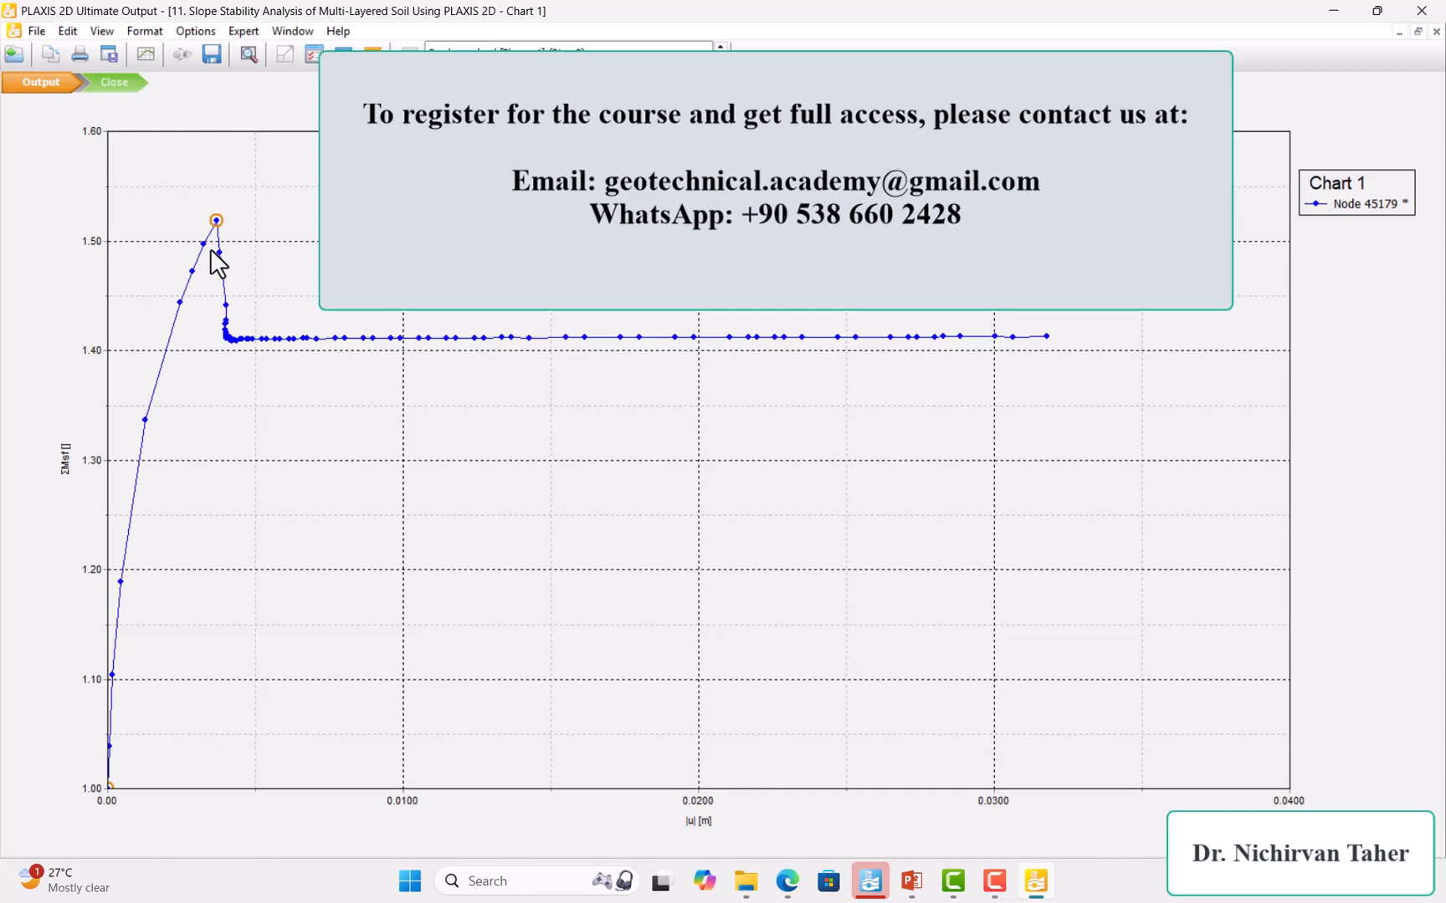
mouse_move(184, 317)
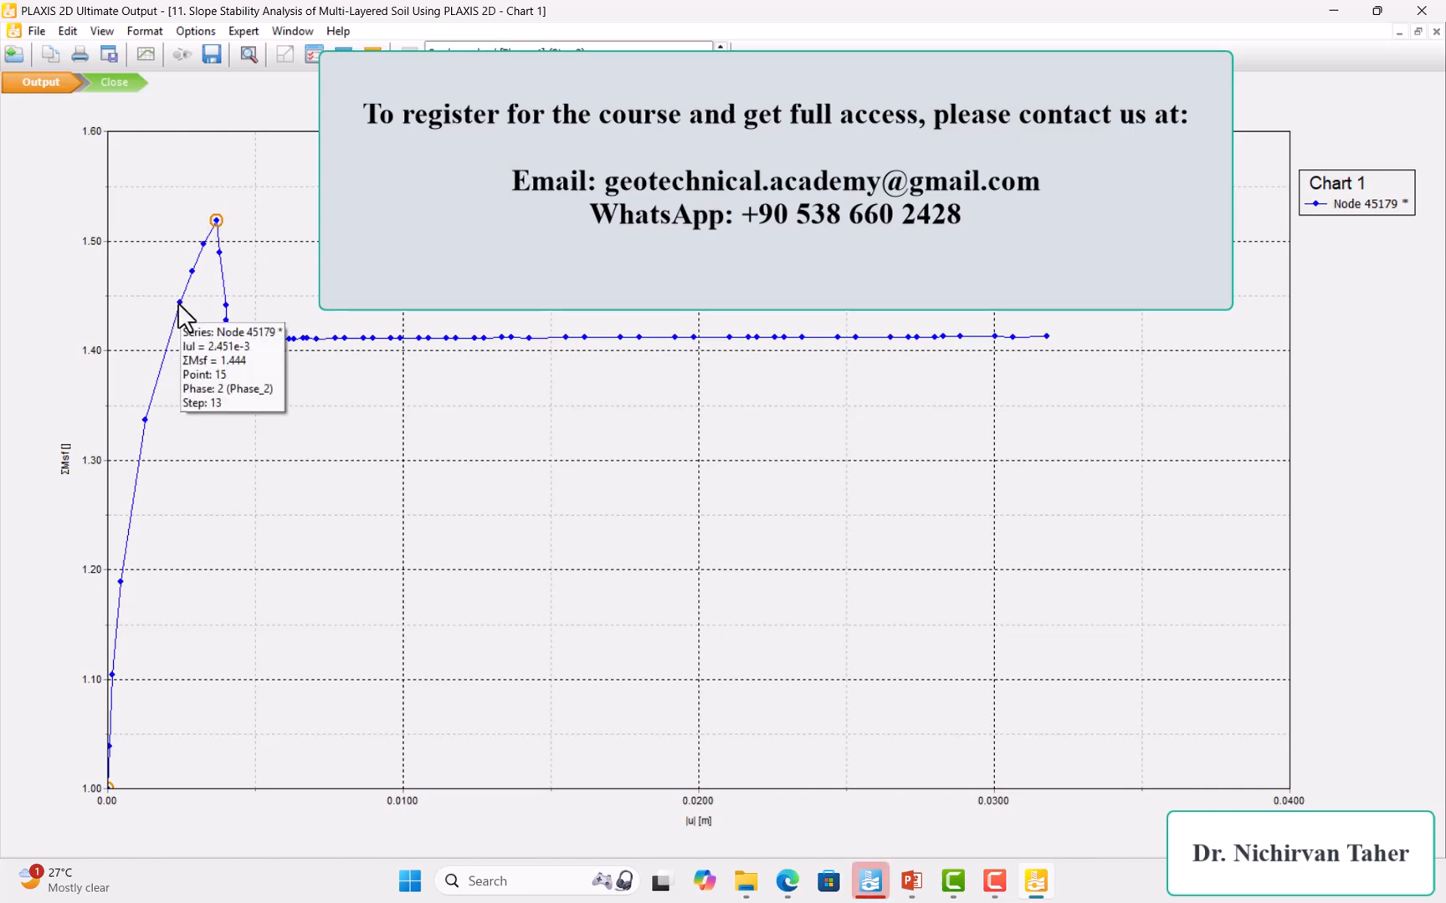
mouse_move(202, 256)
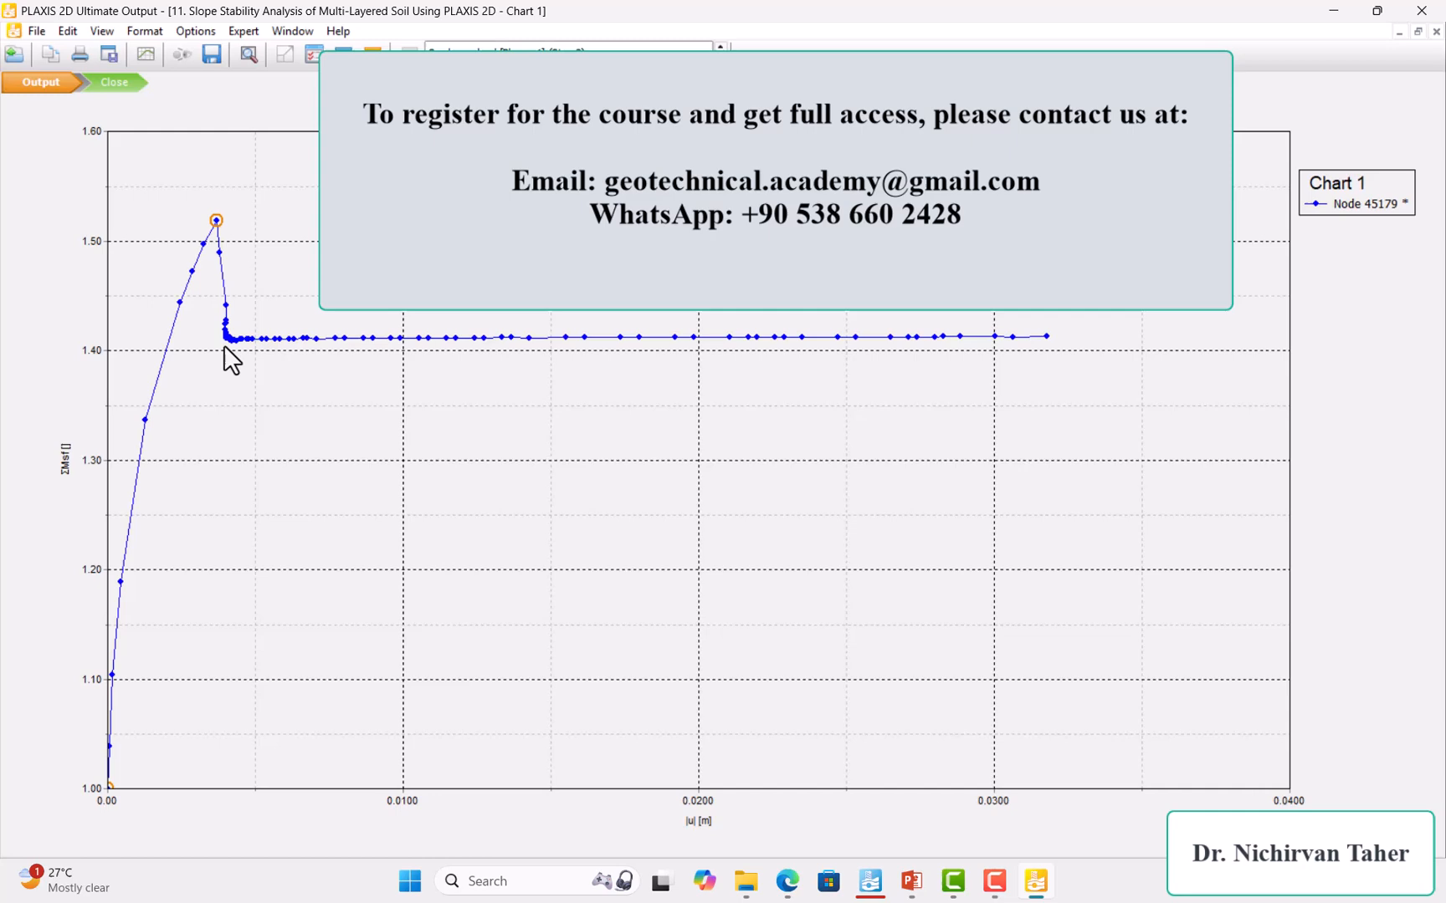
mouse_move(235, 346)
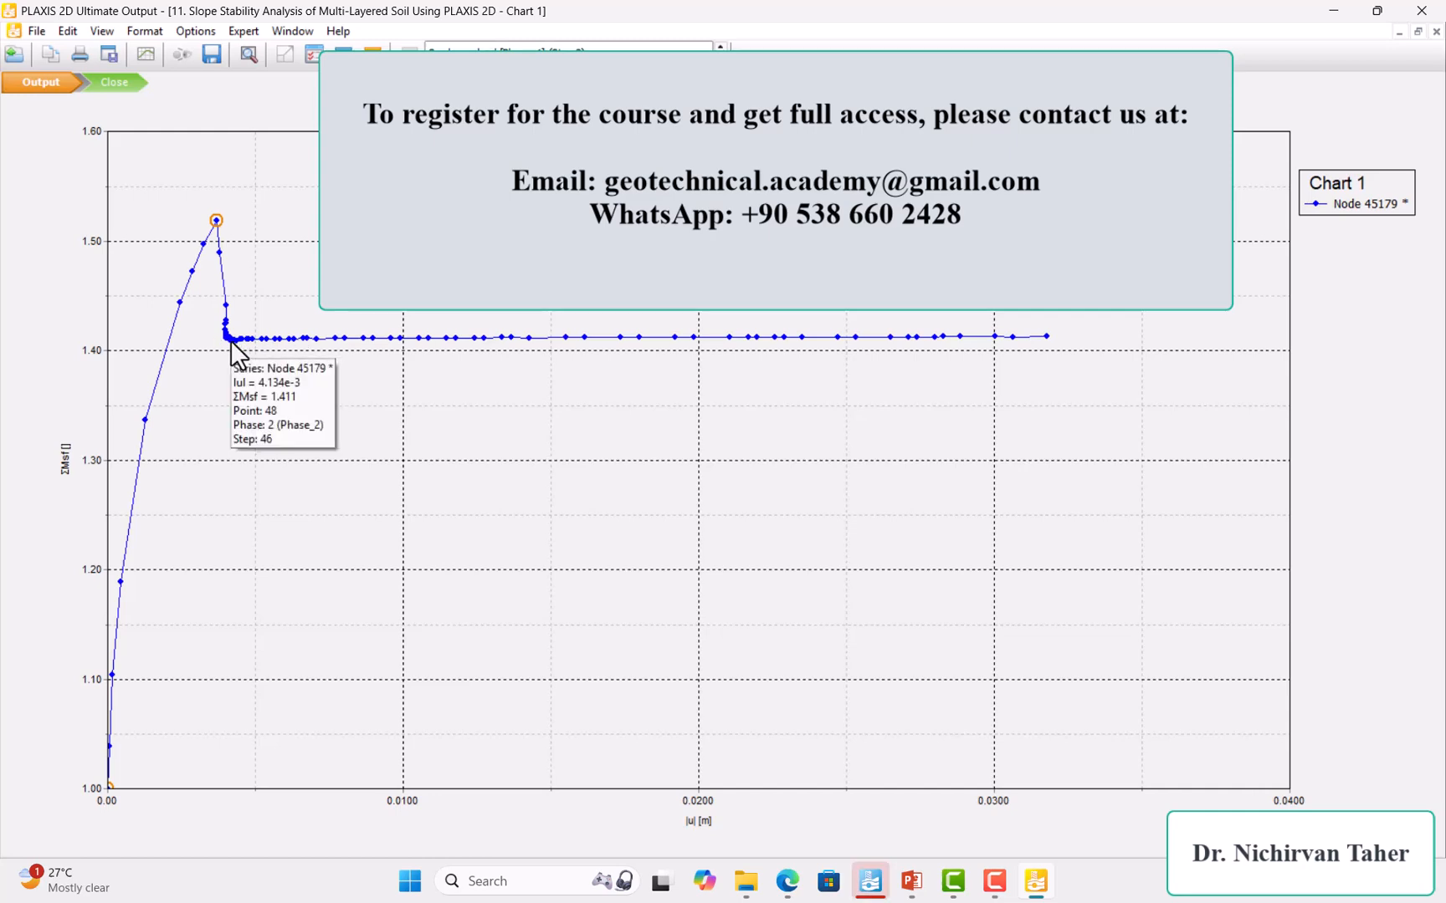
mouse_move(692, 351)
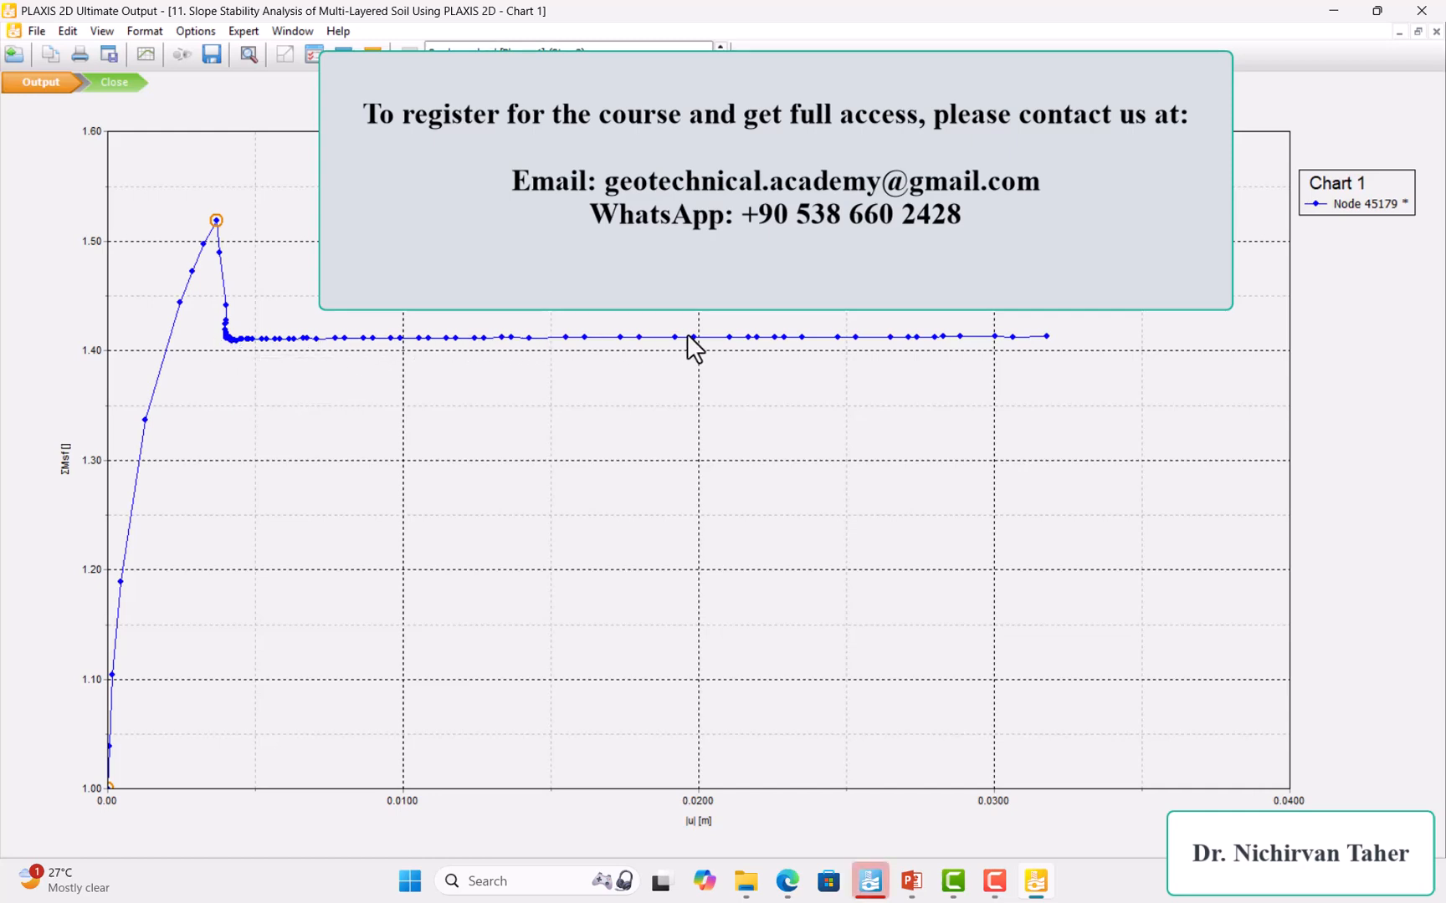
mouse_move(871, 876)
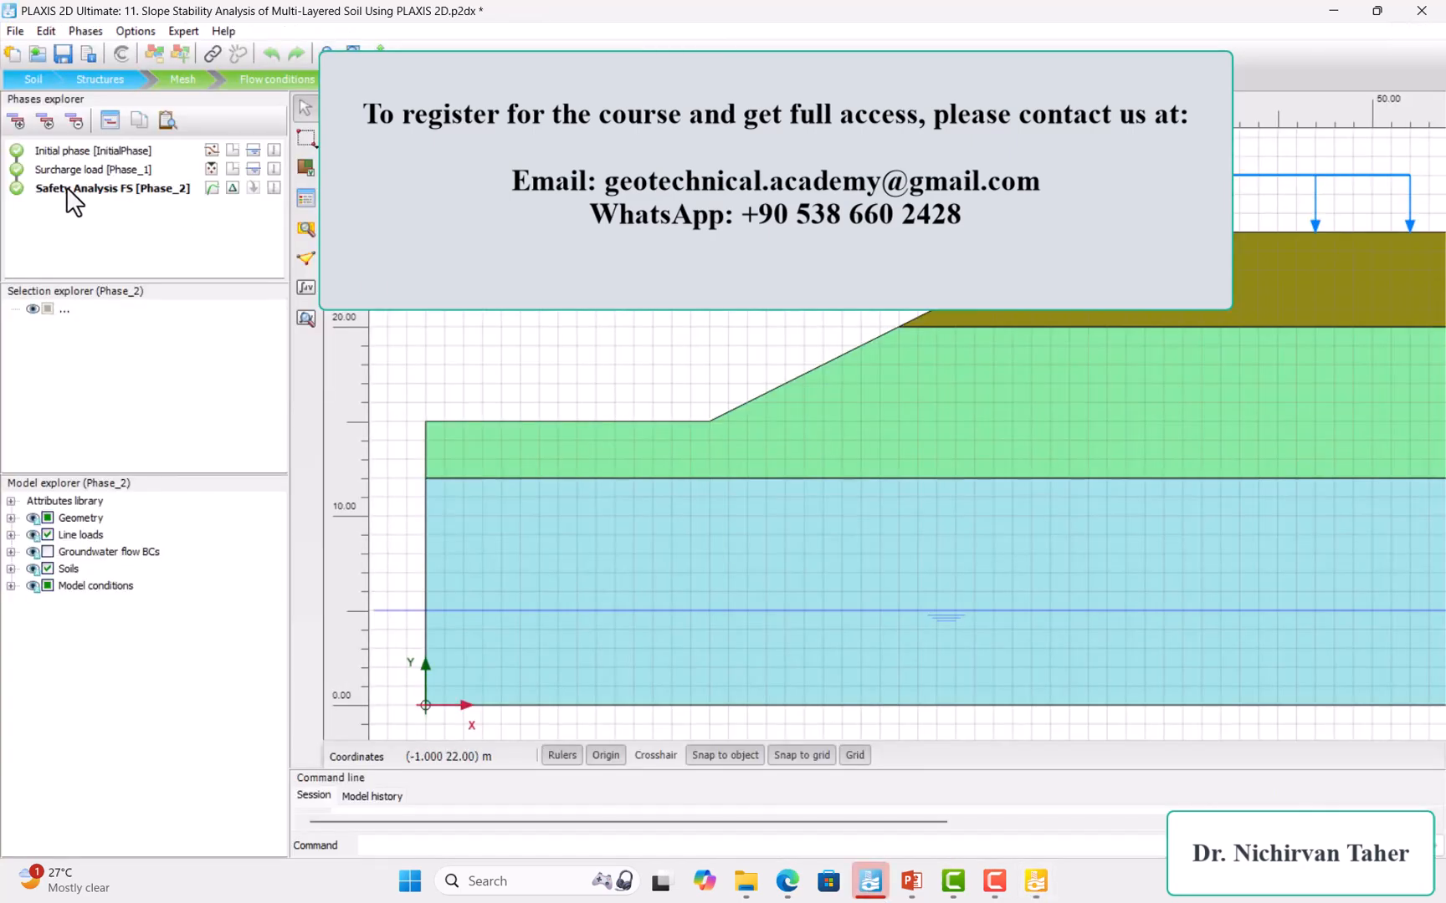
mouse_move(109, 120)
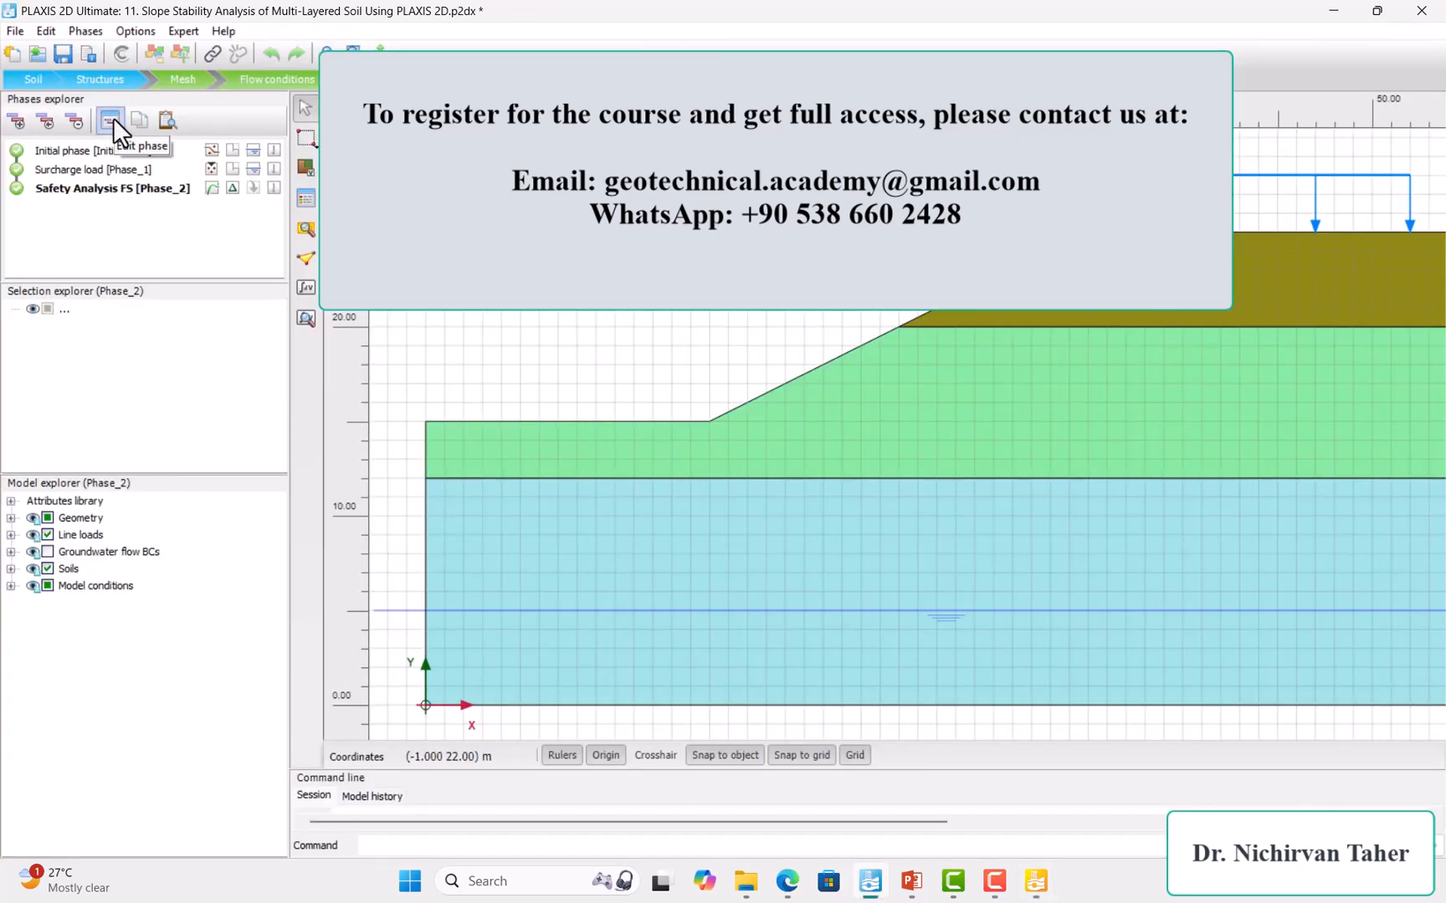
- Turn off default iteration parameters for Safety Analysis FS [Phase_2] and edit its Max steps (100)
left_click(109, 120)
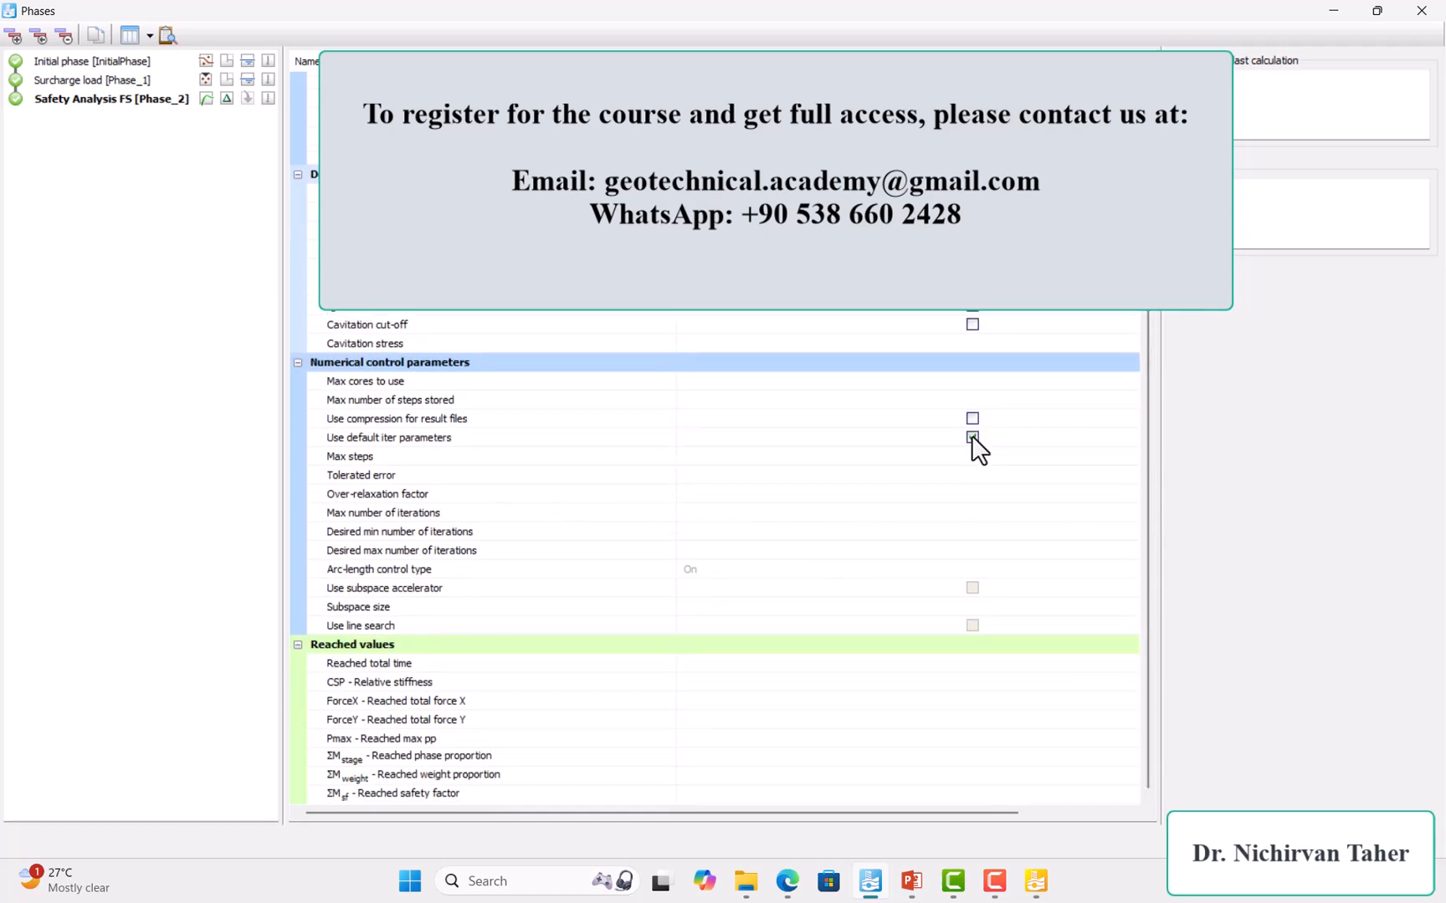
left_click(969, 436)
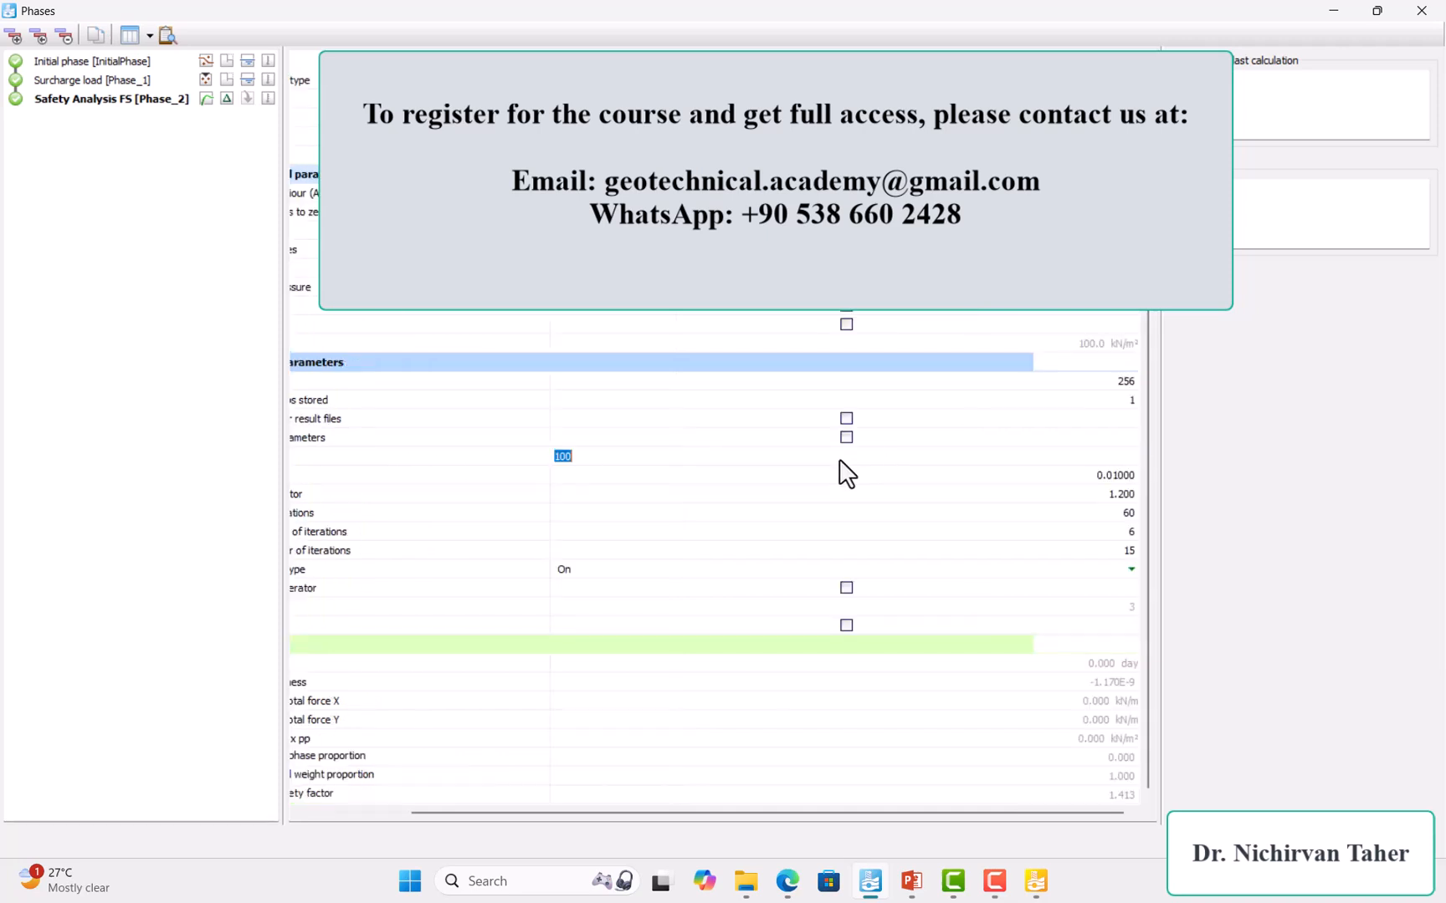
left_click(599, 455)
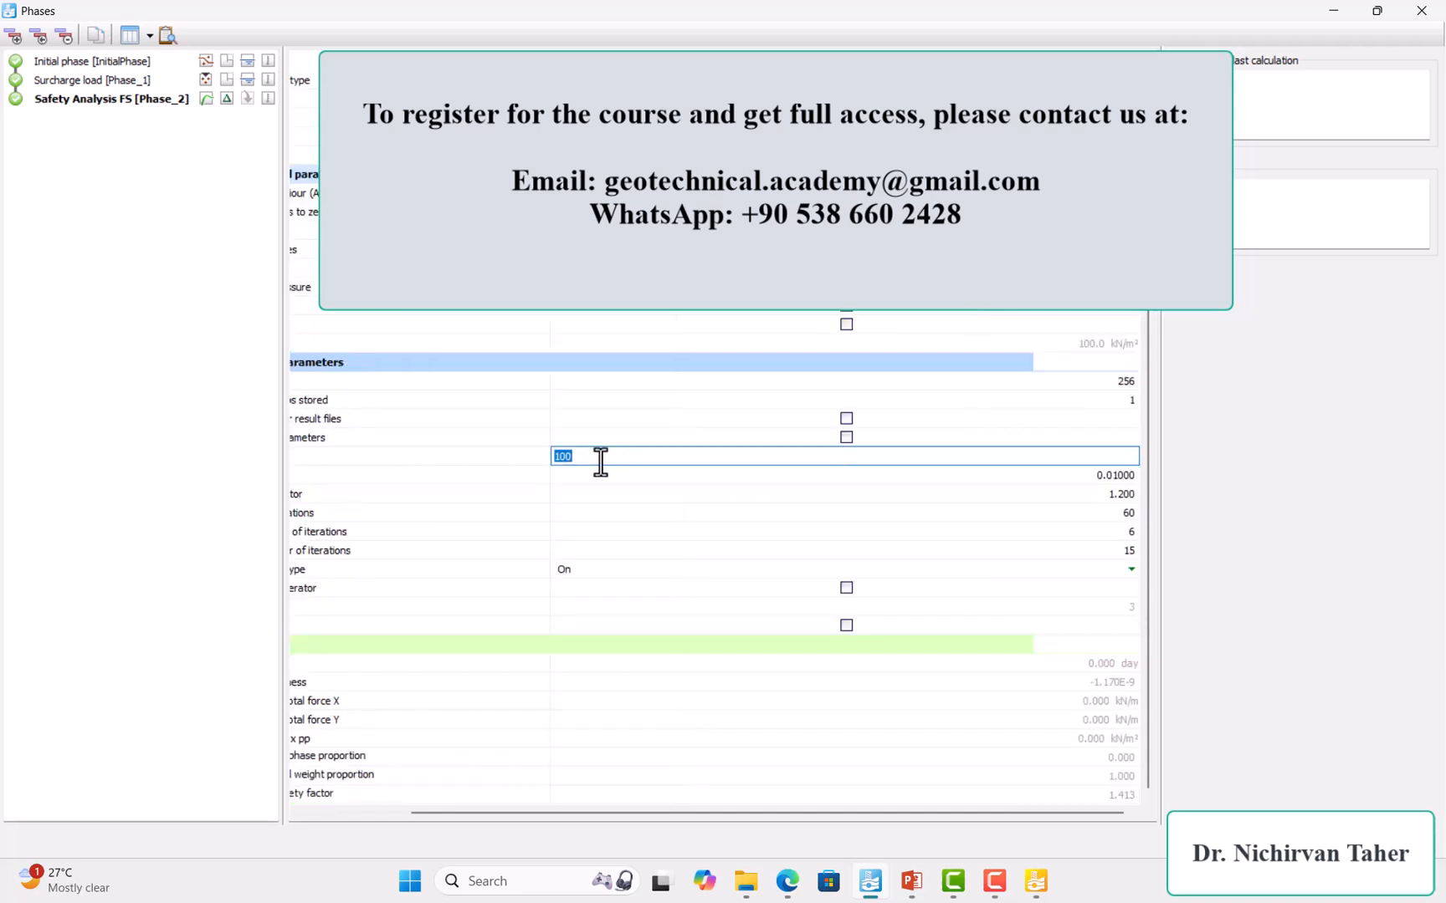
mouse_move(991, 862)
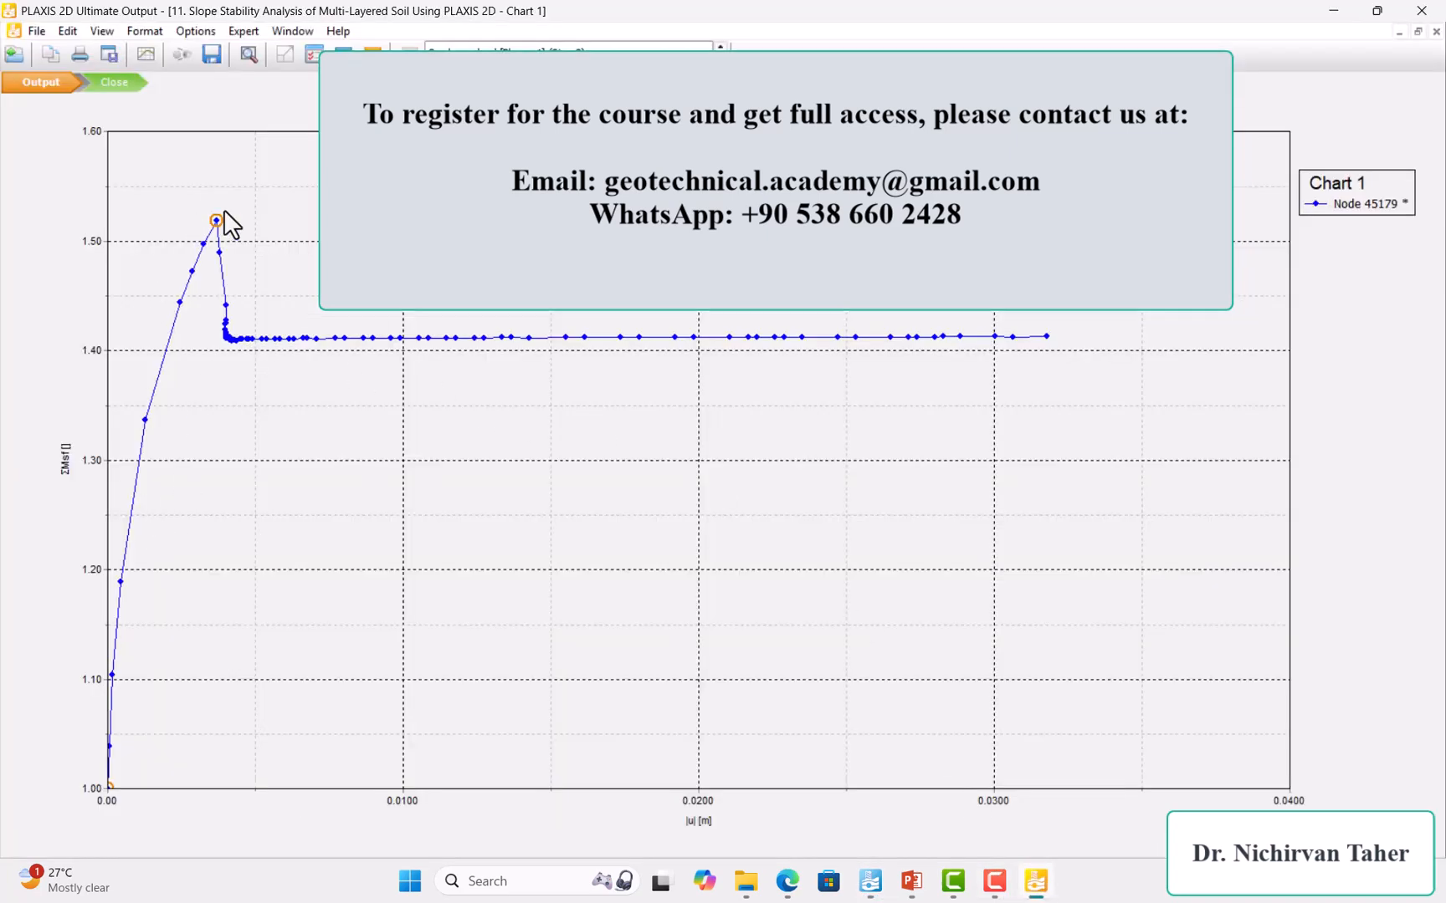
mouse_move(268, 353)
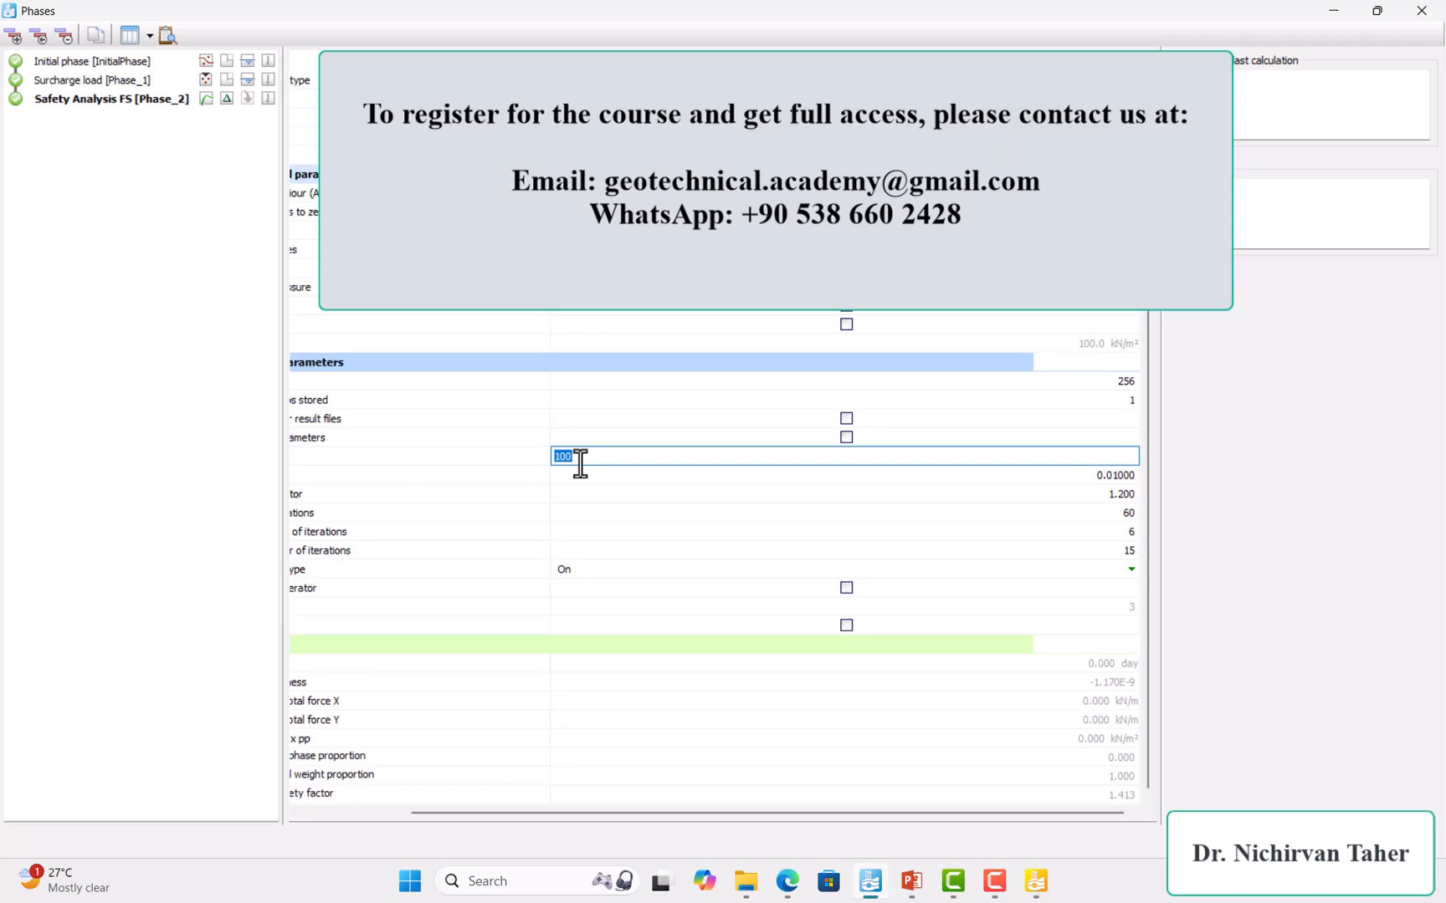
mouse_move(614, 457)
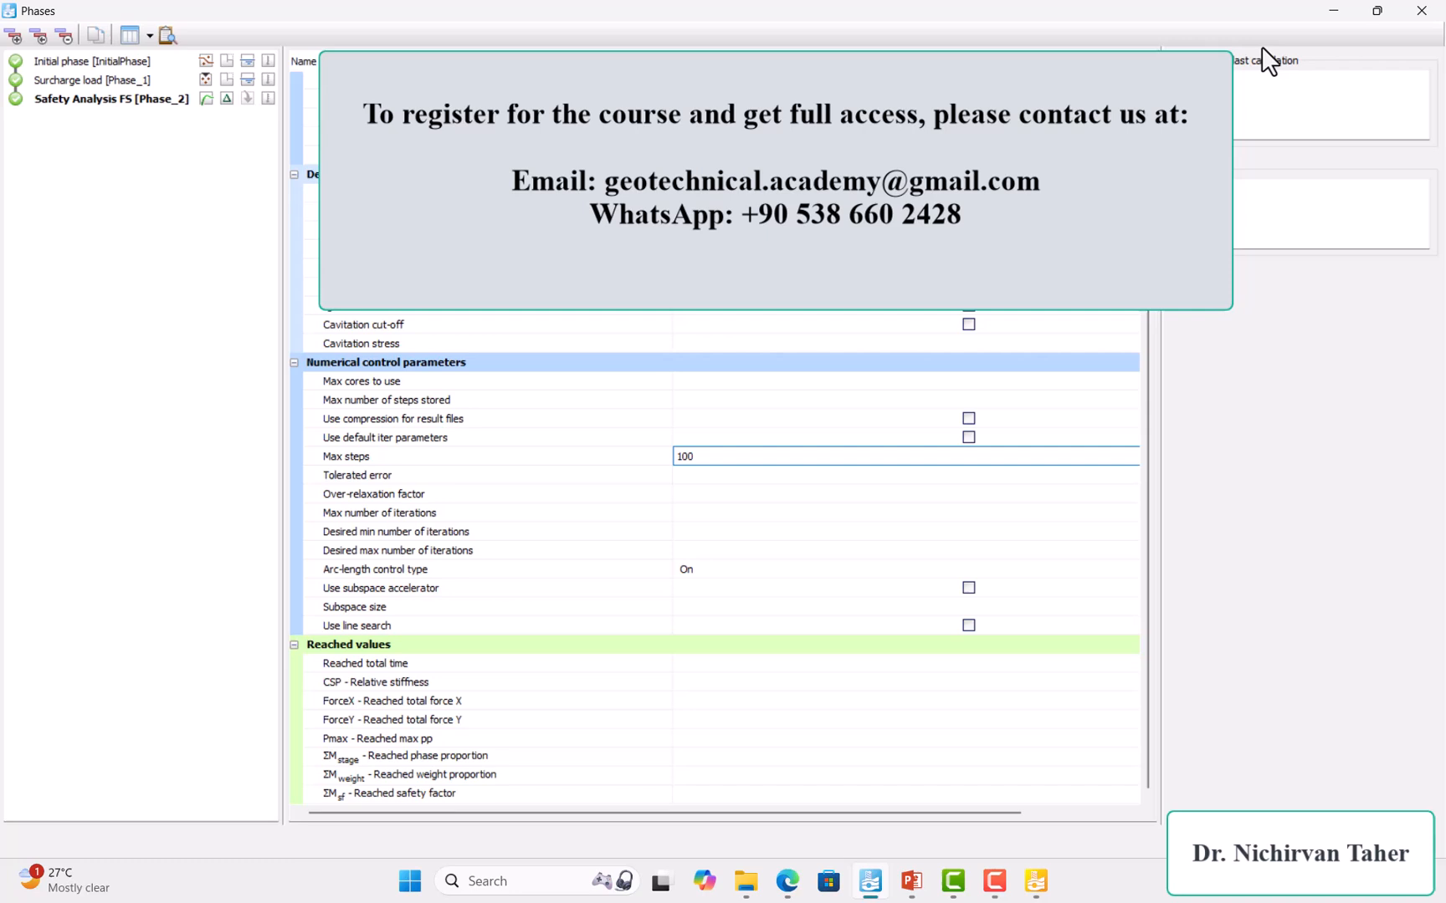
mouse_move(1215, 88)
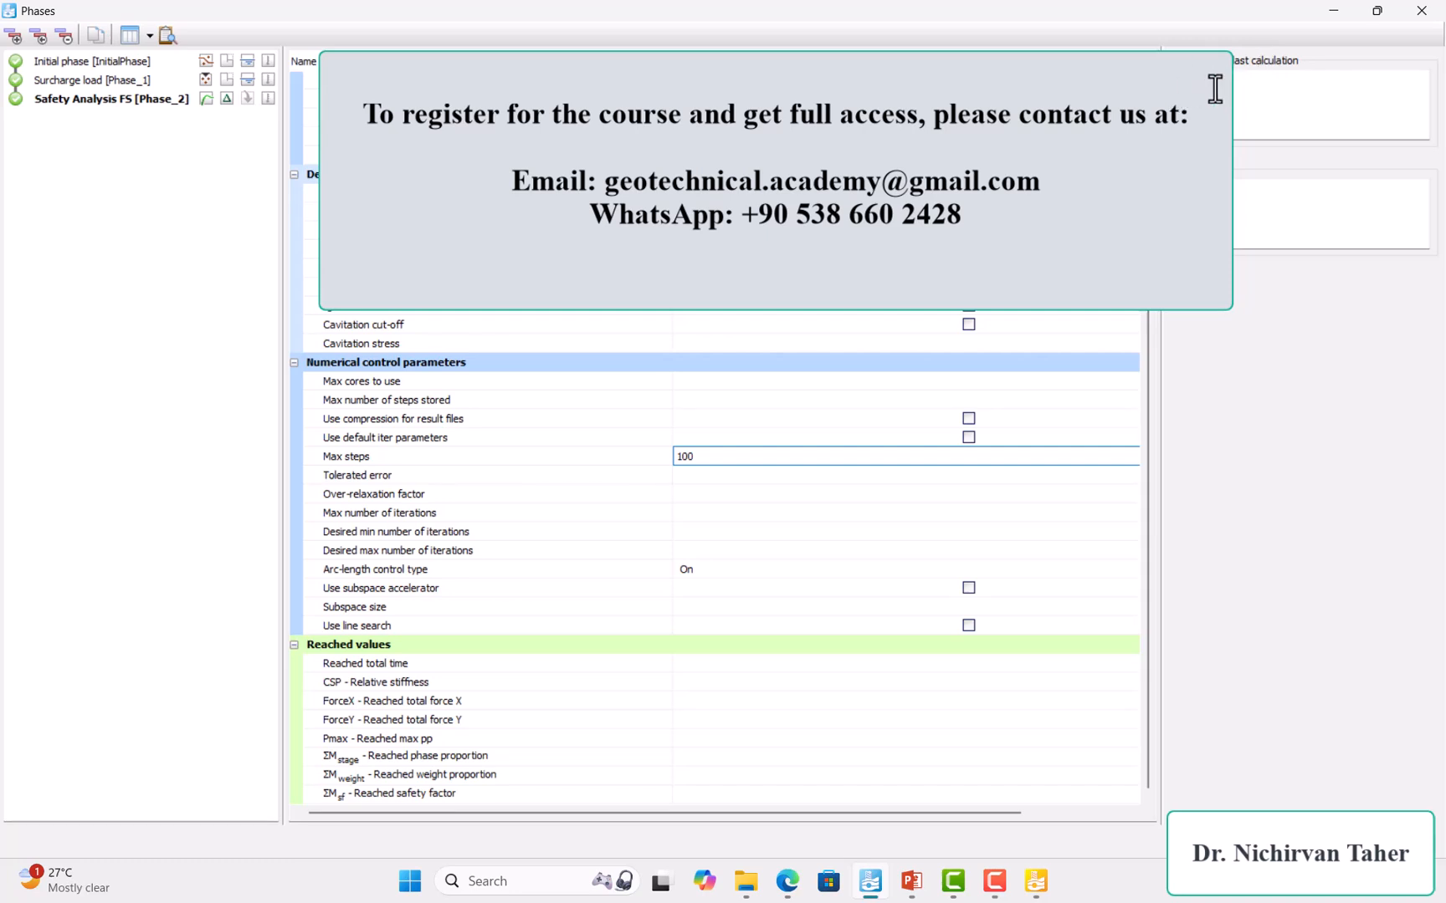
mouse_move(1246, 93)
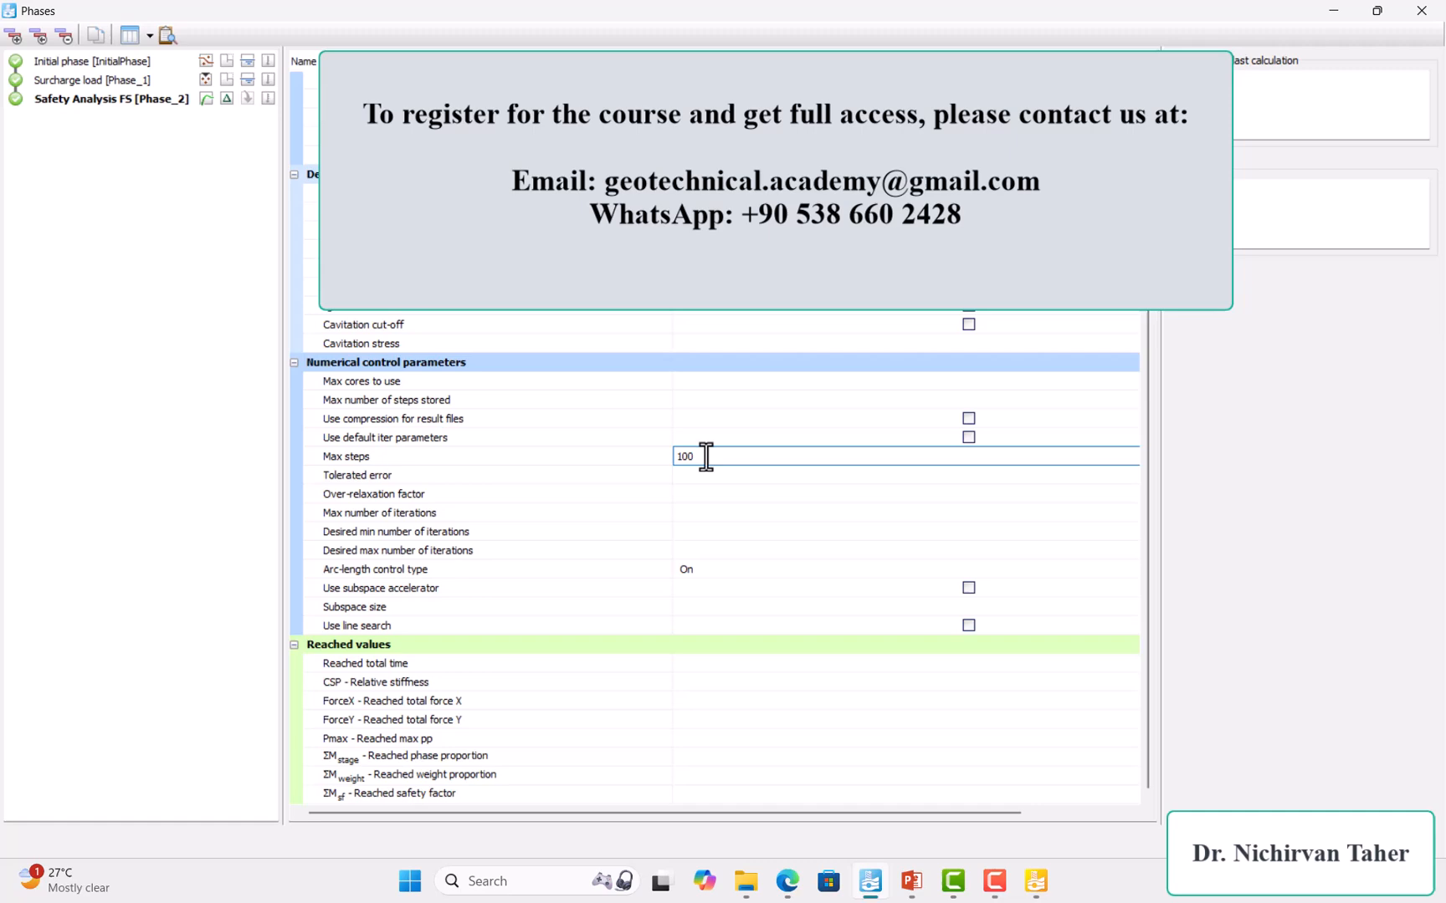
double_click(684, 456)
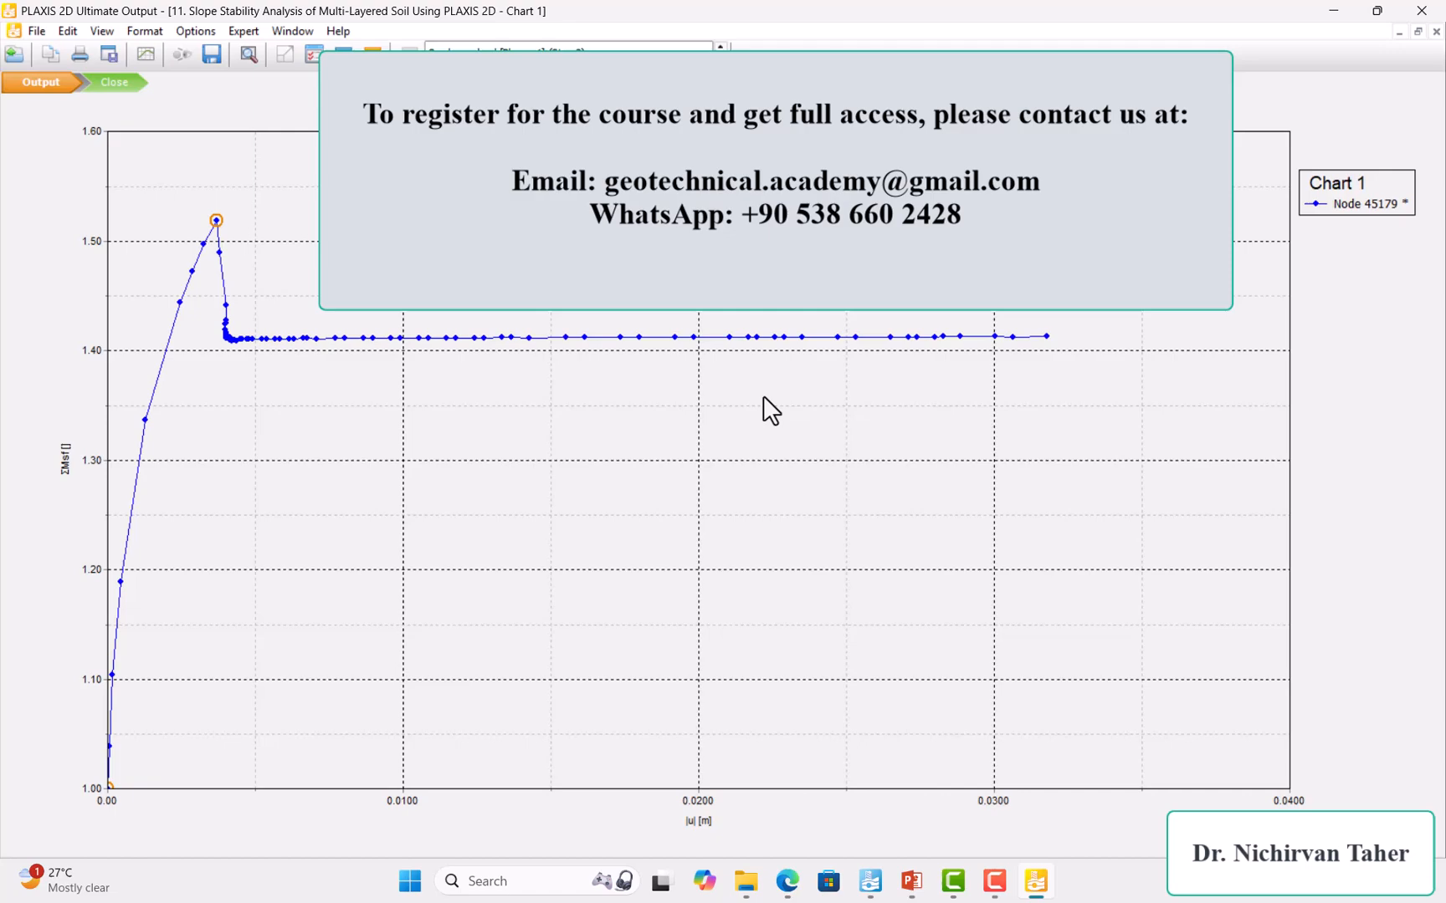
- Close the safety factor chart, discarding its changes
left_click(111, 82)
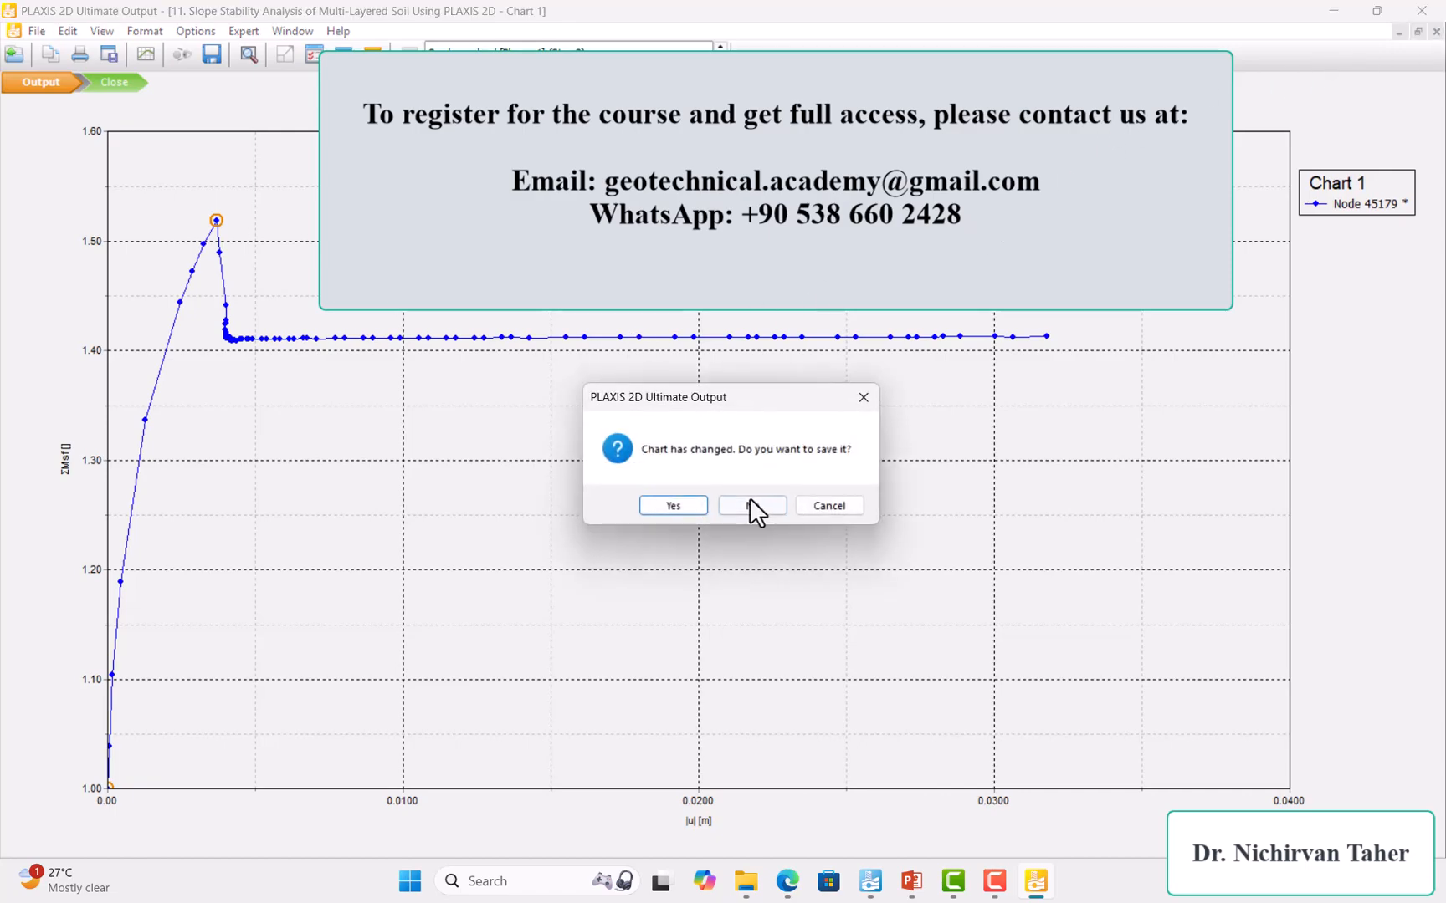
left_click(752, 505)
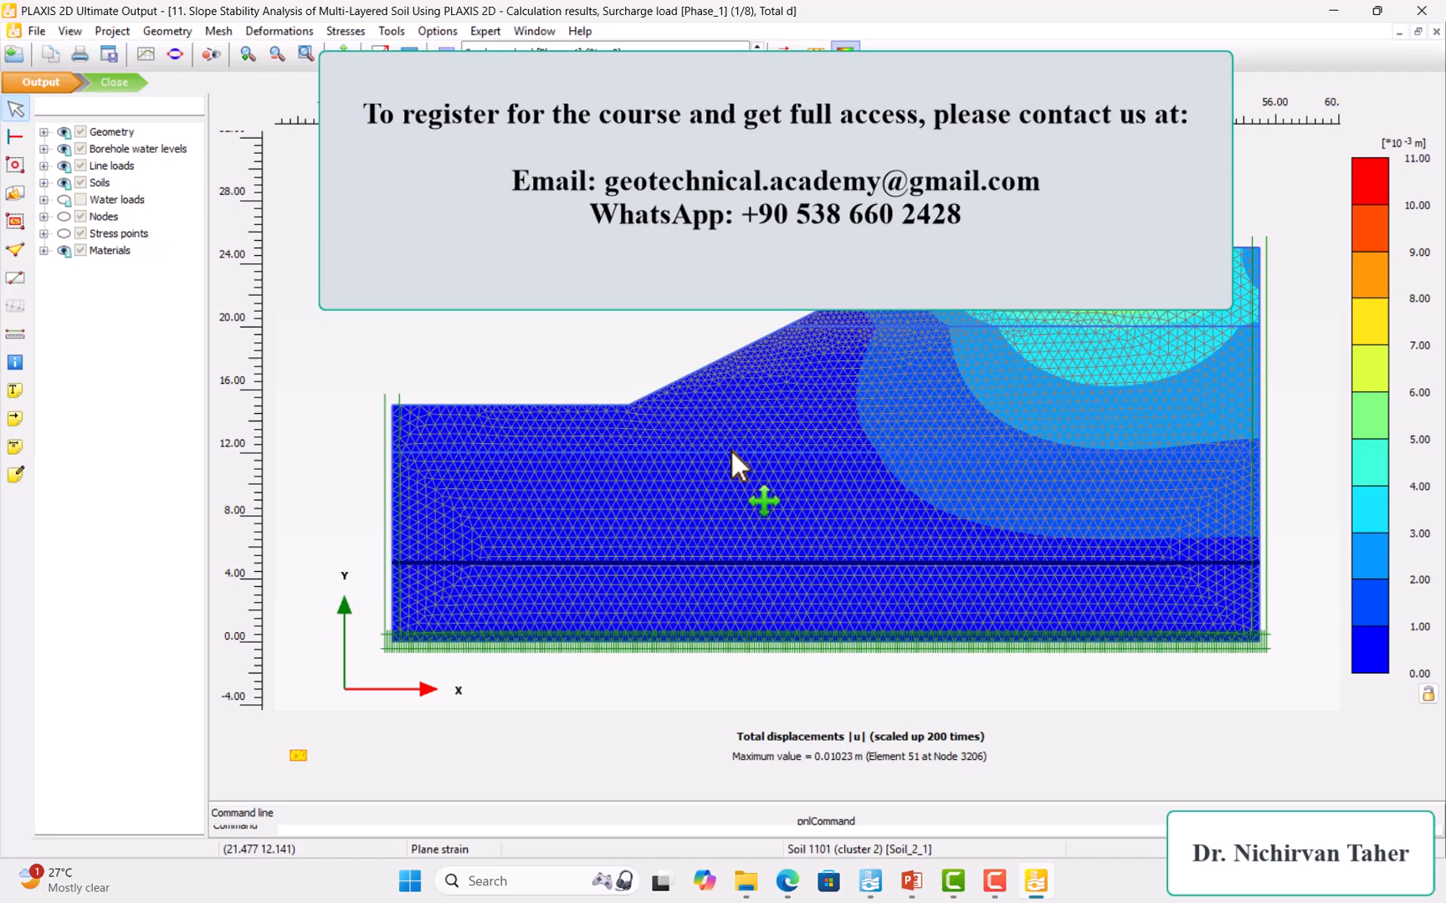
mouse_move(696, 427)
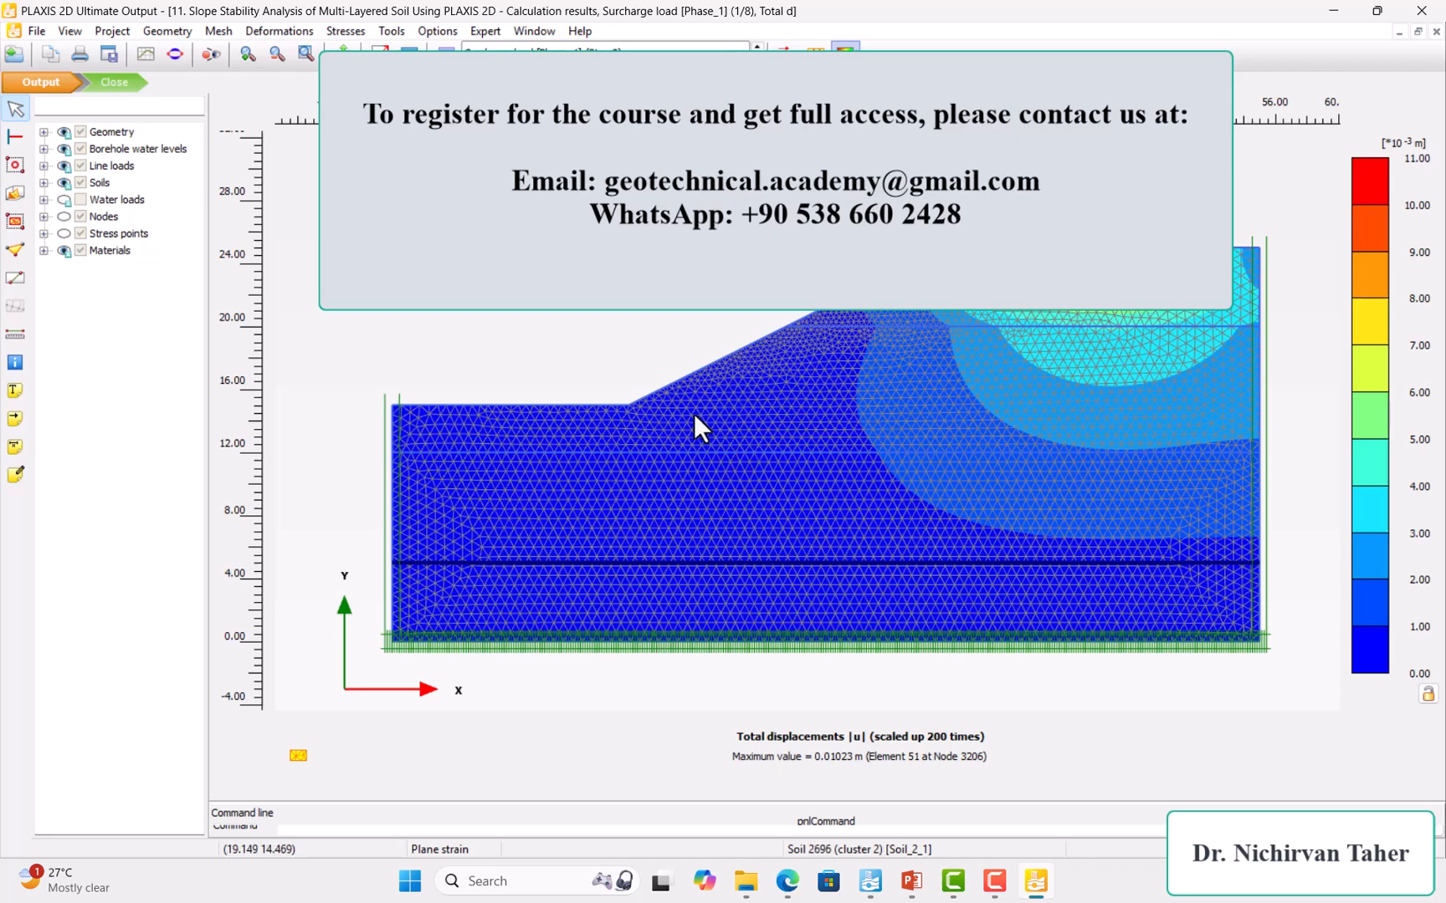